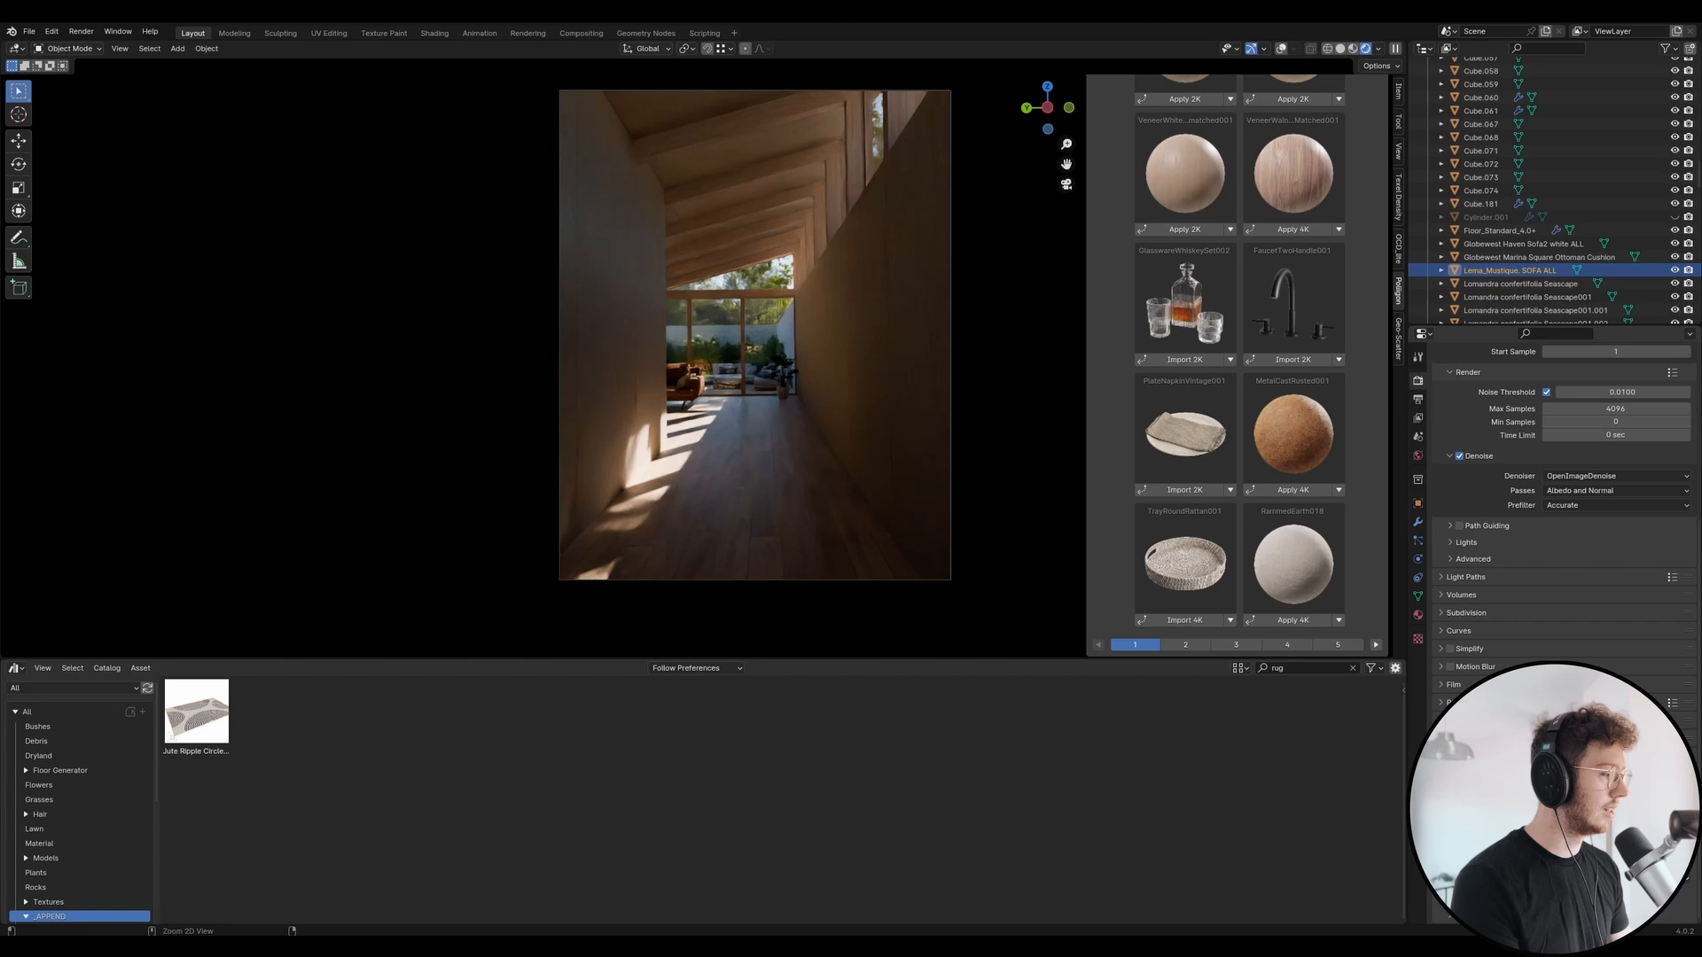
- Save the file, then shift the wall strip's vertices 1.25 m along X and return to Object Mode
key(ctrl+s)
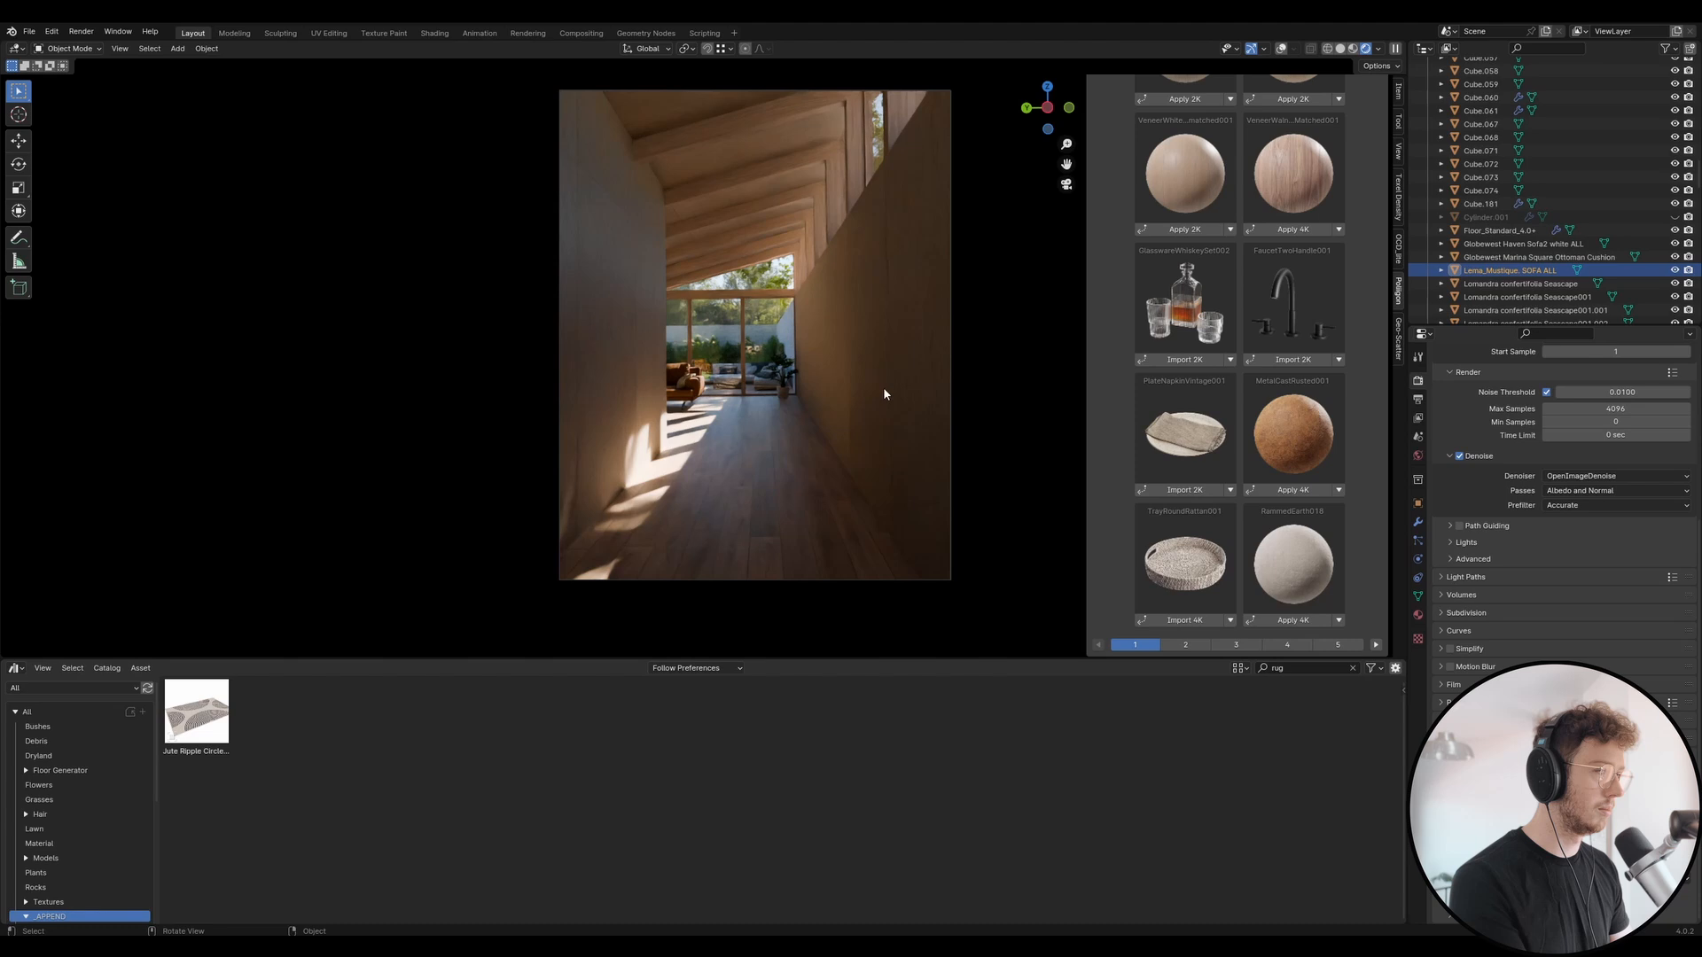
mouse_move(930, 454)
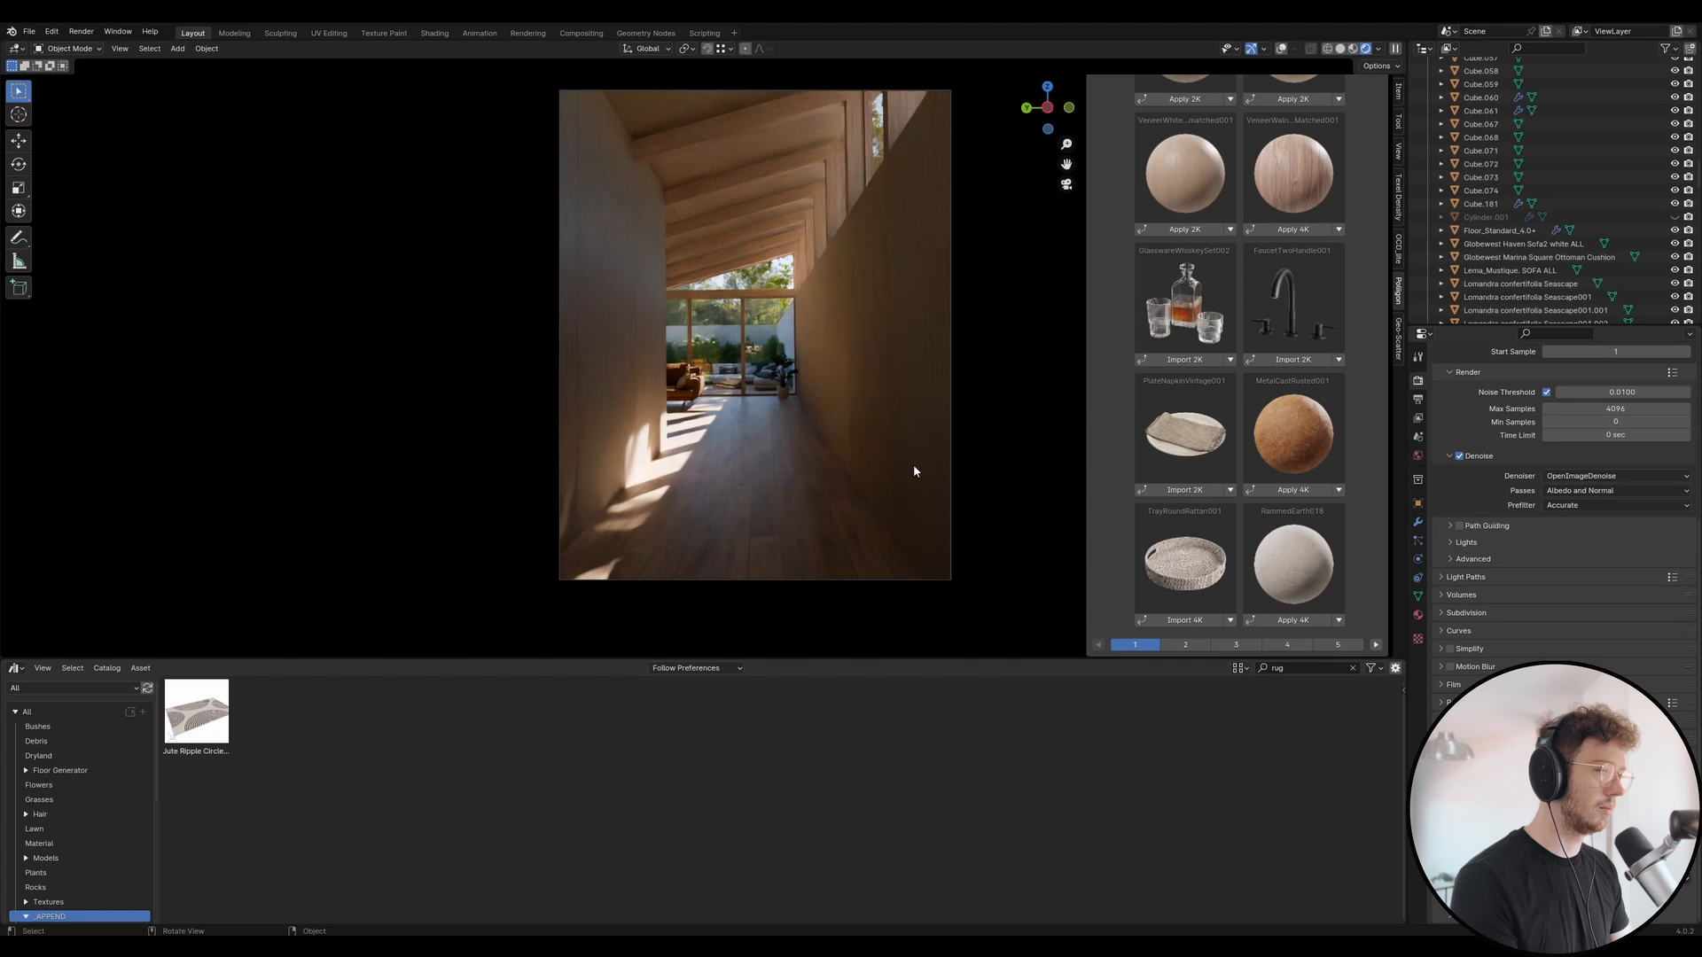
mouse_move(978, 418)
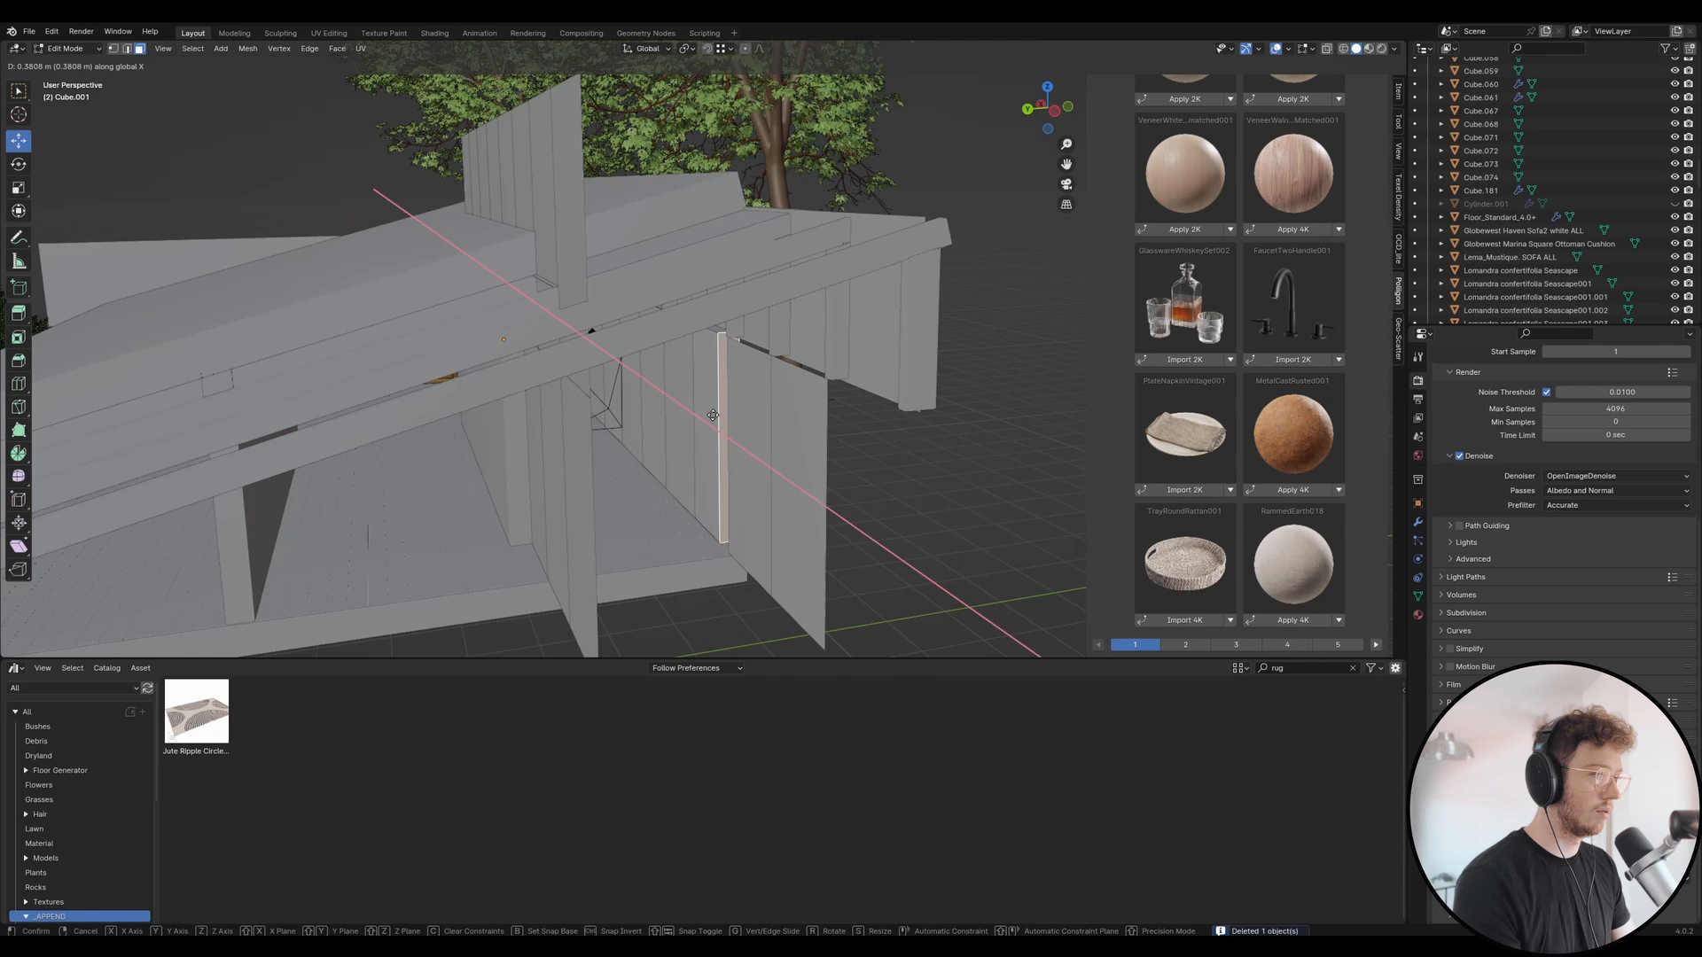
click(713, 415)
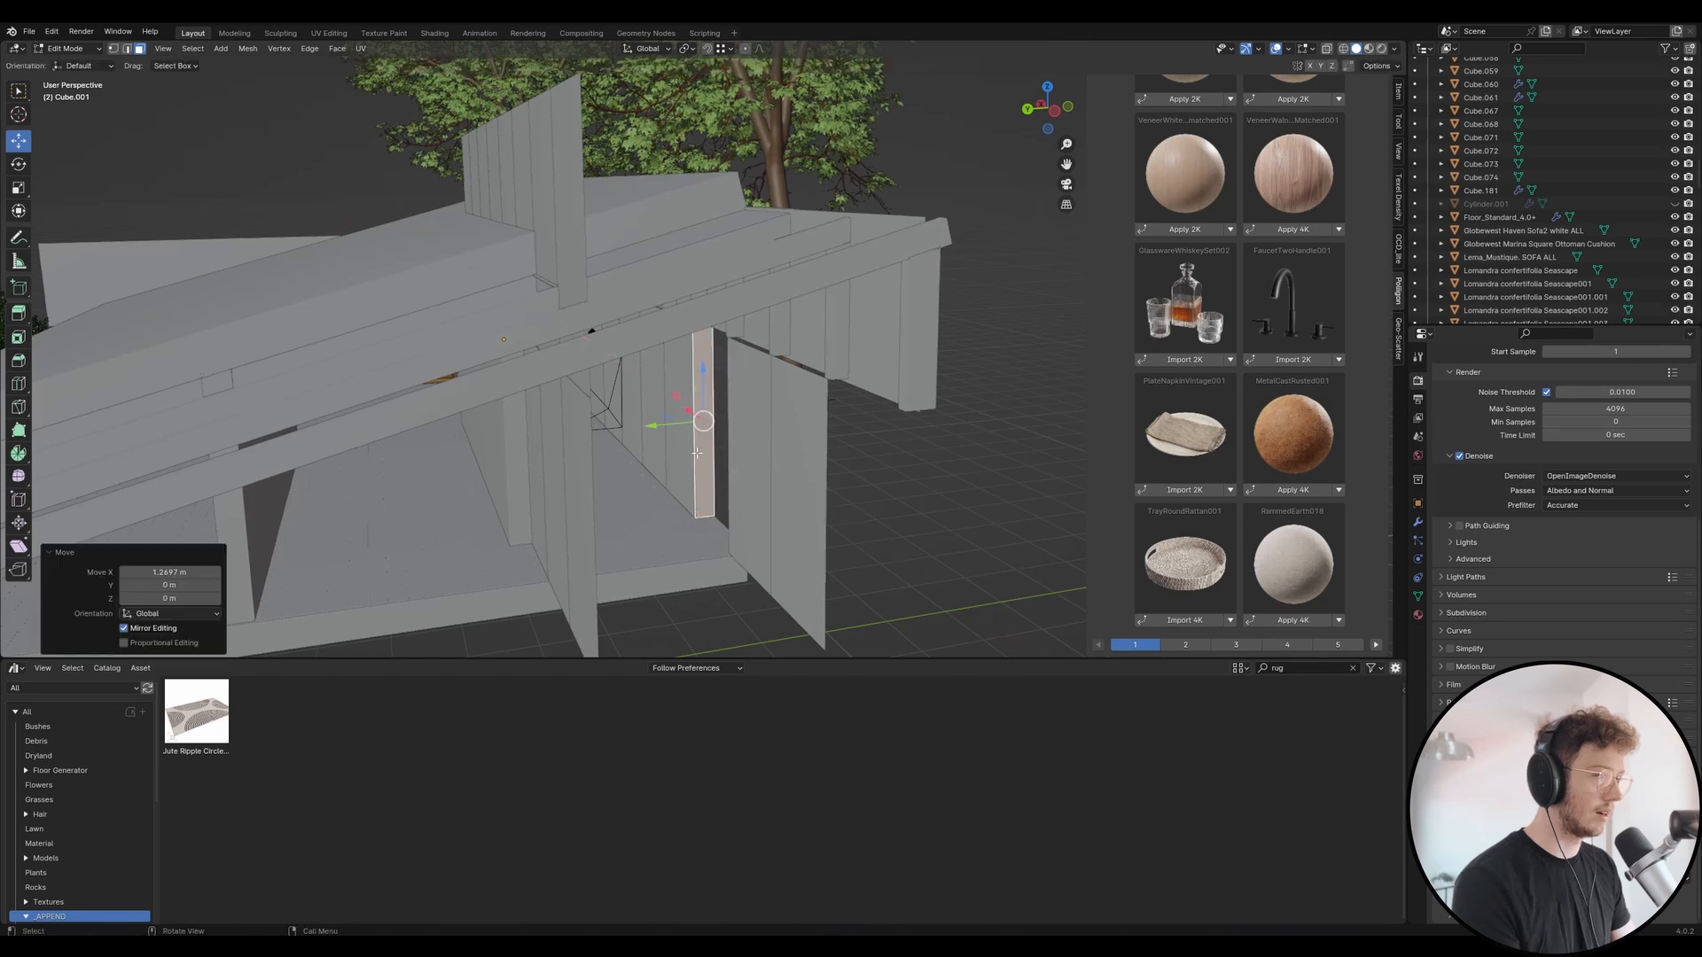
key(Tab)
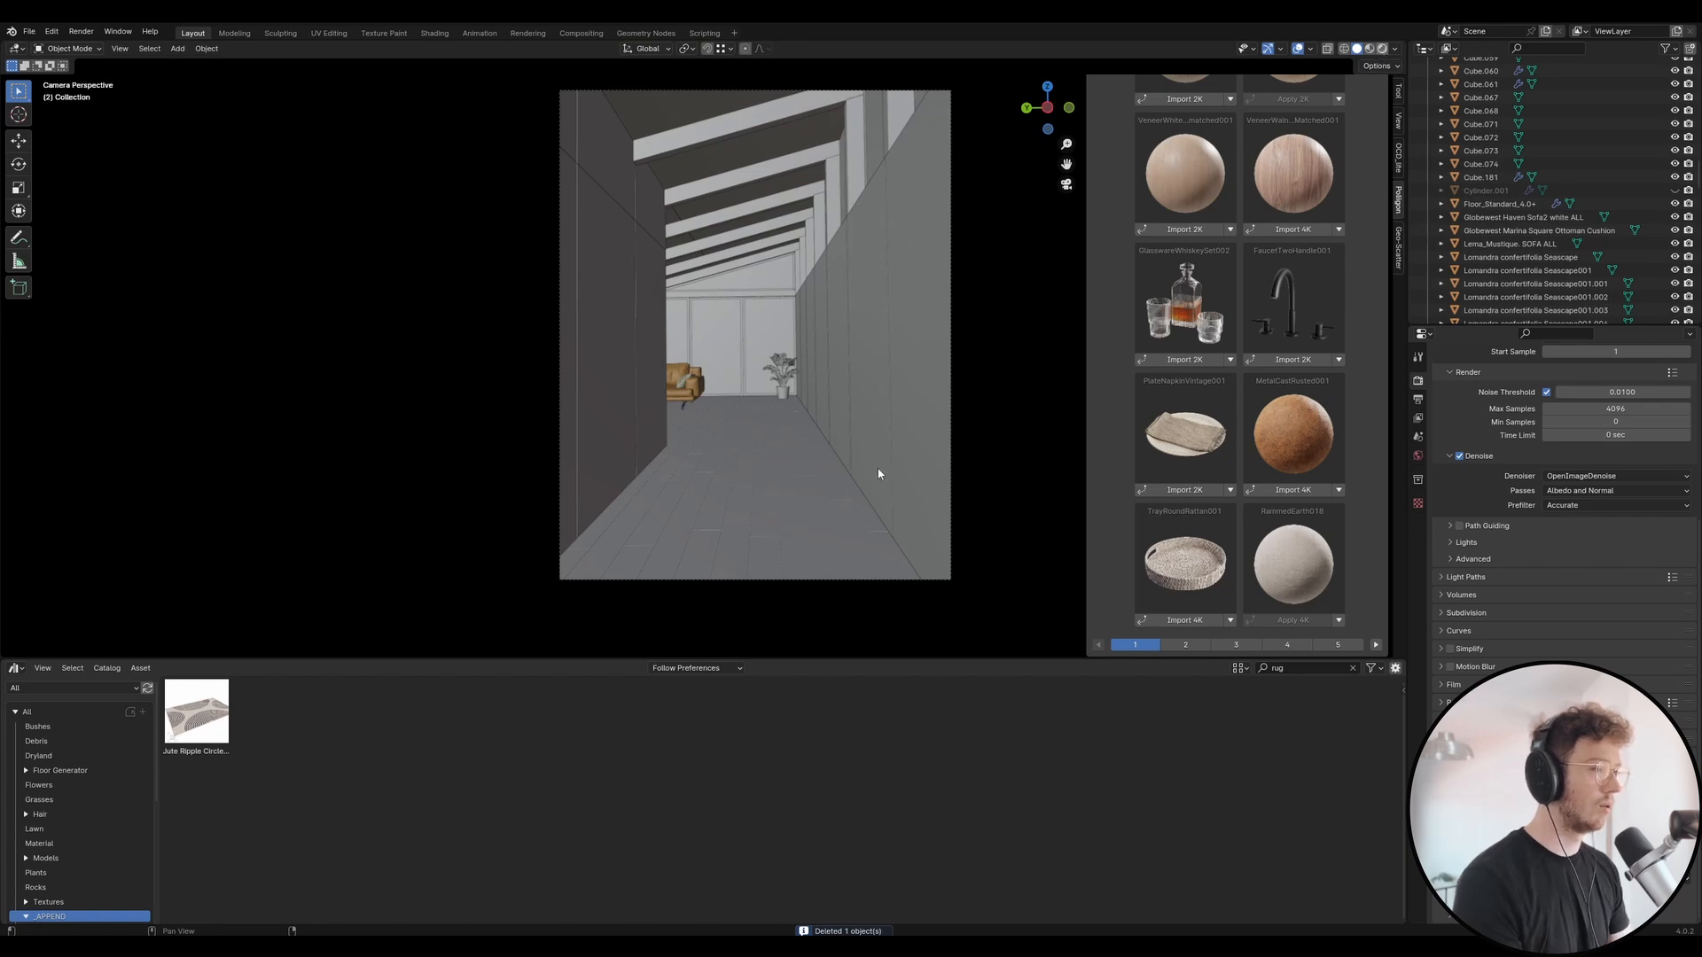
mouse_move(883, 226)
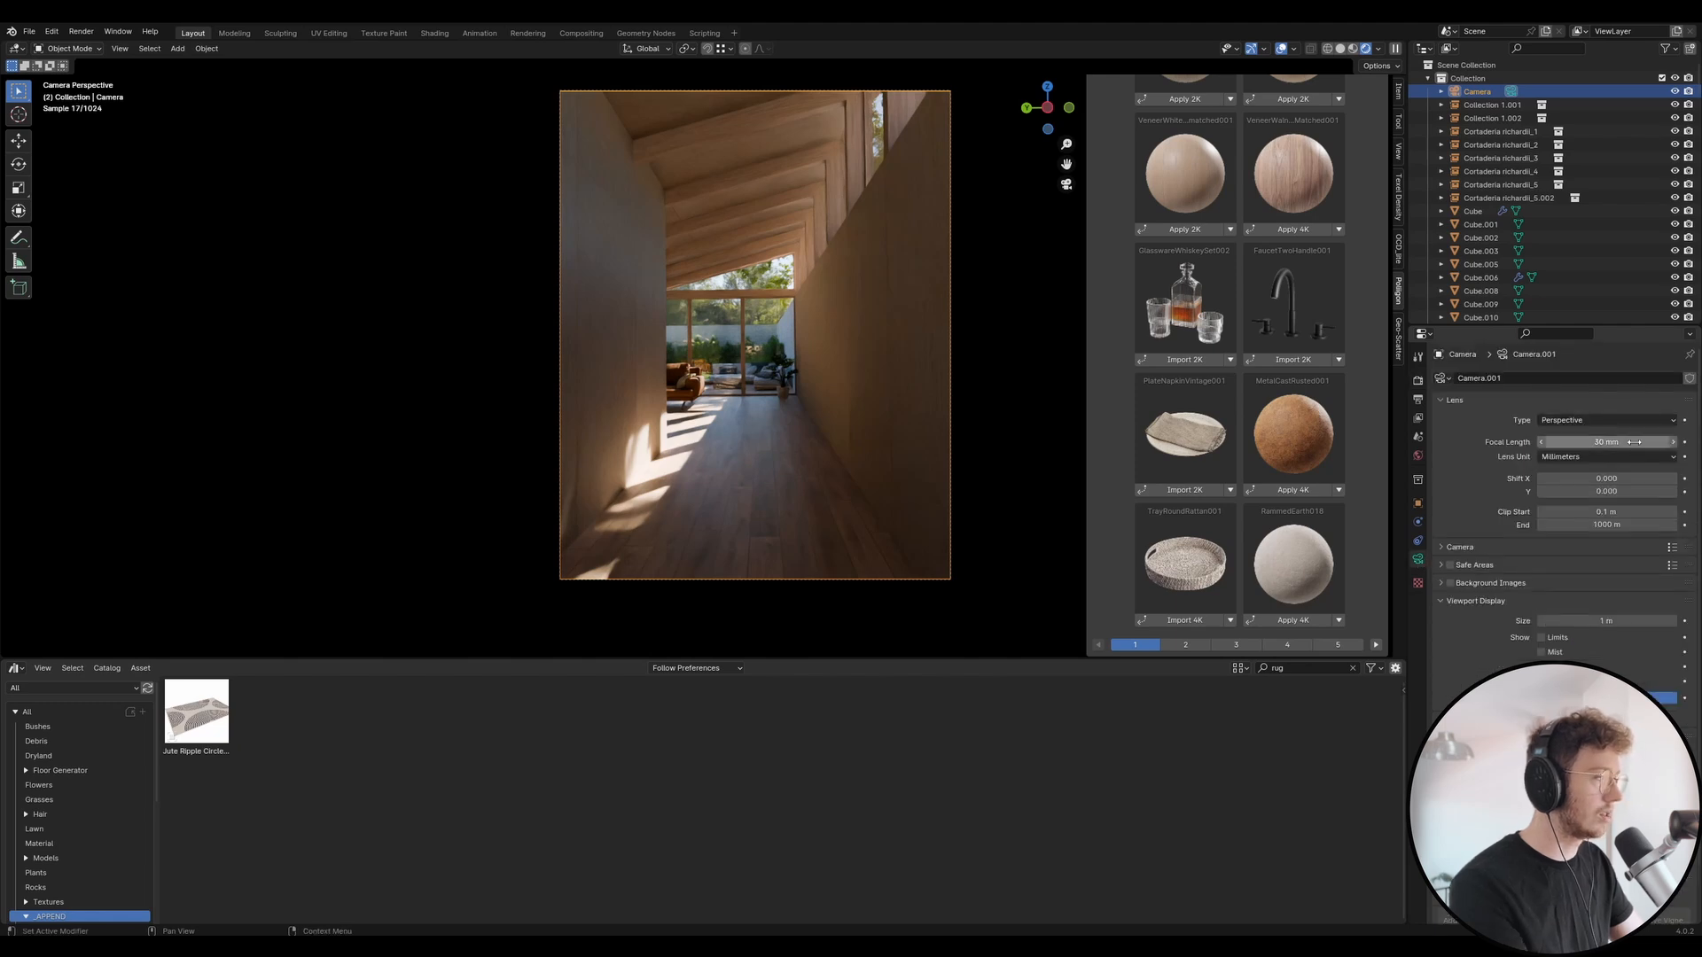
- Set the camera's focal length to 30 mm for a wider corridor view
text(40)
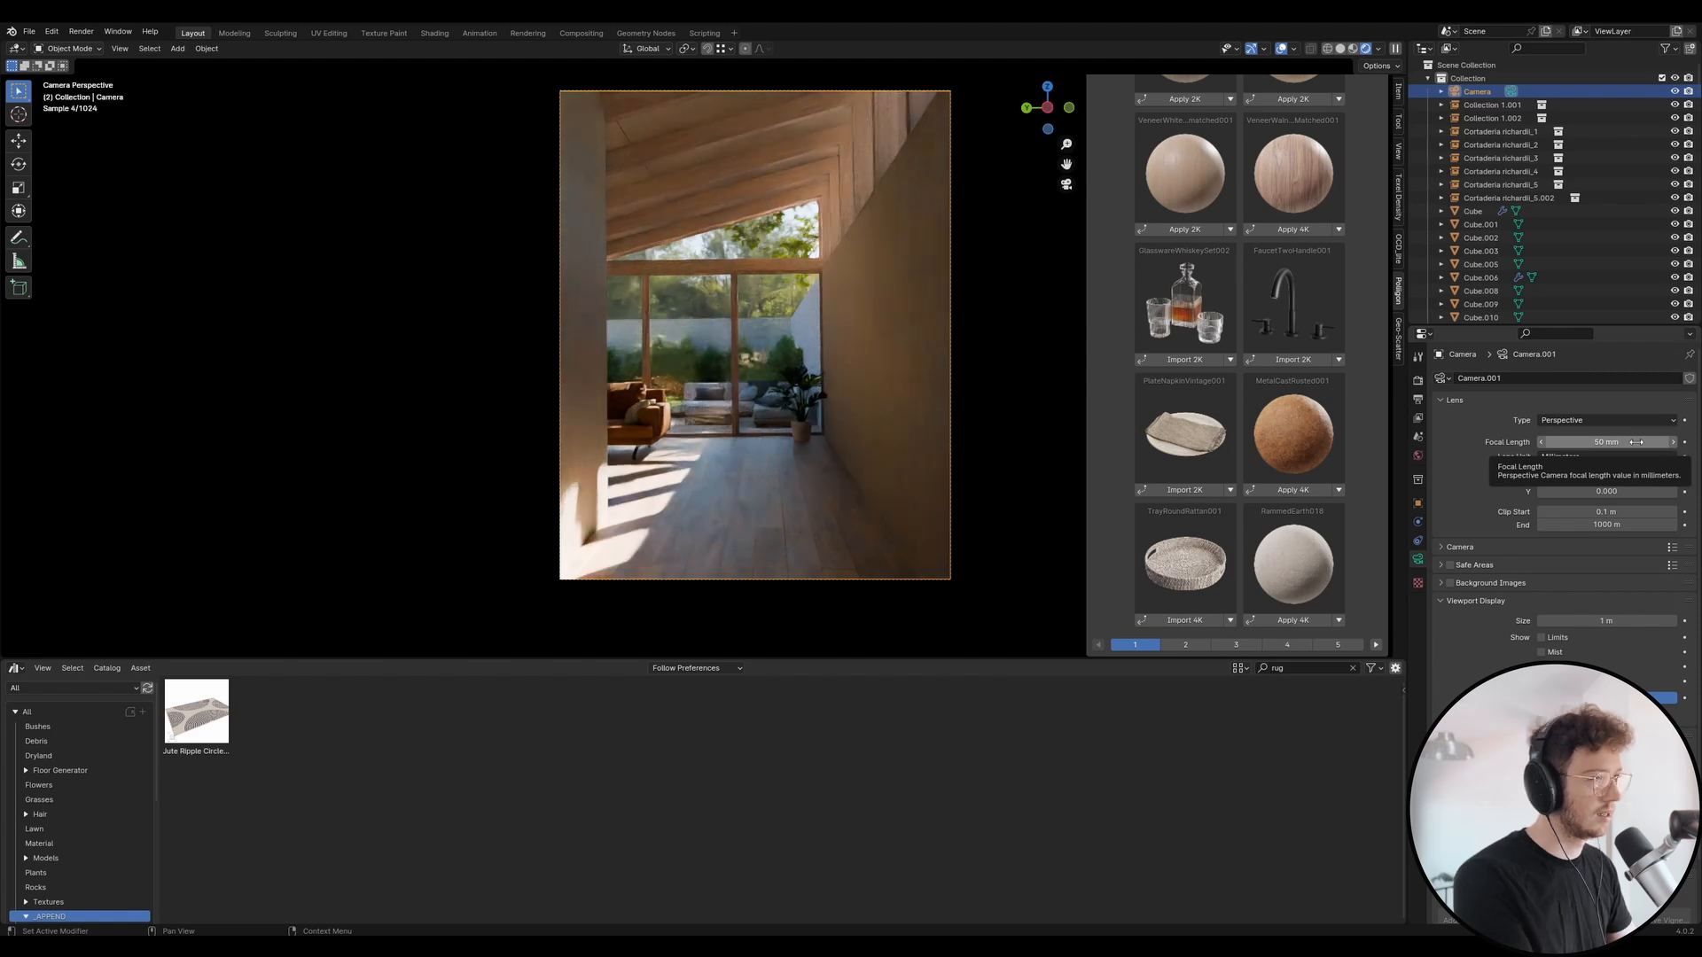
click(1606, 441)
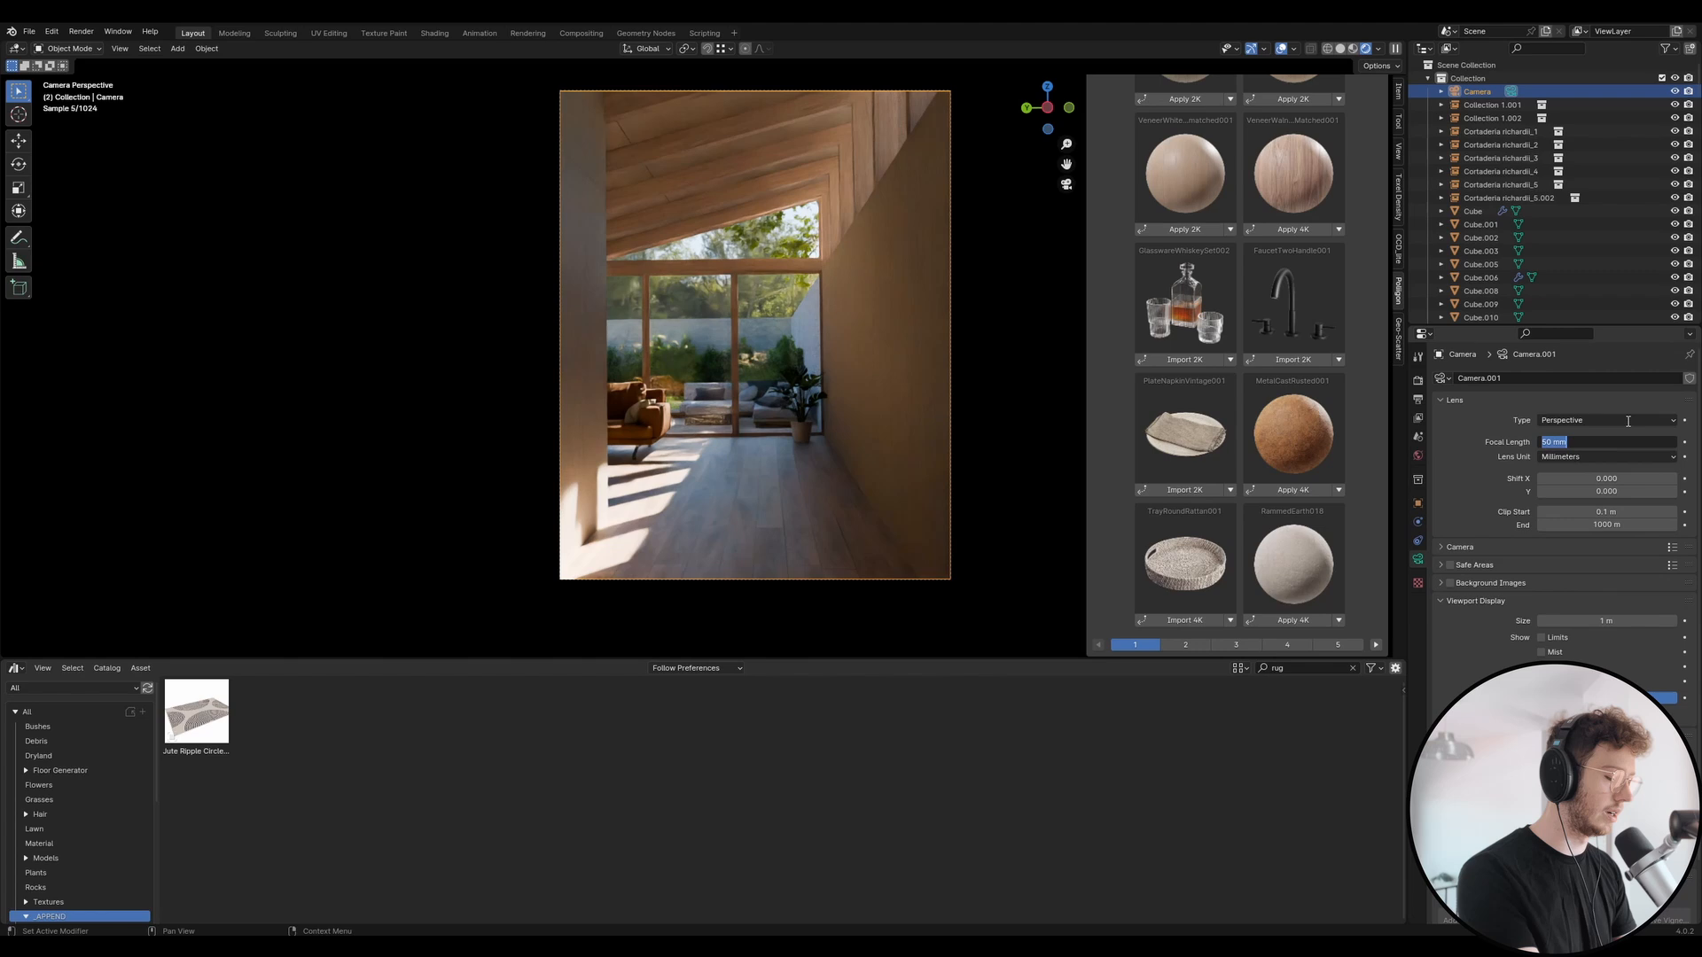
text(30)
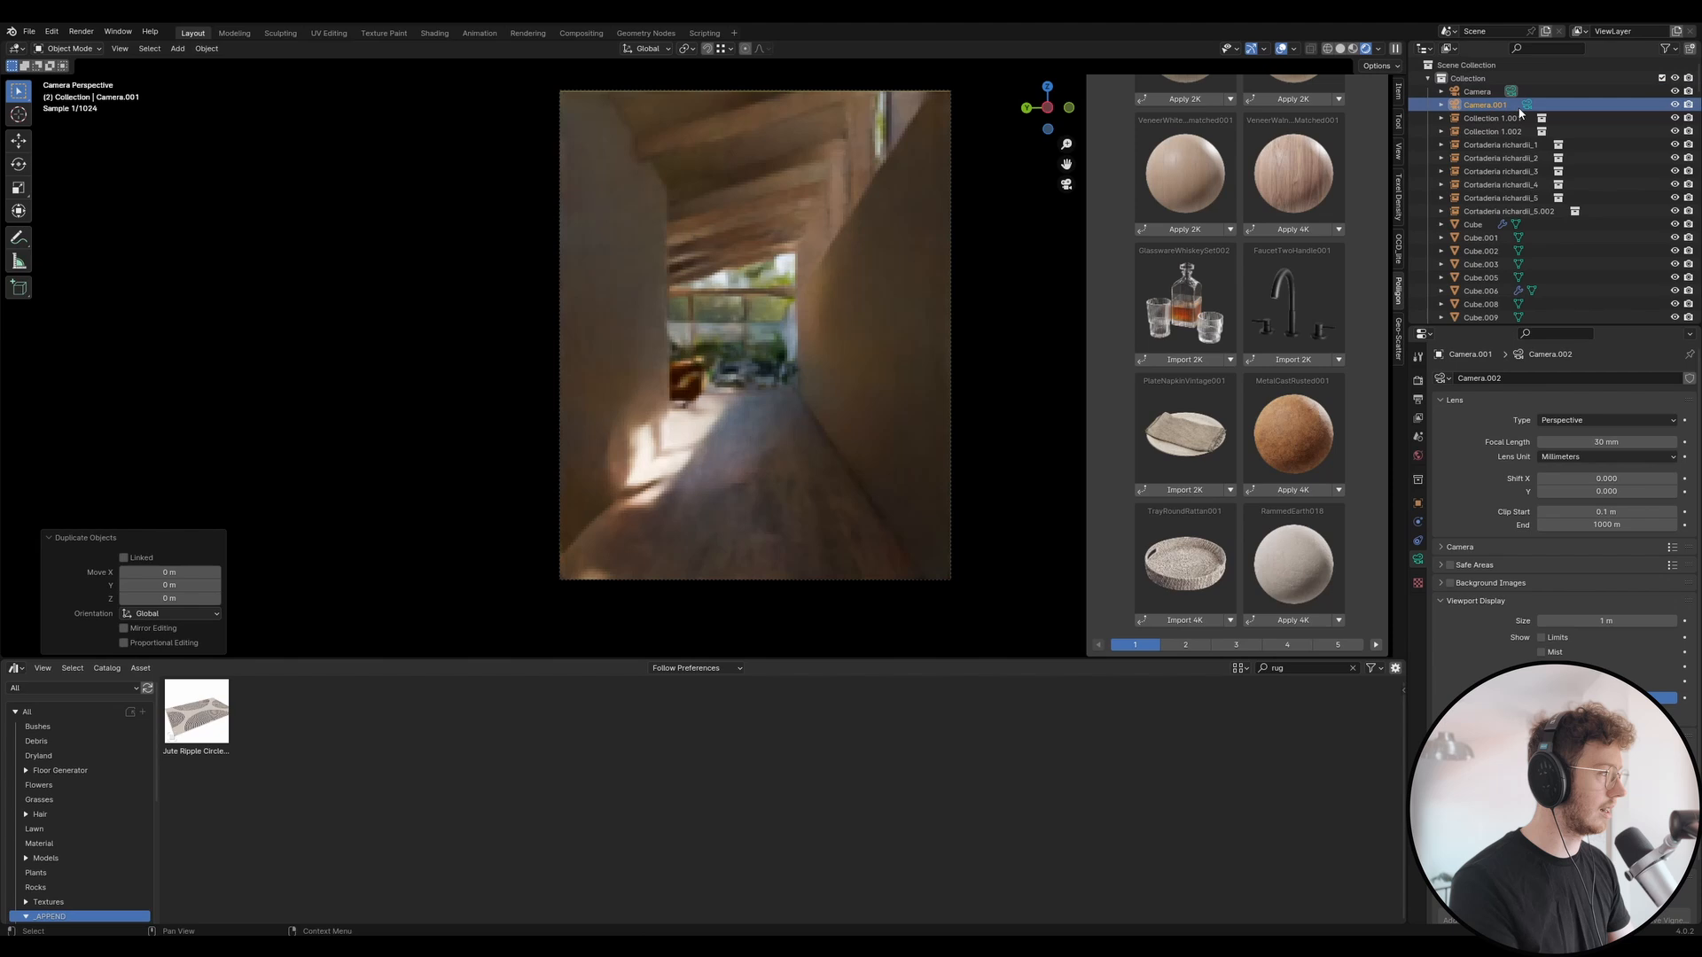
- Duplicate Camera.001 shifted 1.88 m along X and Camera.002 rotated 15.3°, then make the original active
key(g)
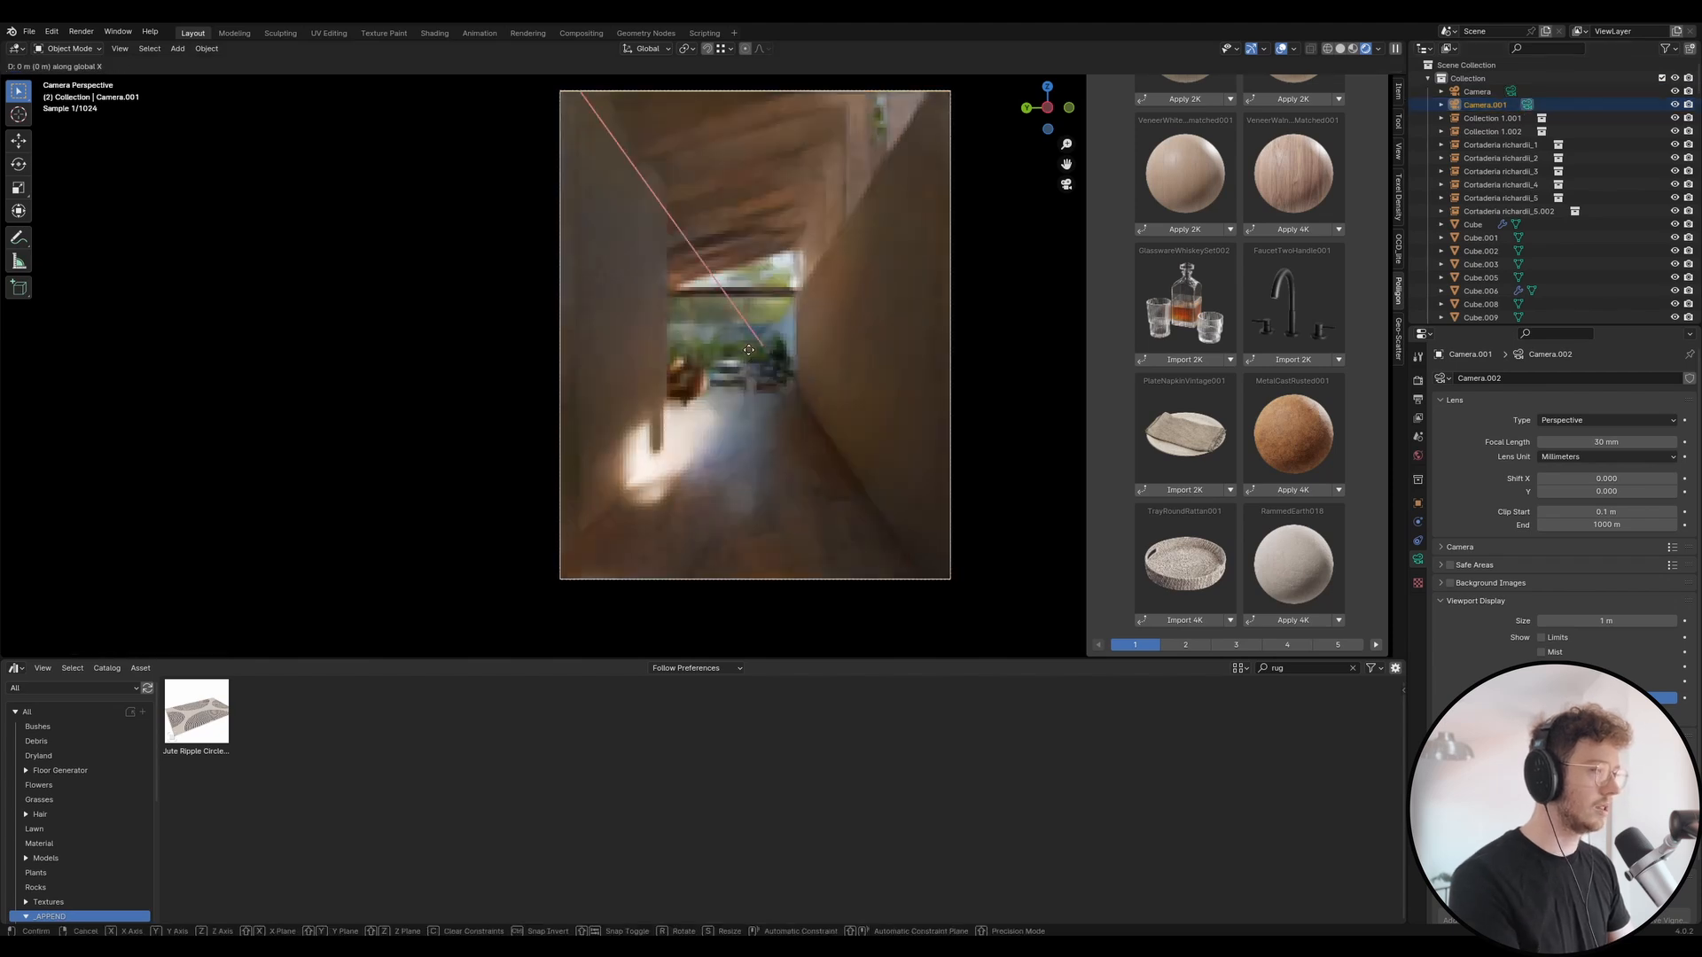
drag(748, 349, 755, 452)
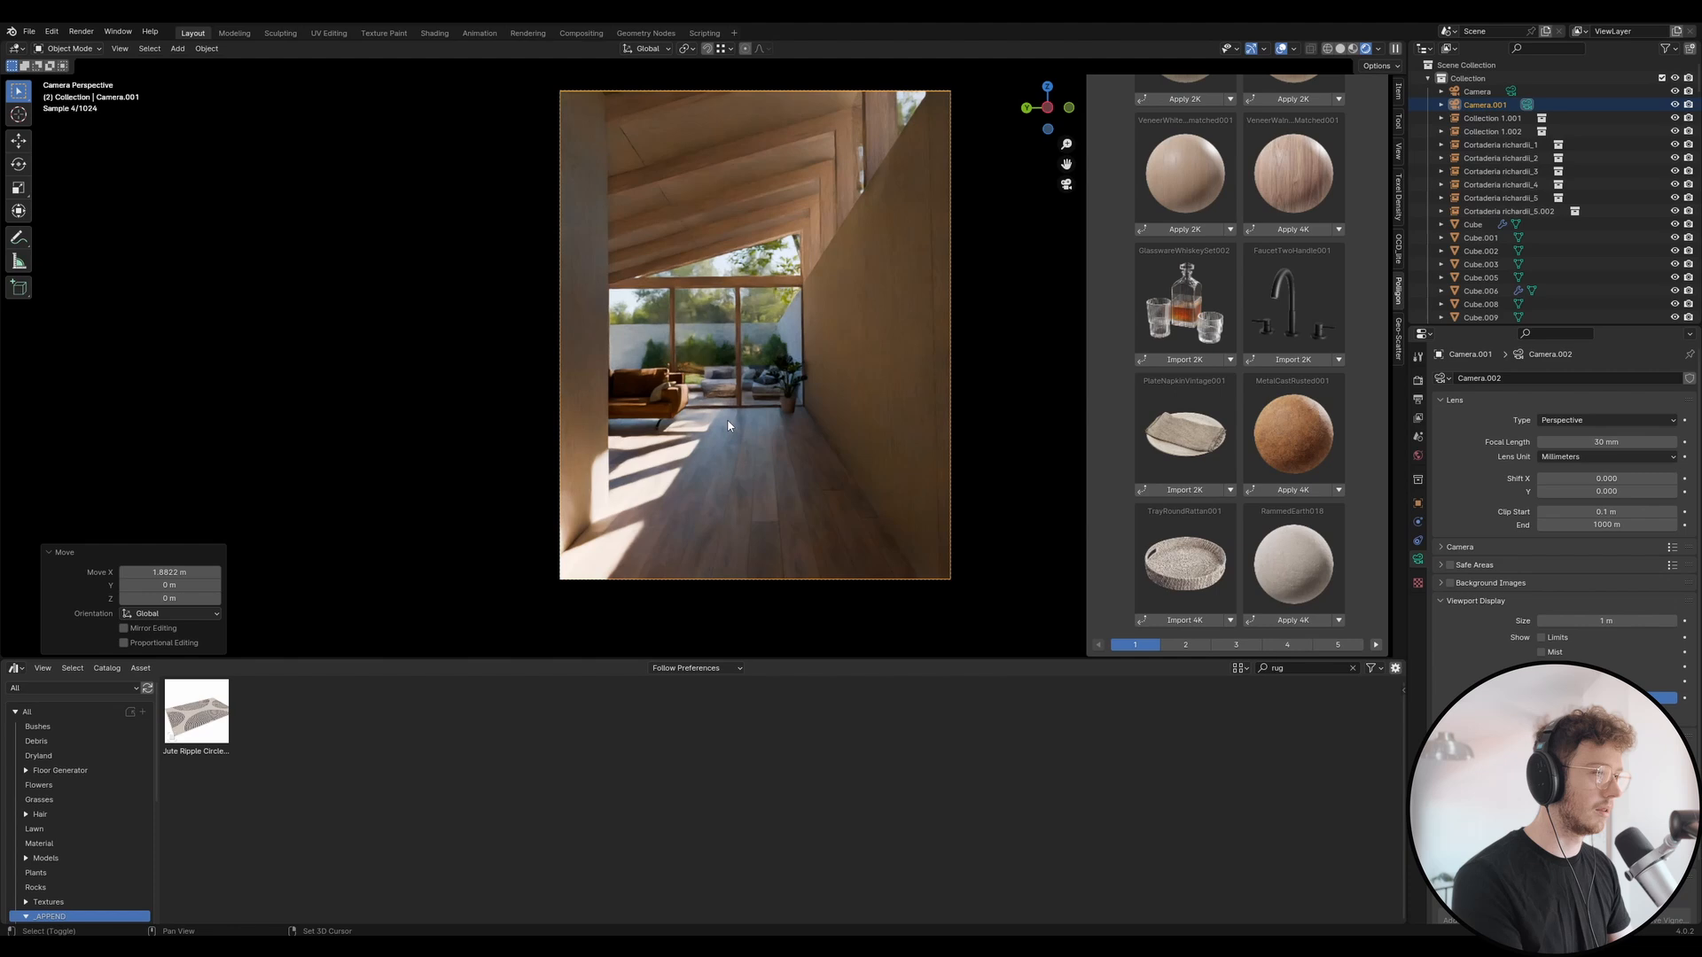
key(shift+d)
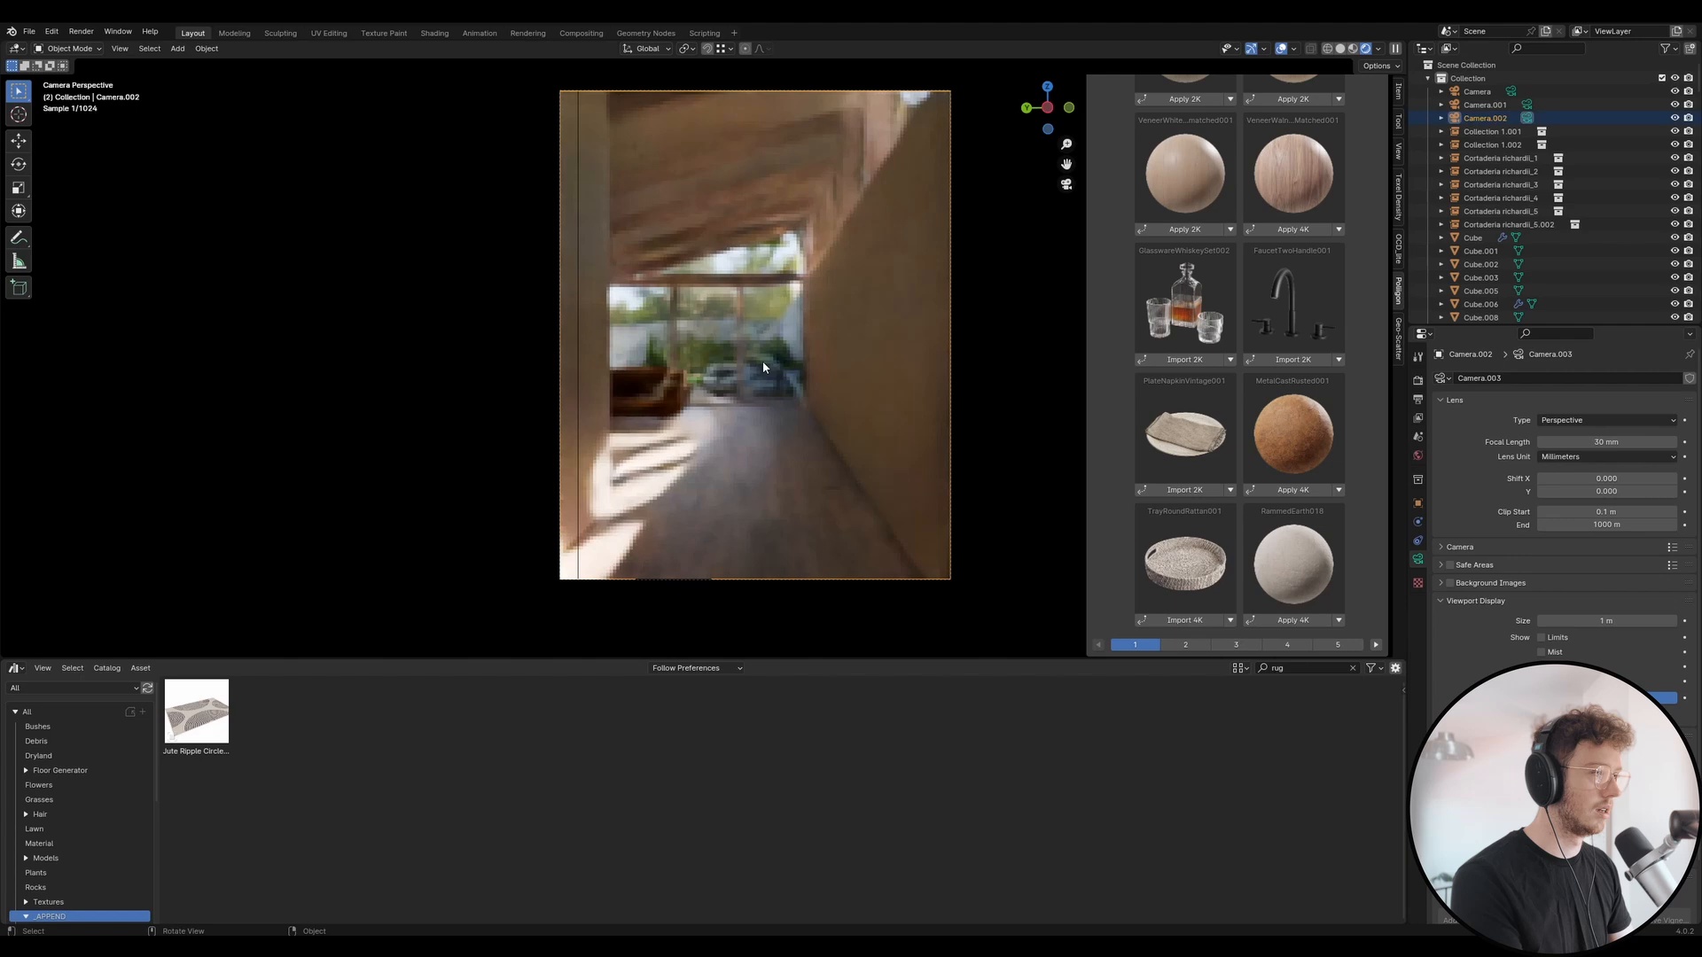
key(g)
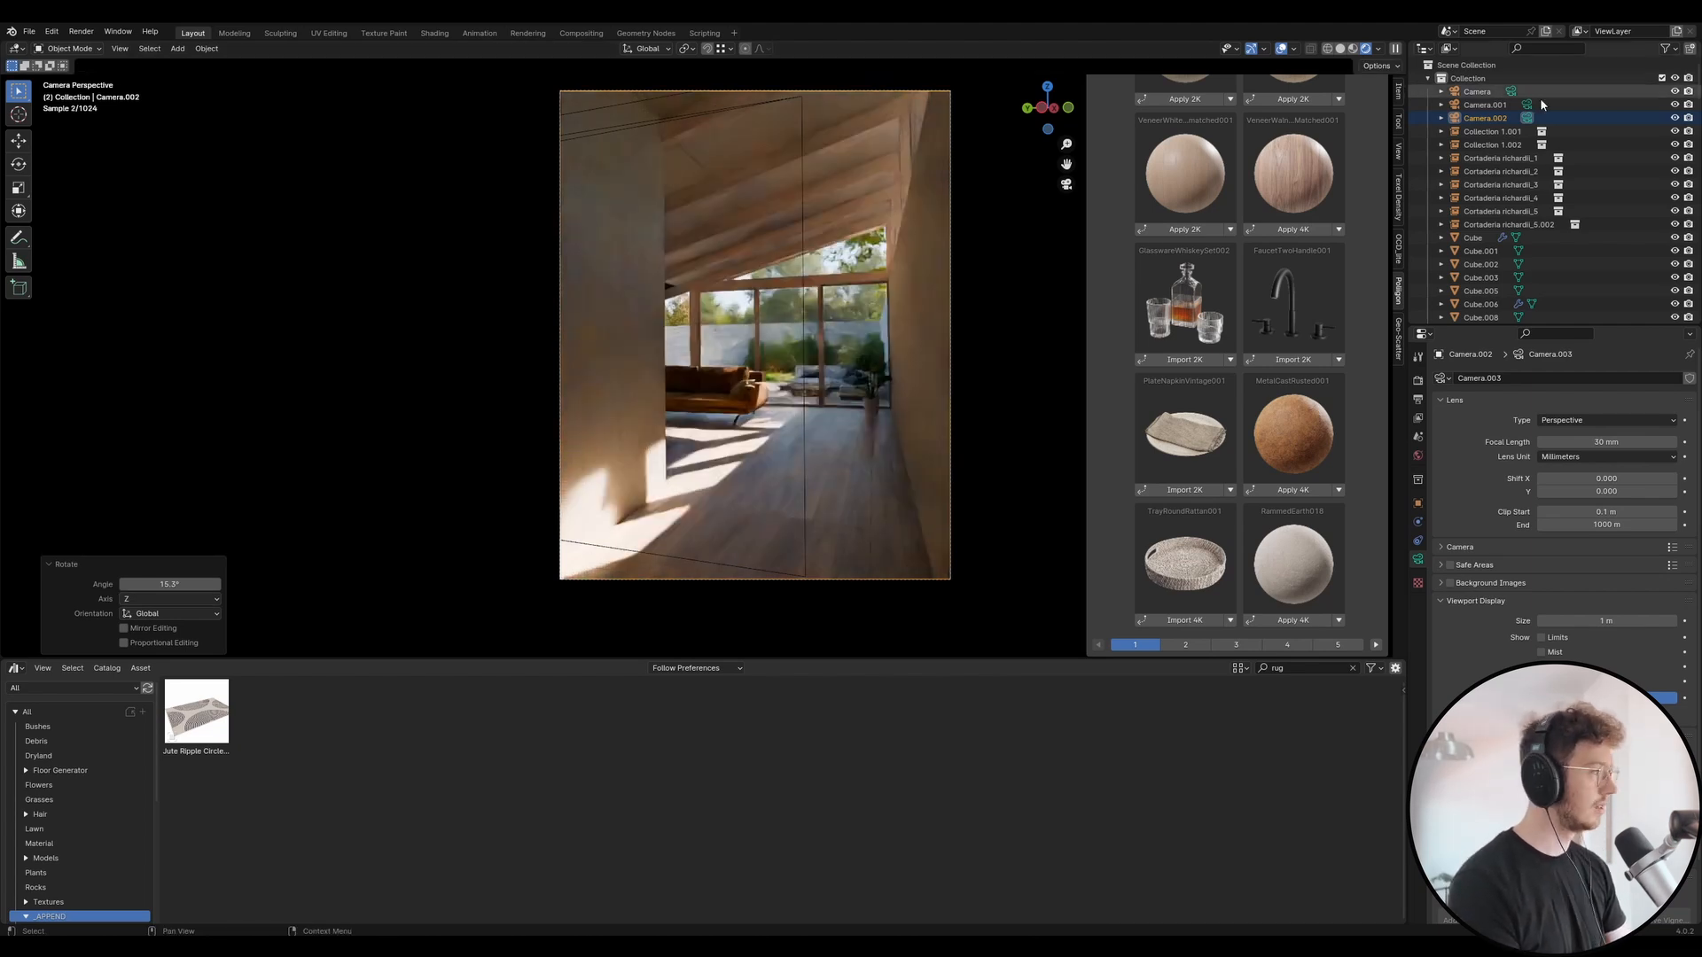
click(1509, 90)
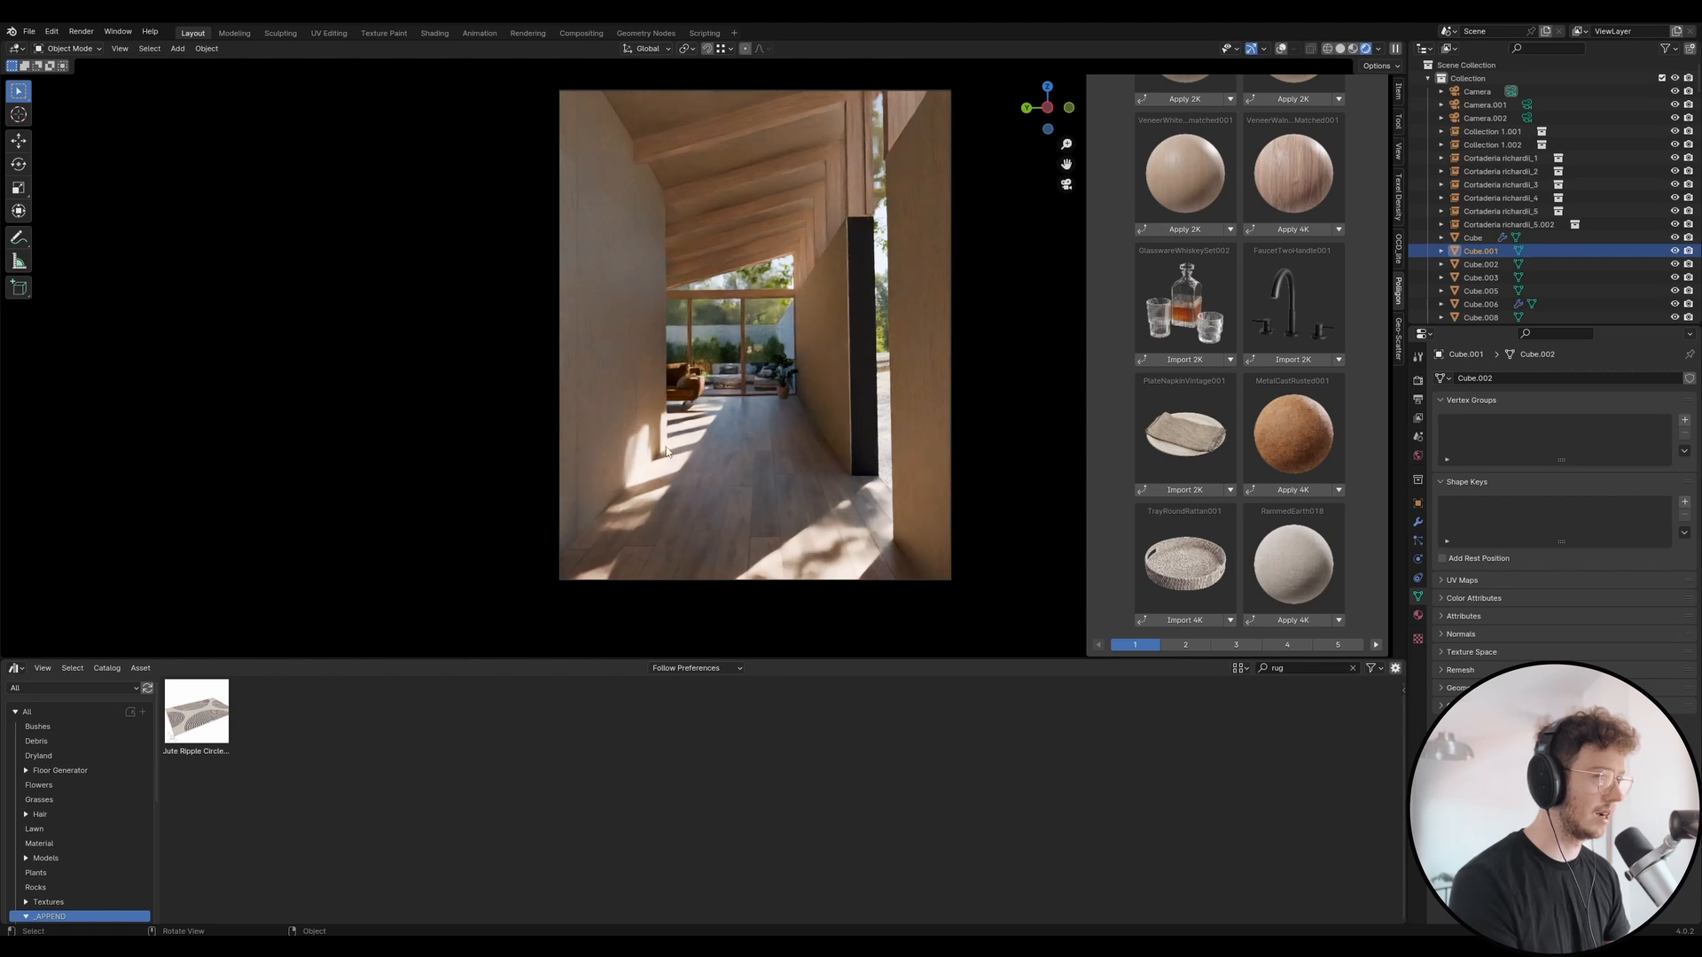
mouse_move(898, 188)
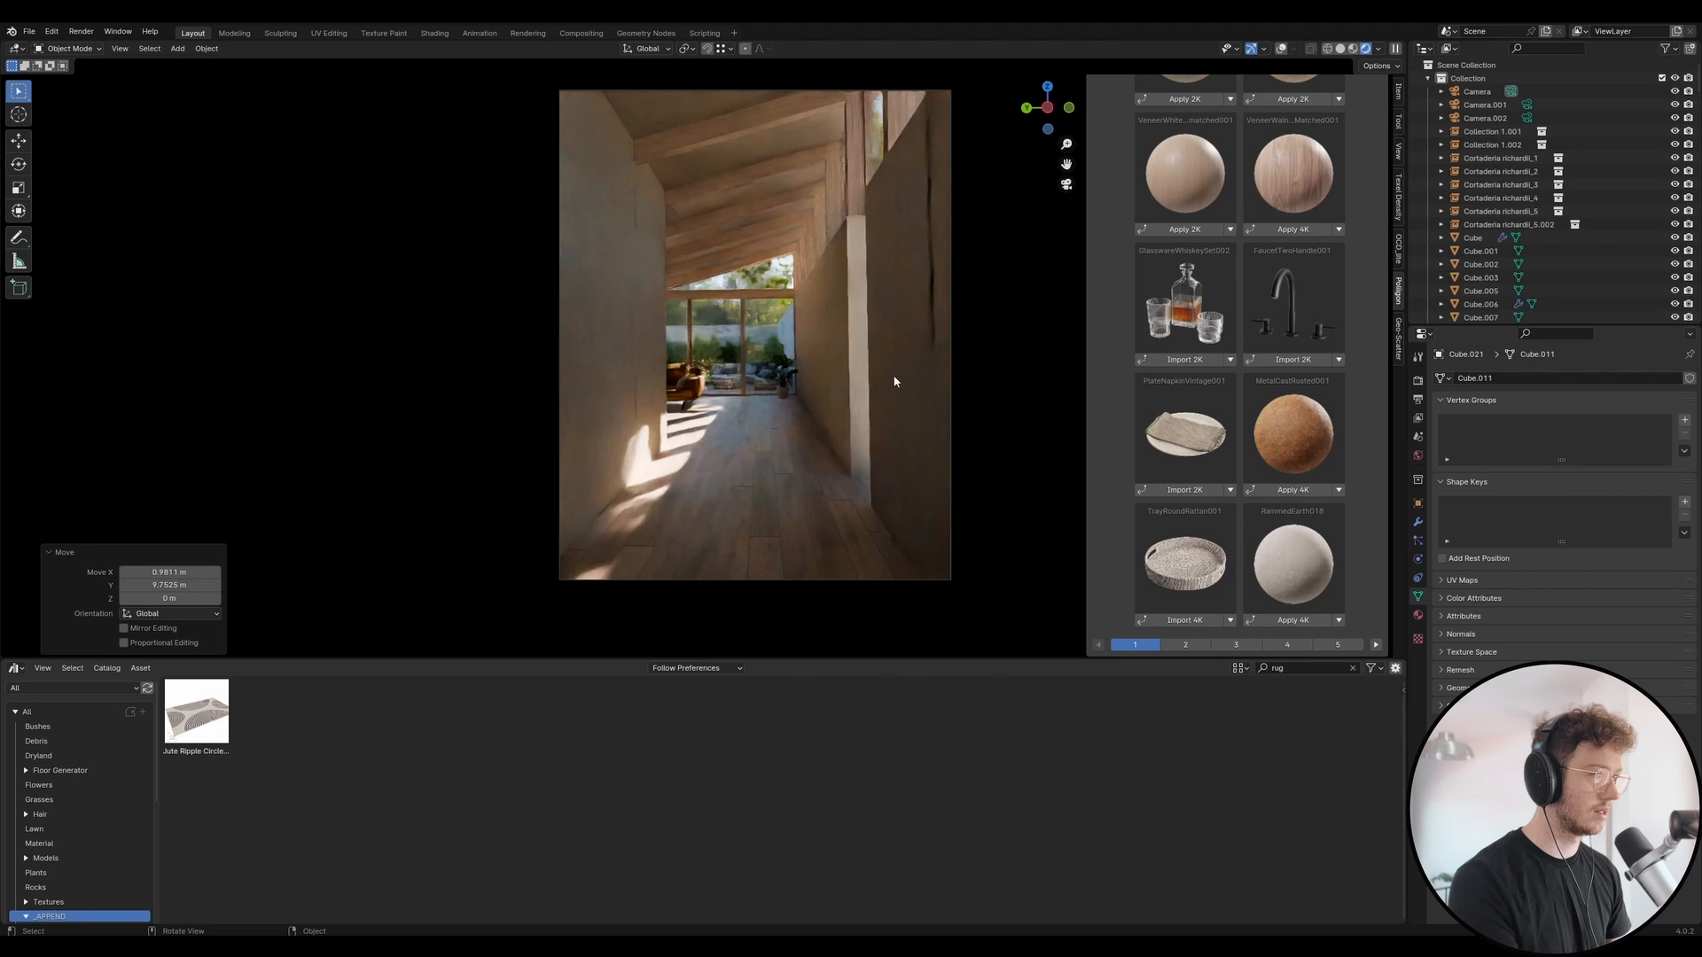
mouse_move(833, 381)
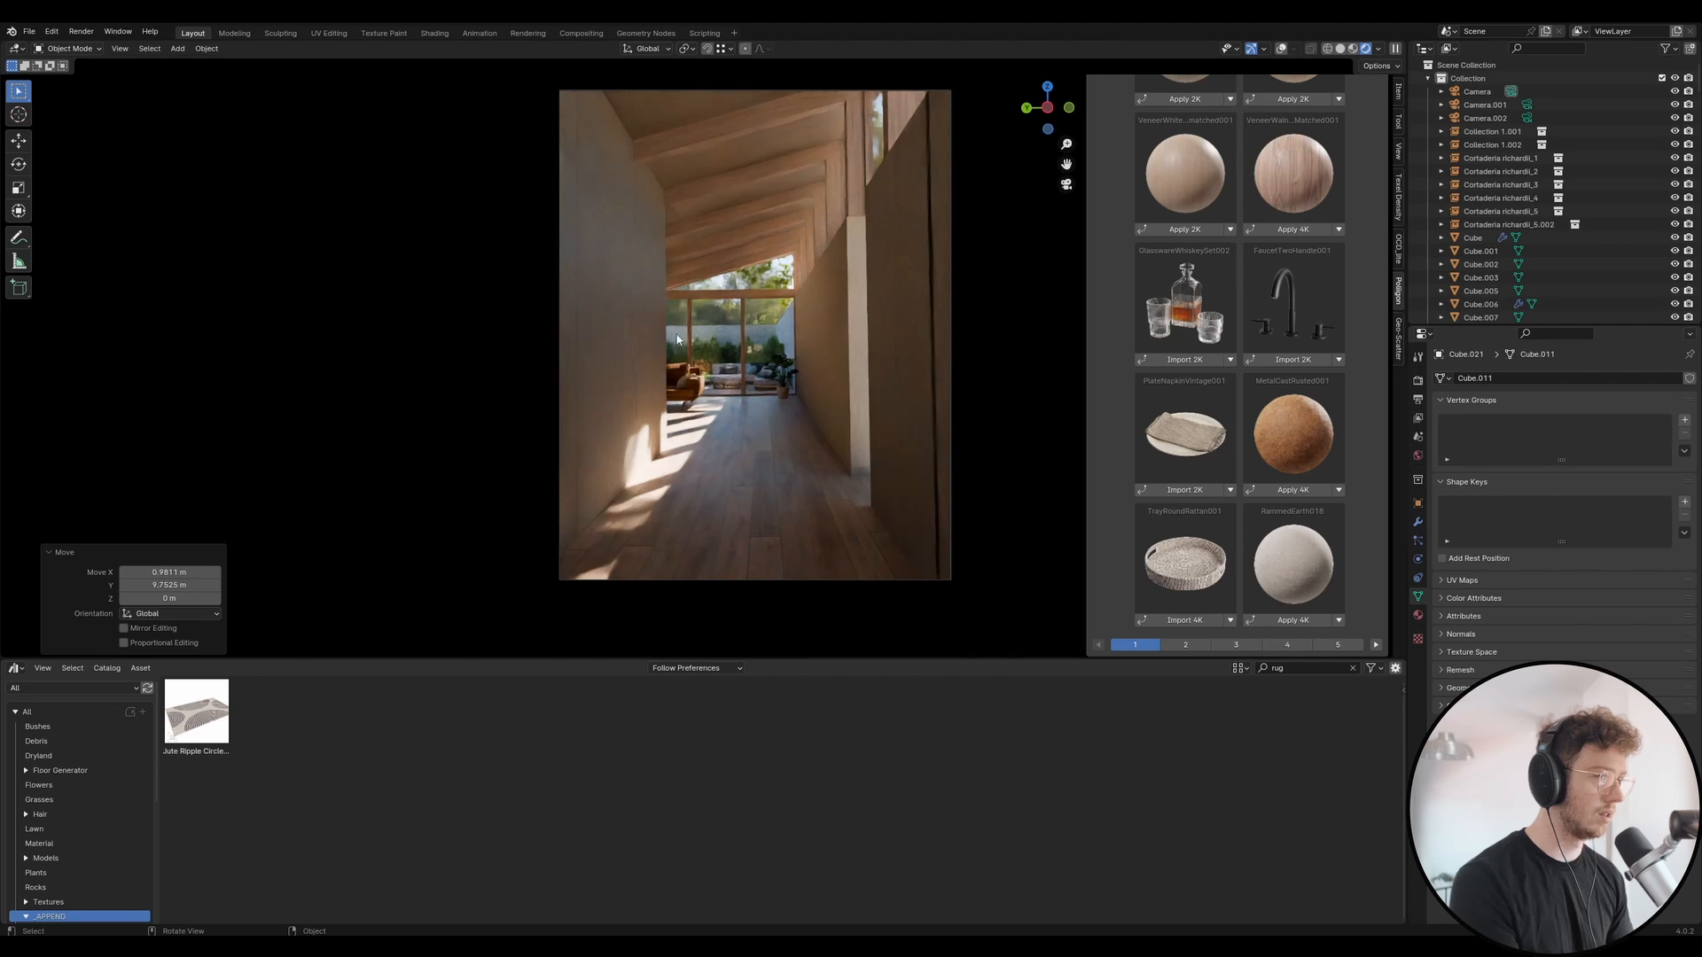
mouse_move(790, 464)
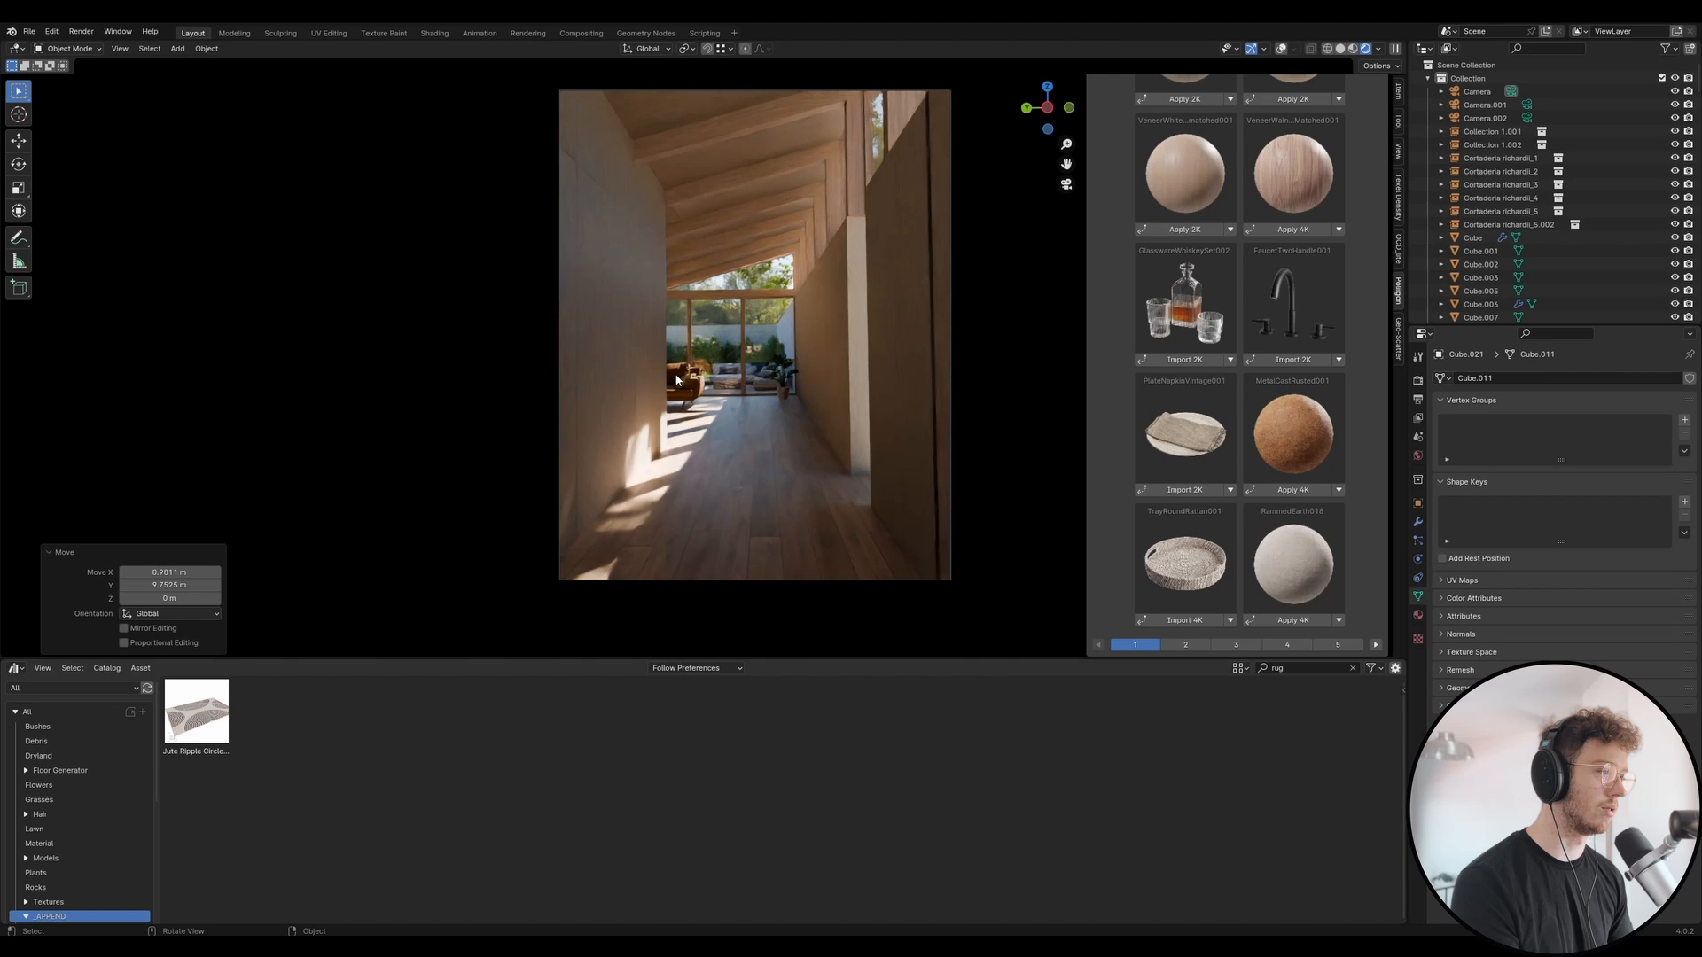
mouse_move(920, 303)
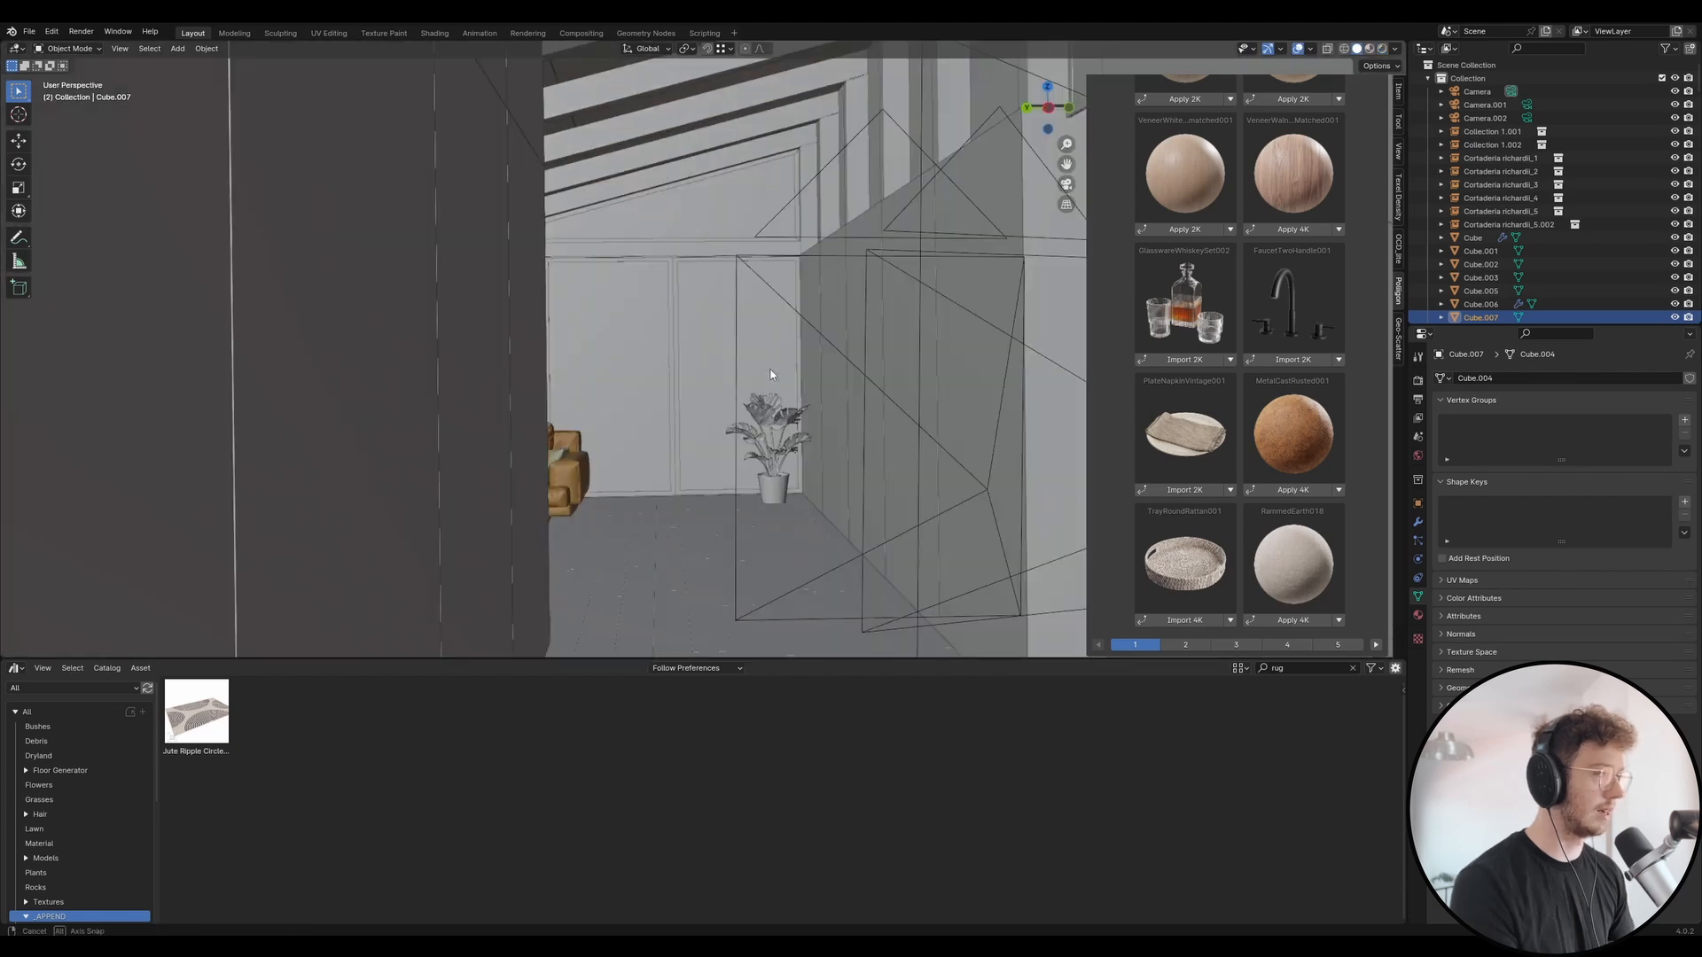
- Reshape the edge face of the tall wall panel beneath the roof edge near the garden window
drag(771, 374, 726, 195)
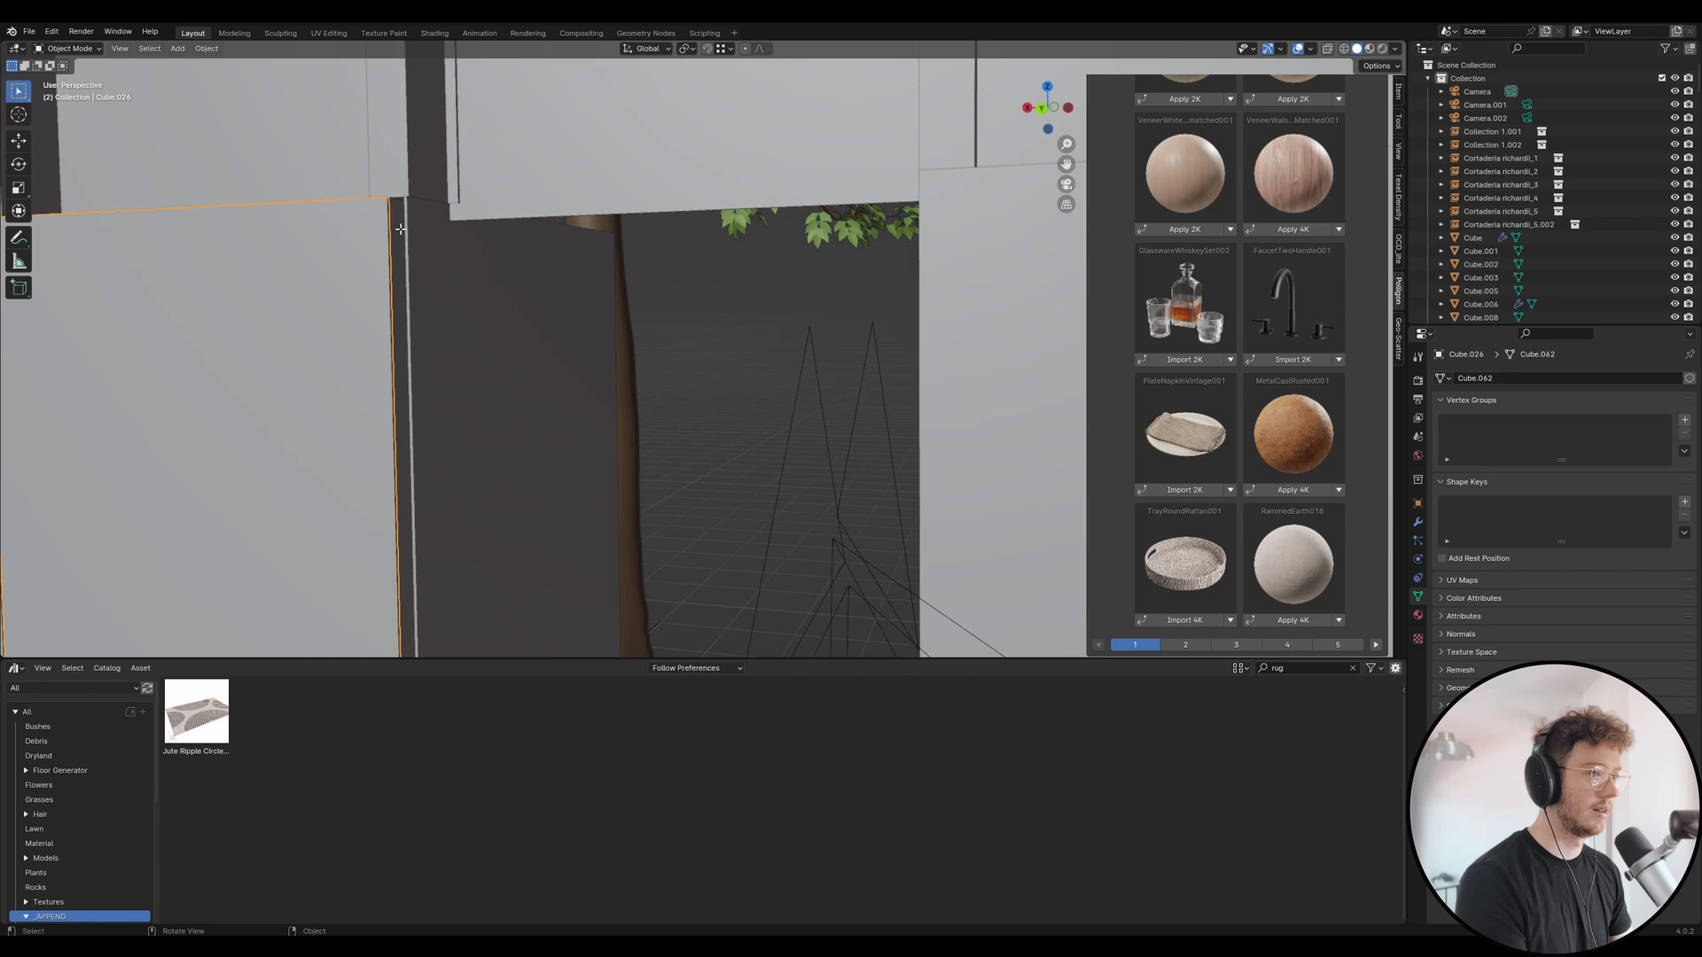
key(Tab)
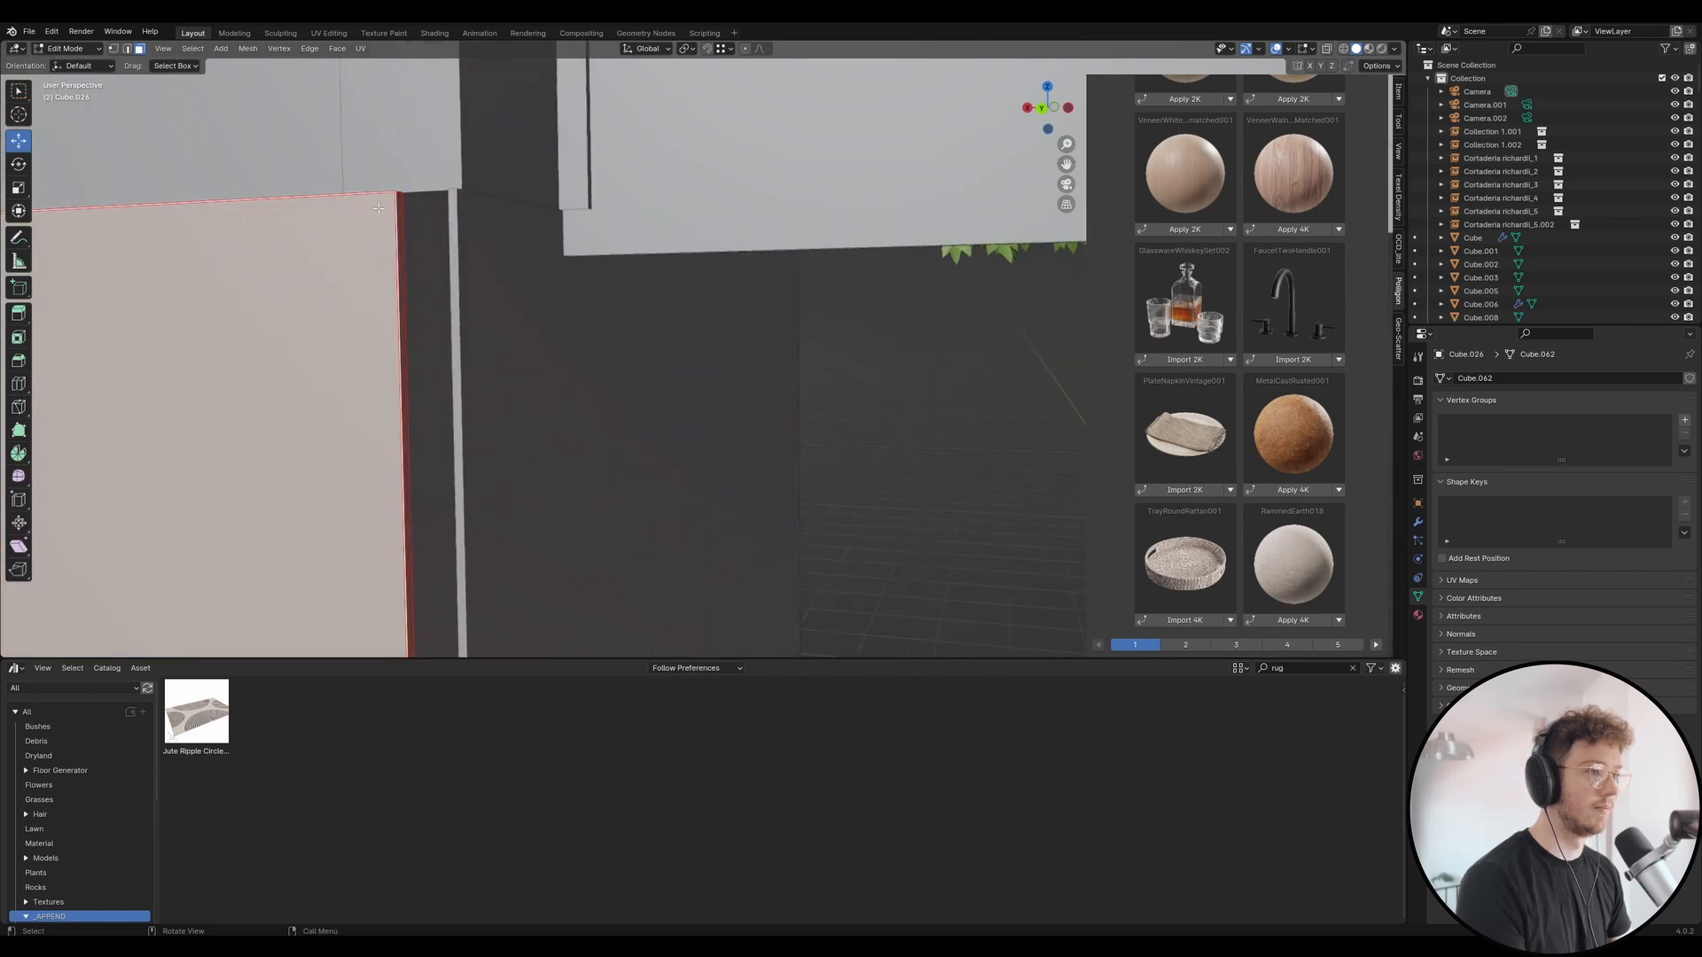
drag(402, 206, 477, 190)
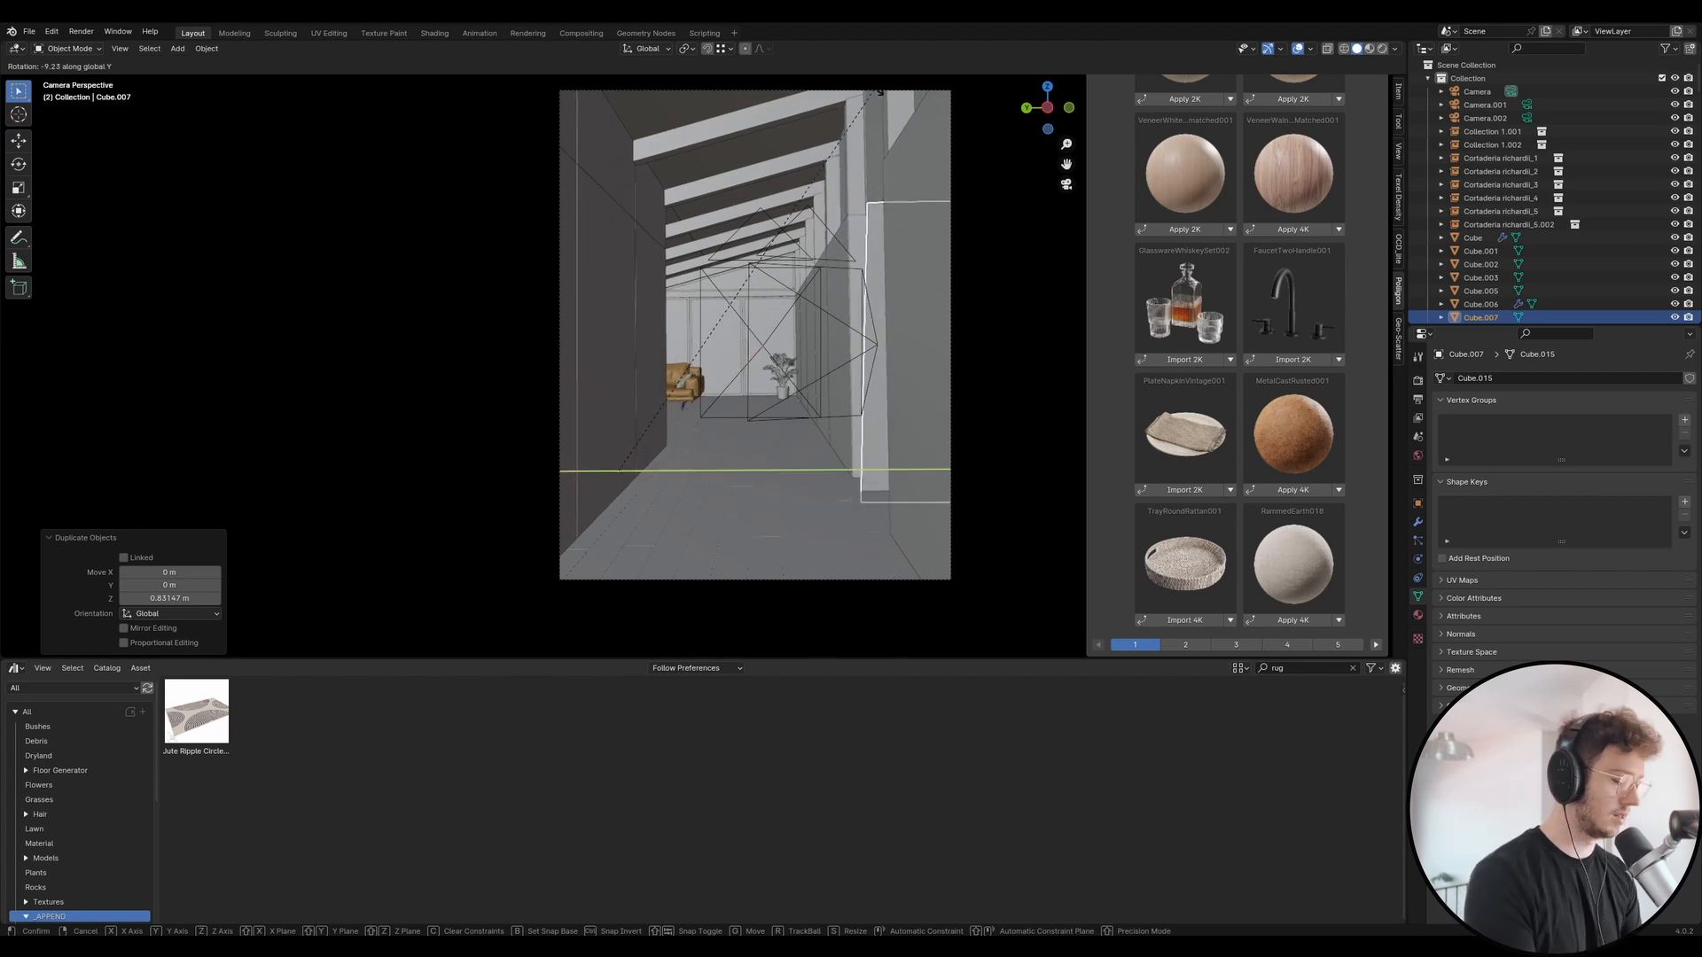
- Tilt the duplicated wall piece along the roof slope and reposition it
key(r)
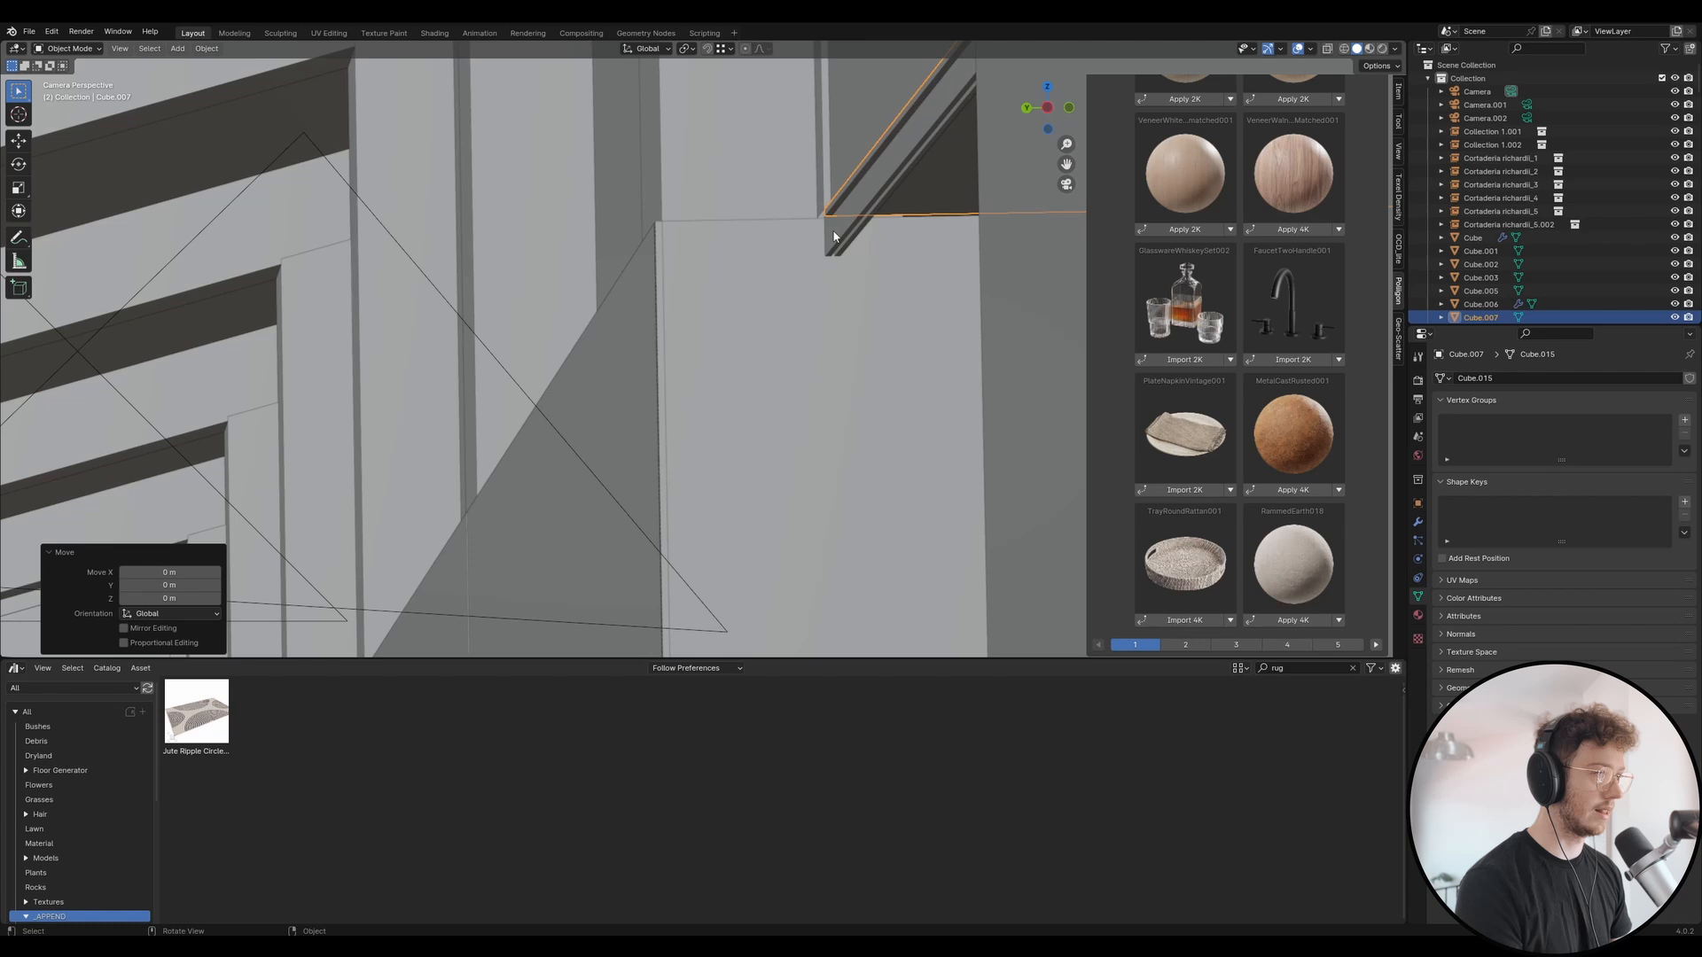
key(Tab)
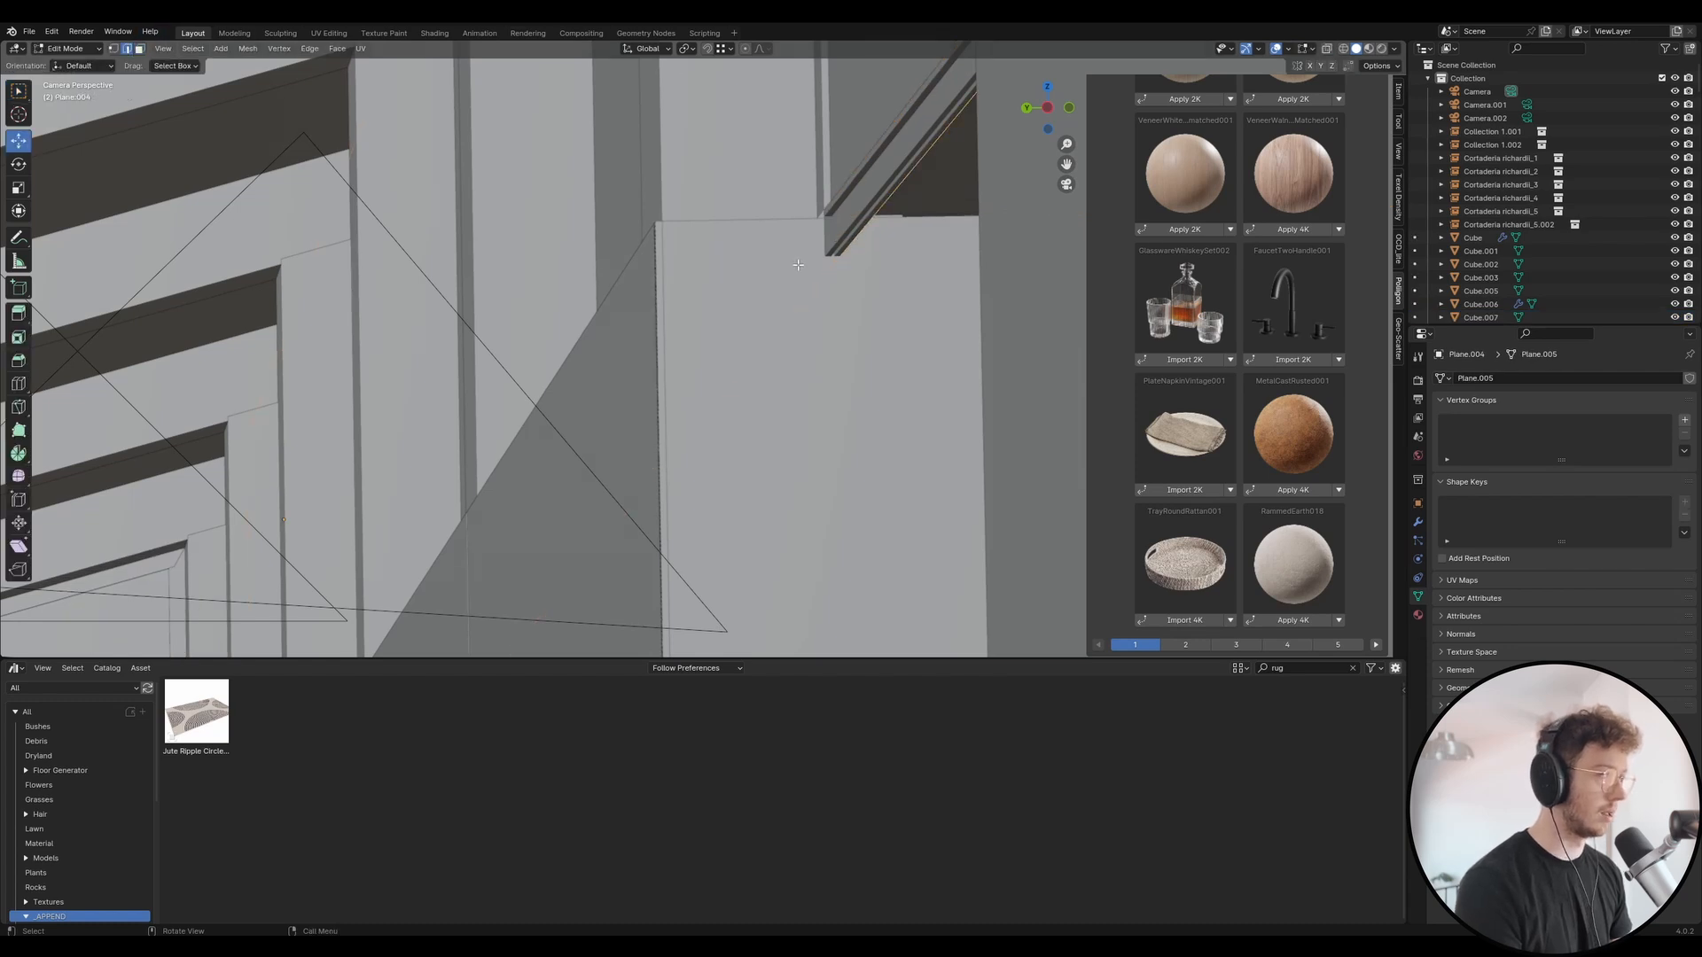
key(g)
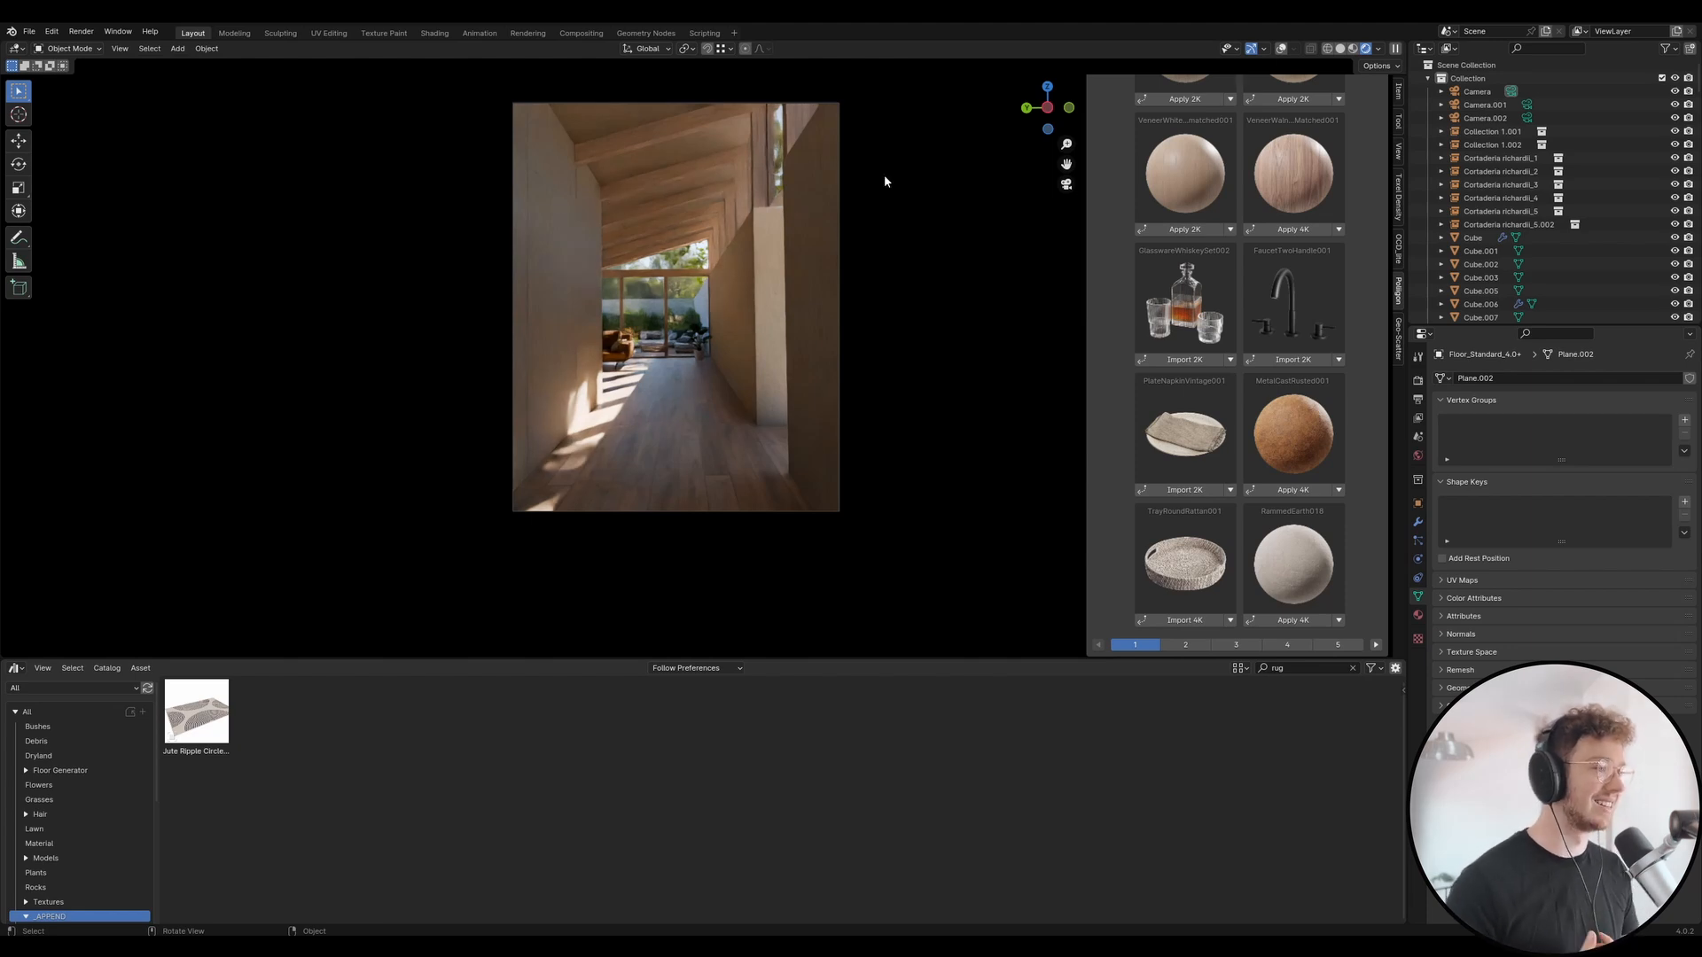
mouse_move(782, 211)
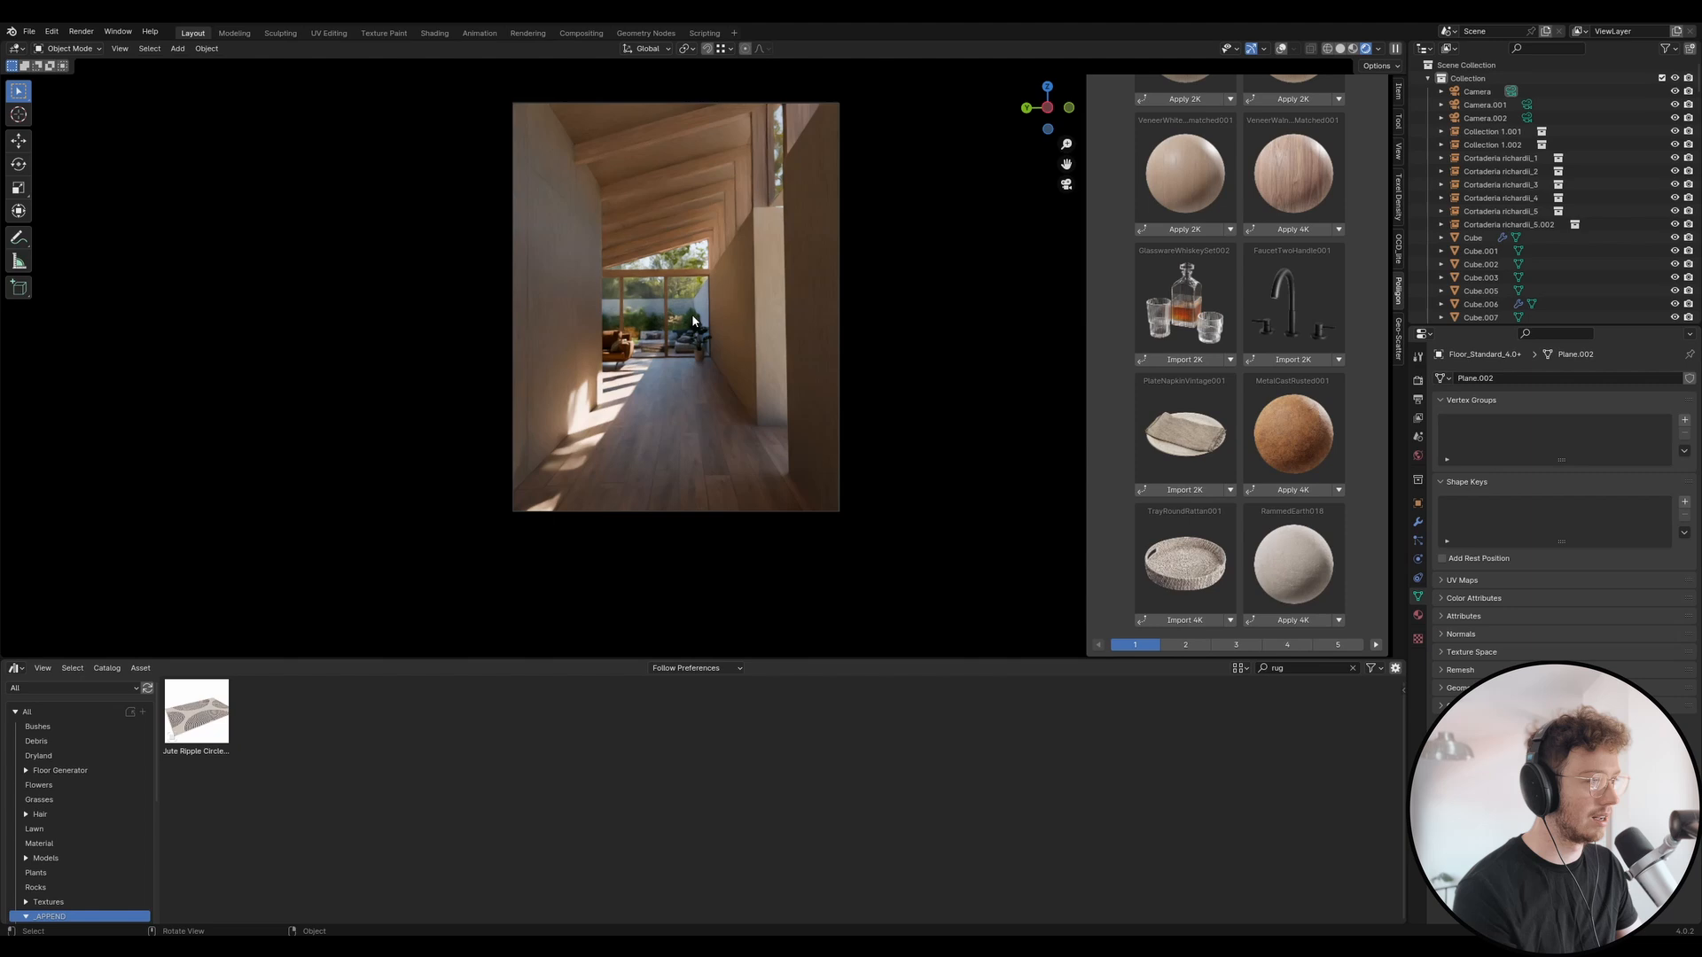
mouse_move(773, 326)
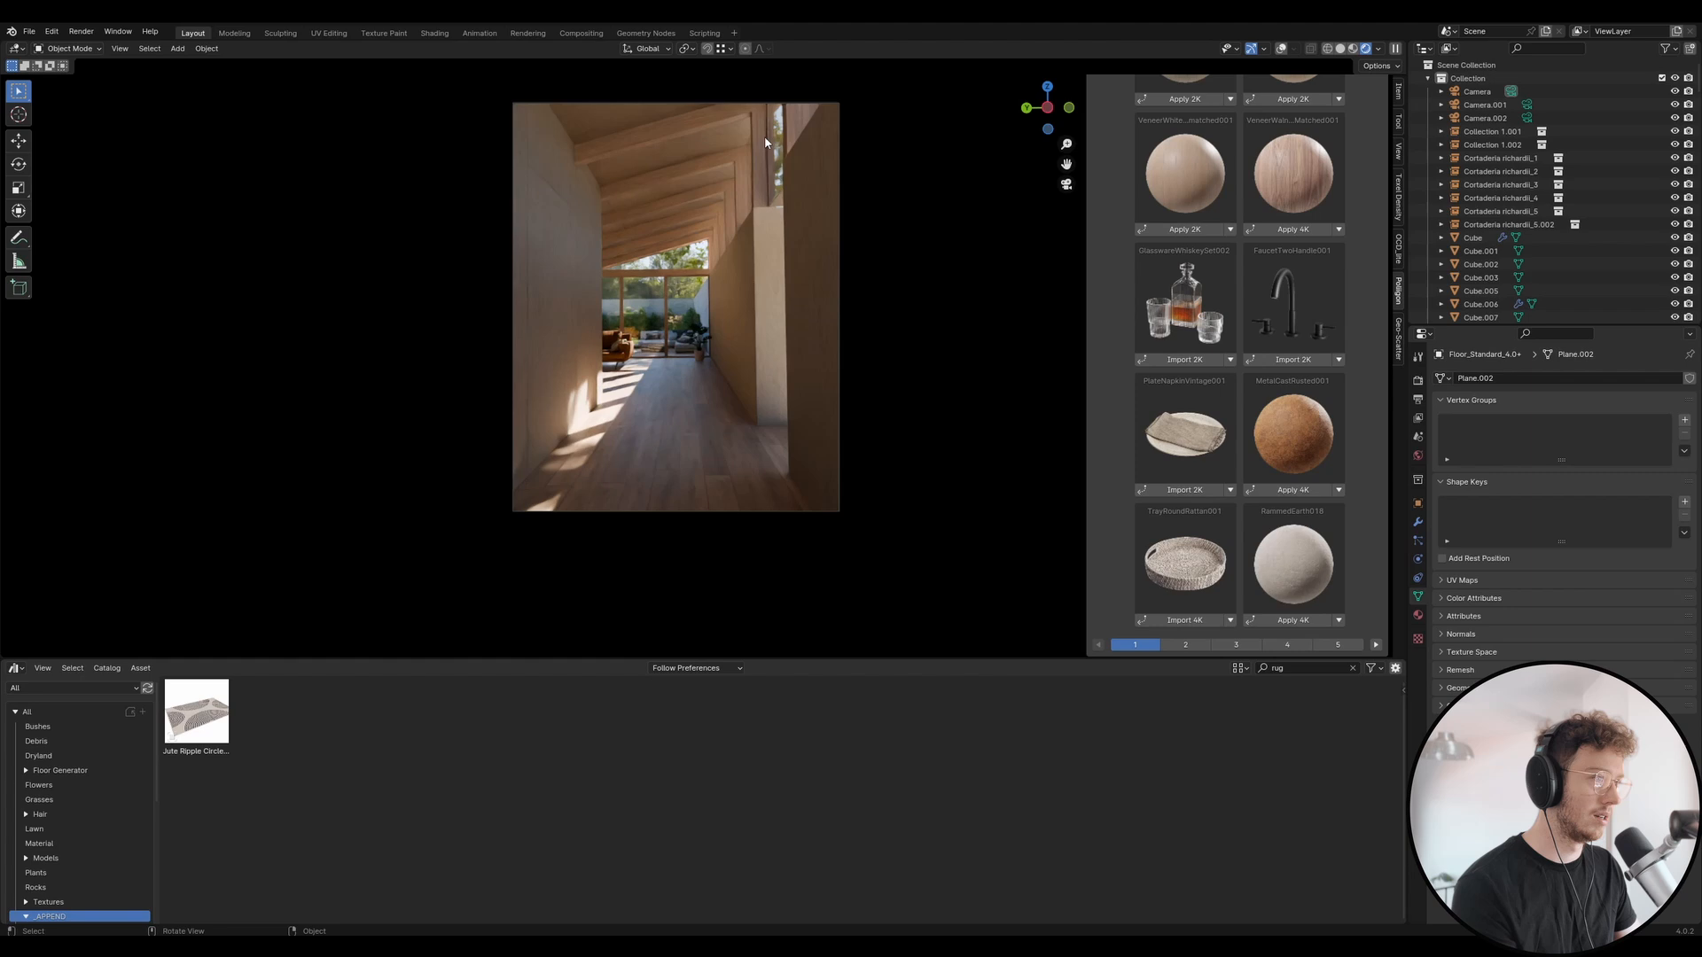
mouse_move(782, 218)
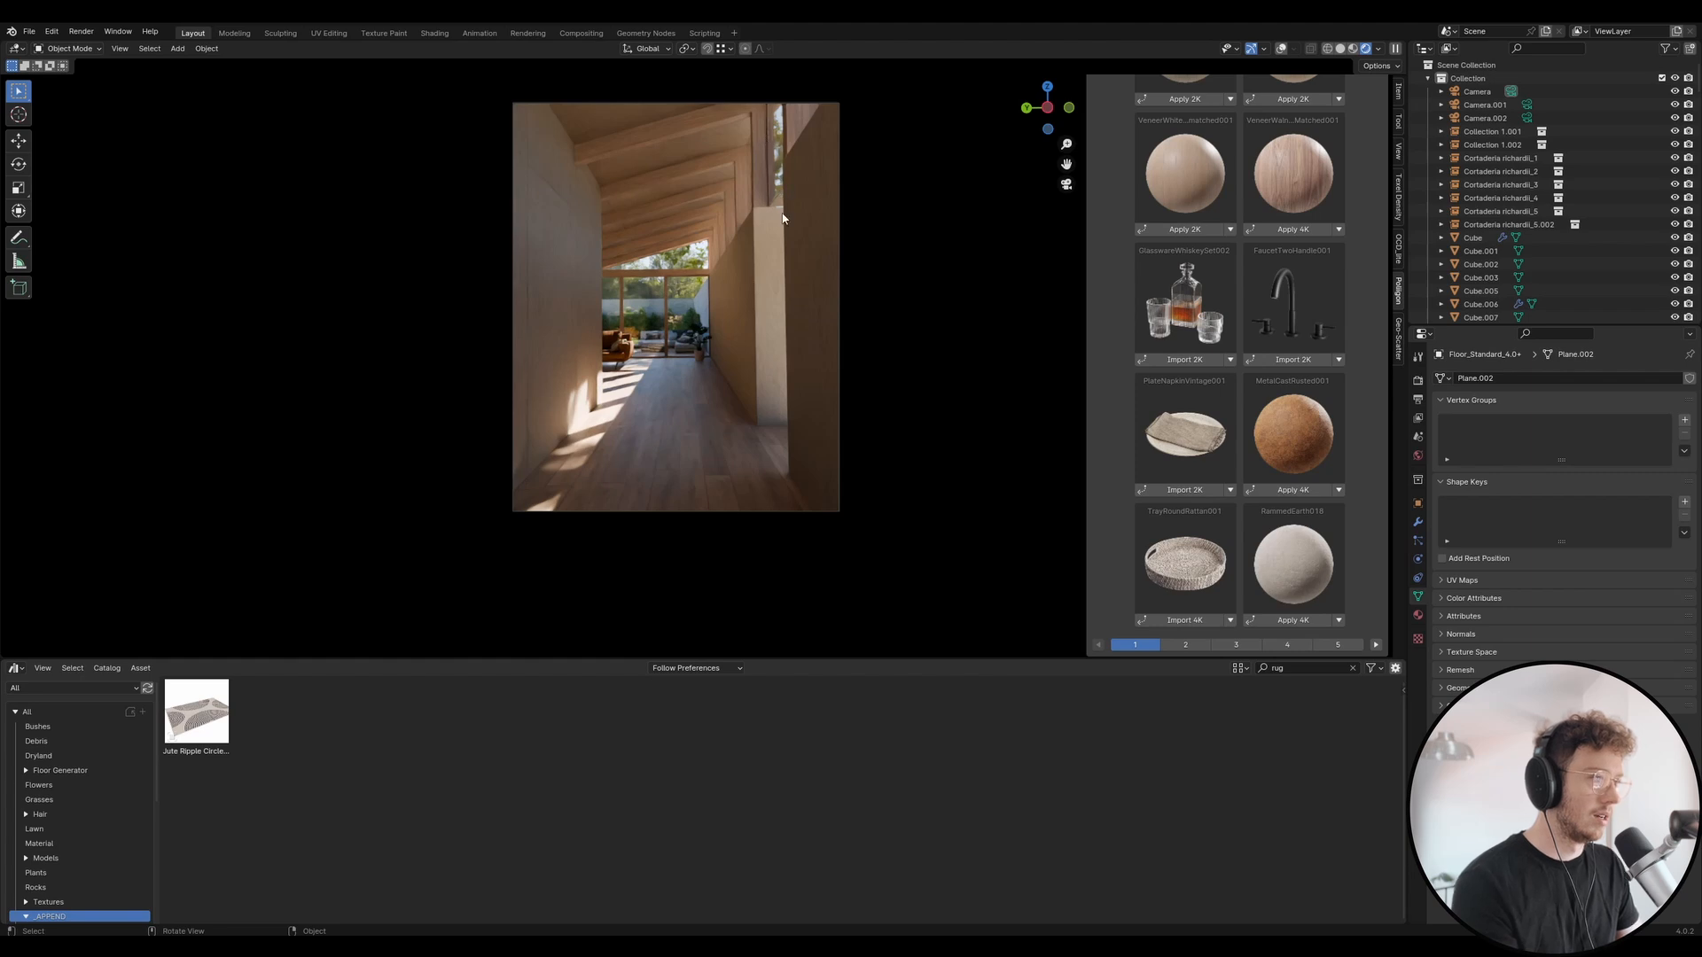
- Move the thin board into place along the edge of the right-hand wall opening
click(1480, 317)
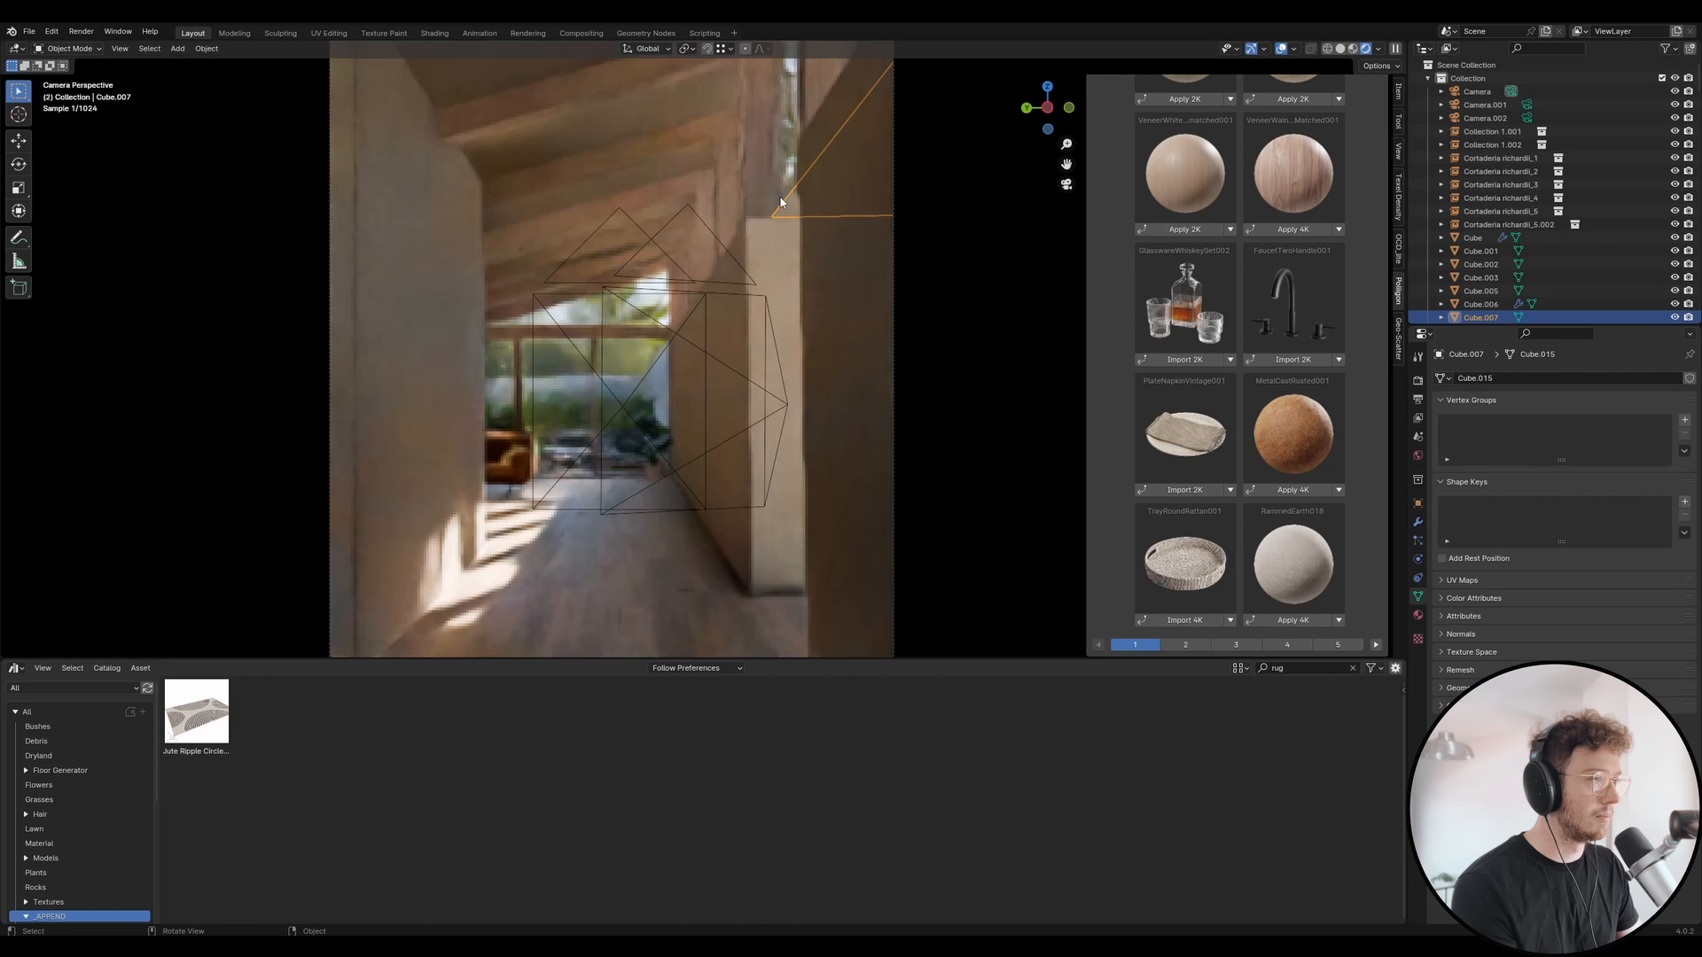
mouse_move(785, 209)
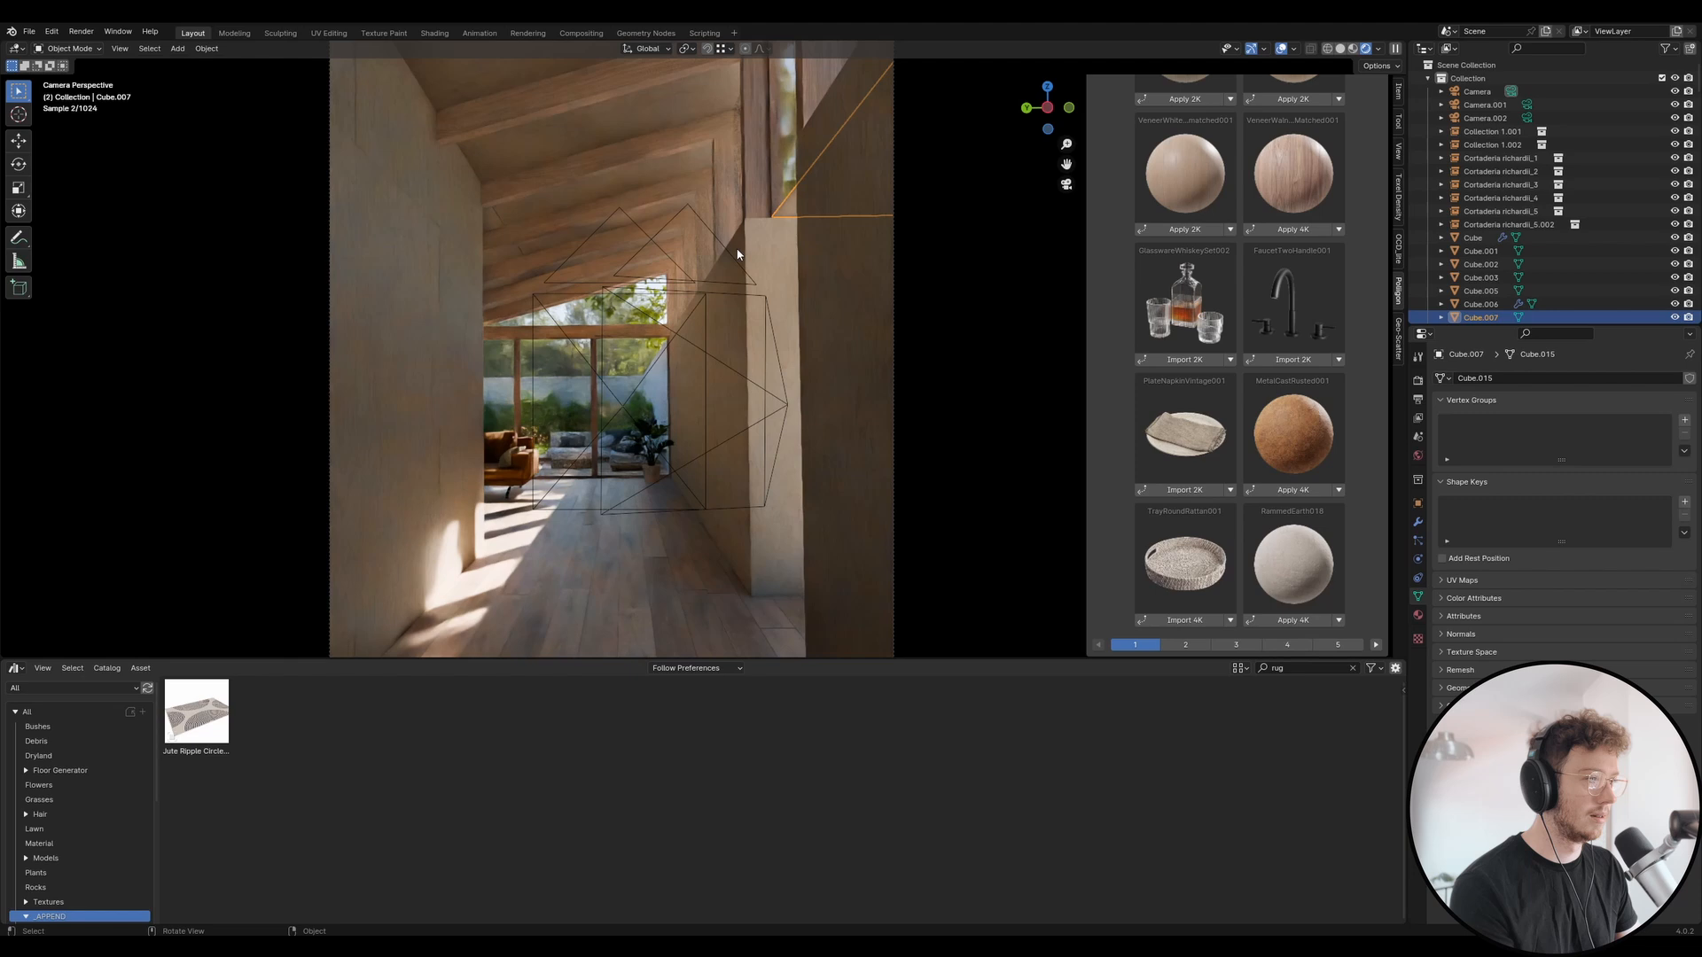
click(727, 466)
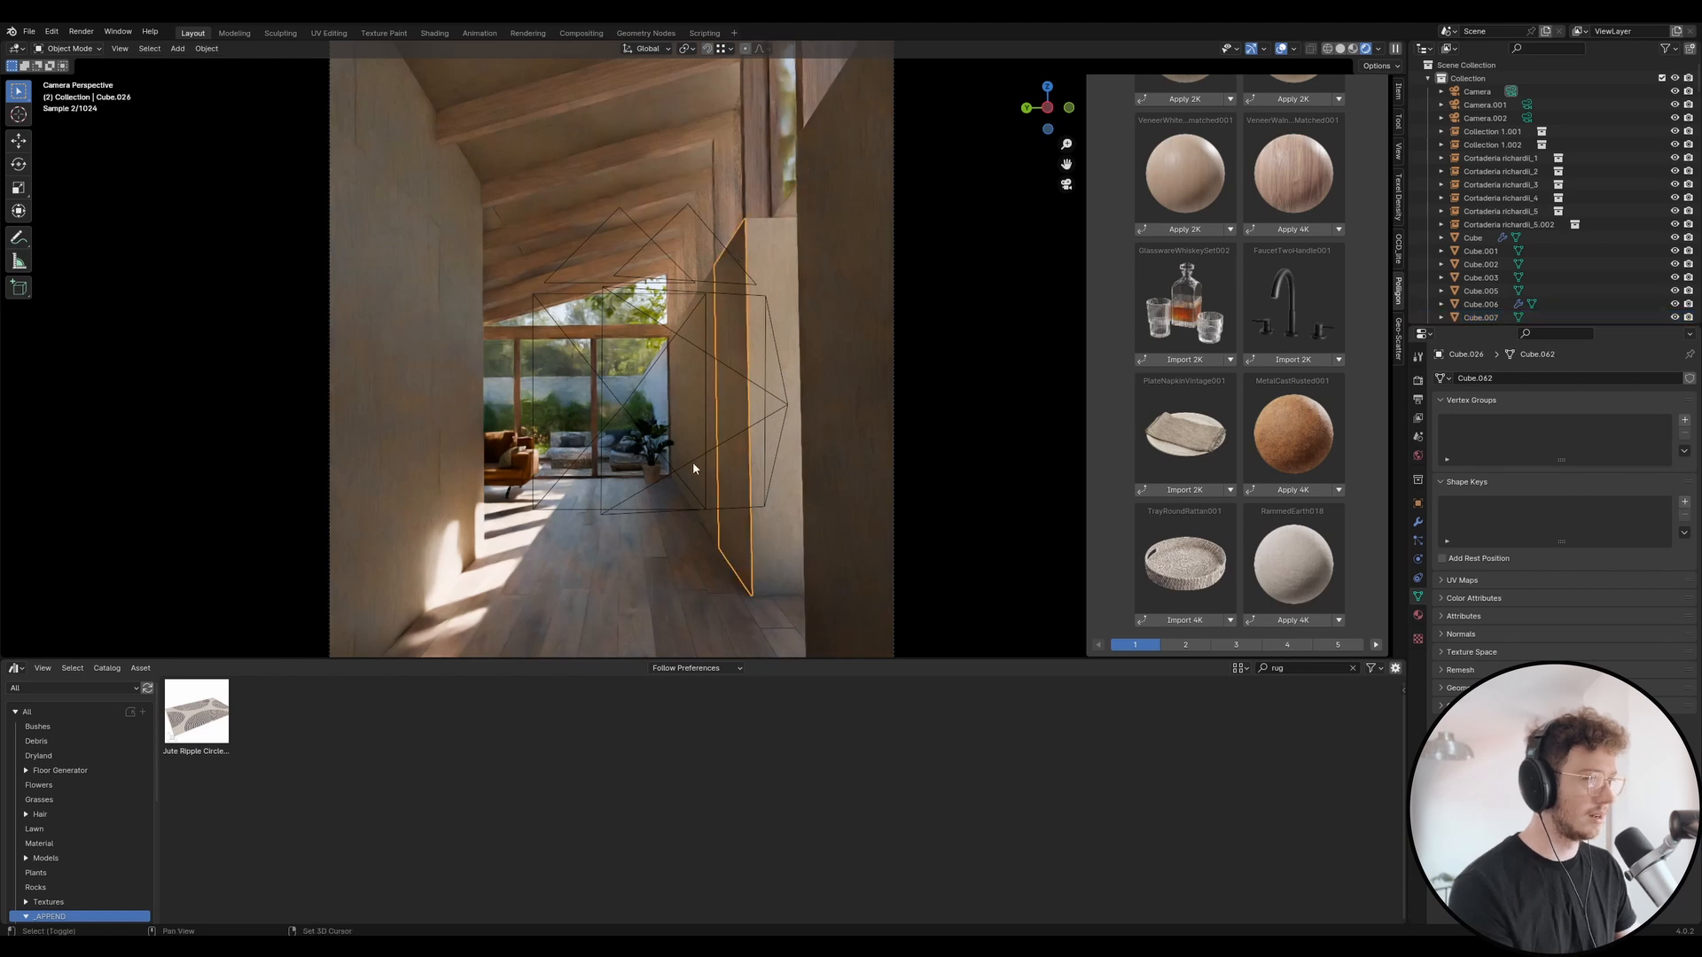
drag(695, 466, 771, 217)
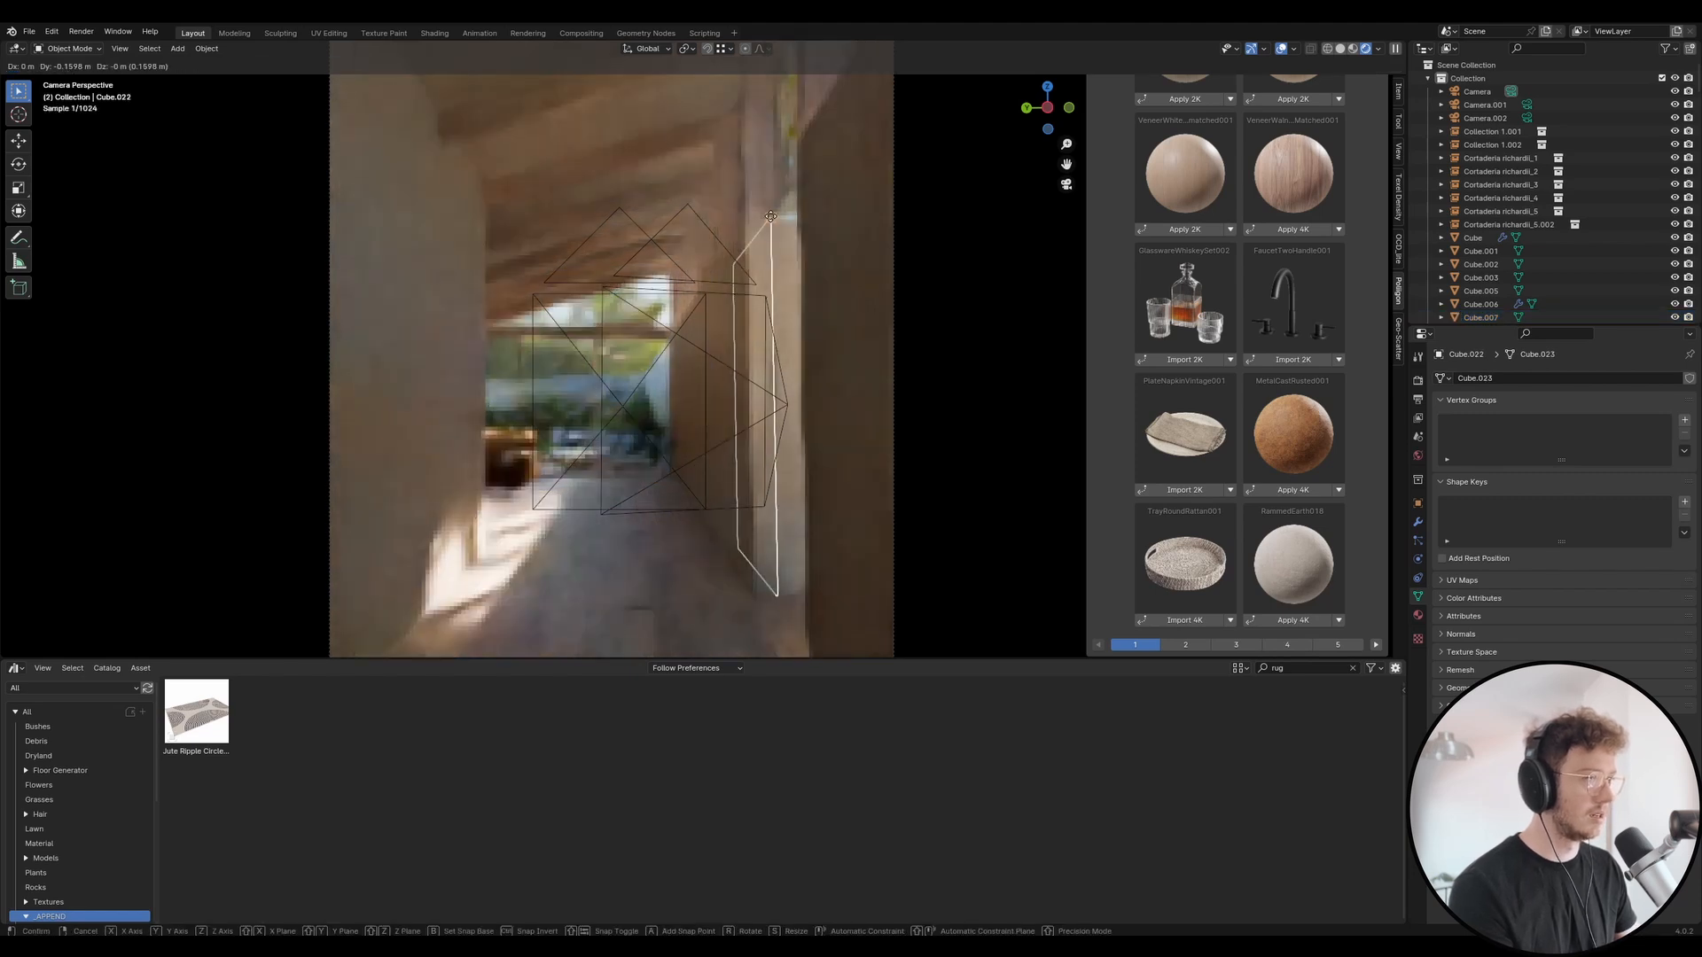
drag(771, 214, 794, 161)
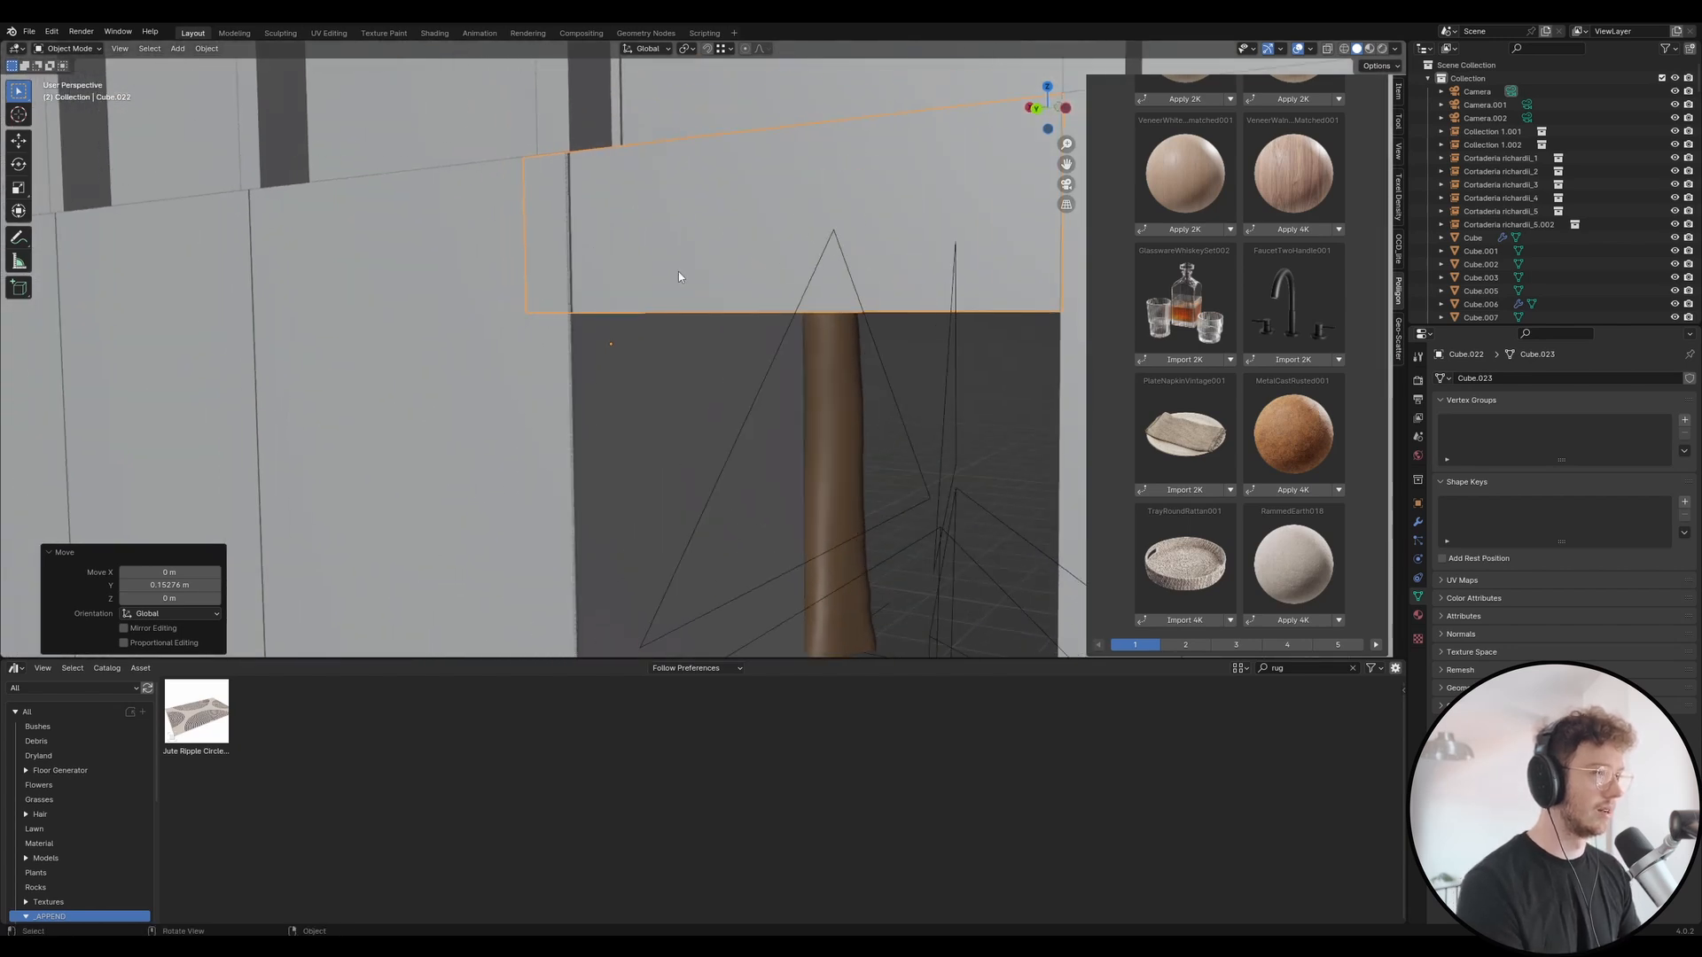
- Shift the horizontal panel along its thin axis and stretch a new backing panel over the opening
key(Tab)
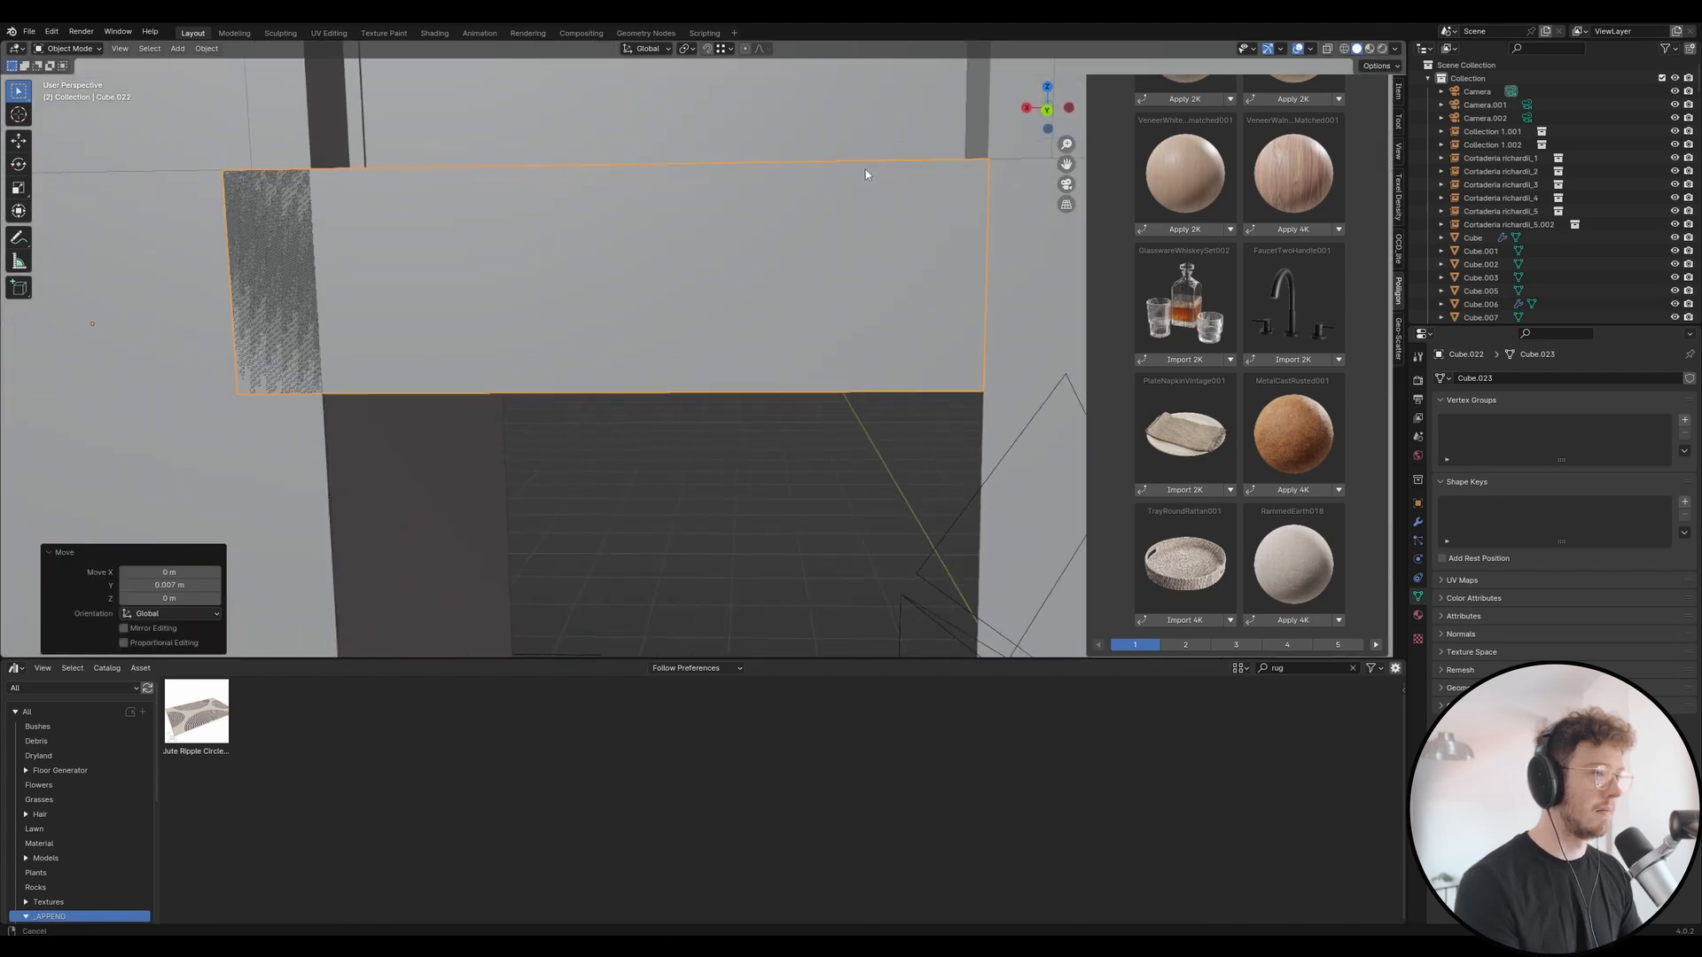
key(Tab)
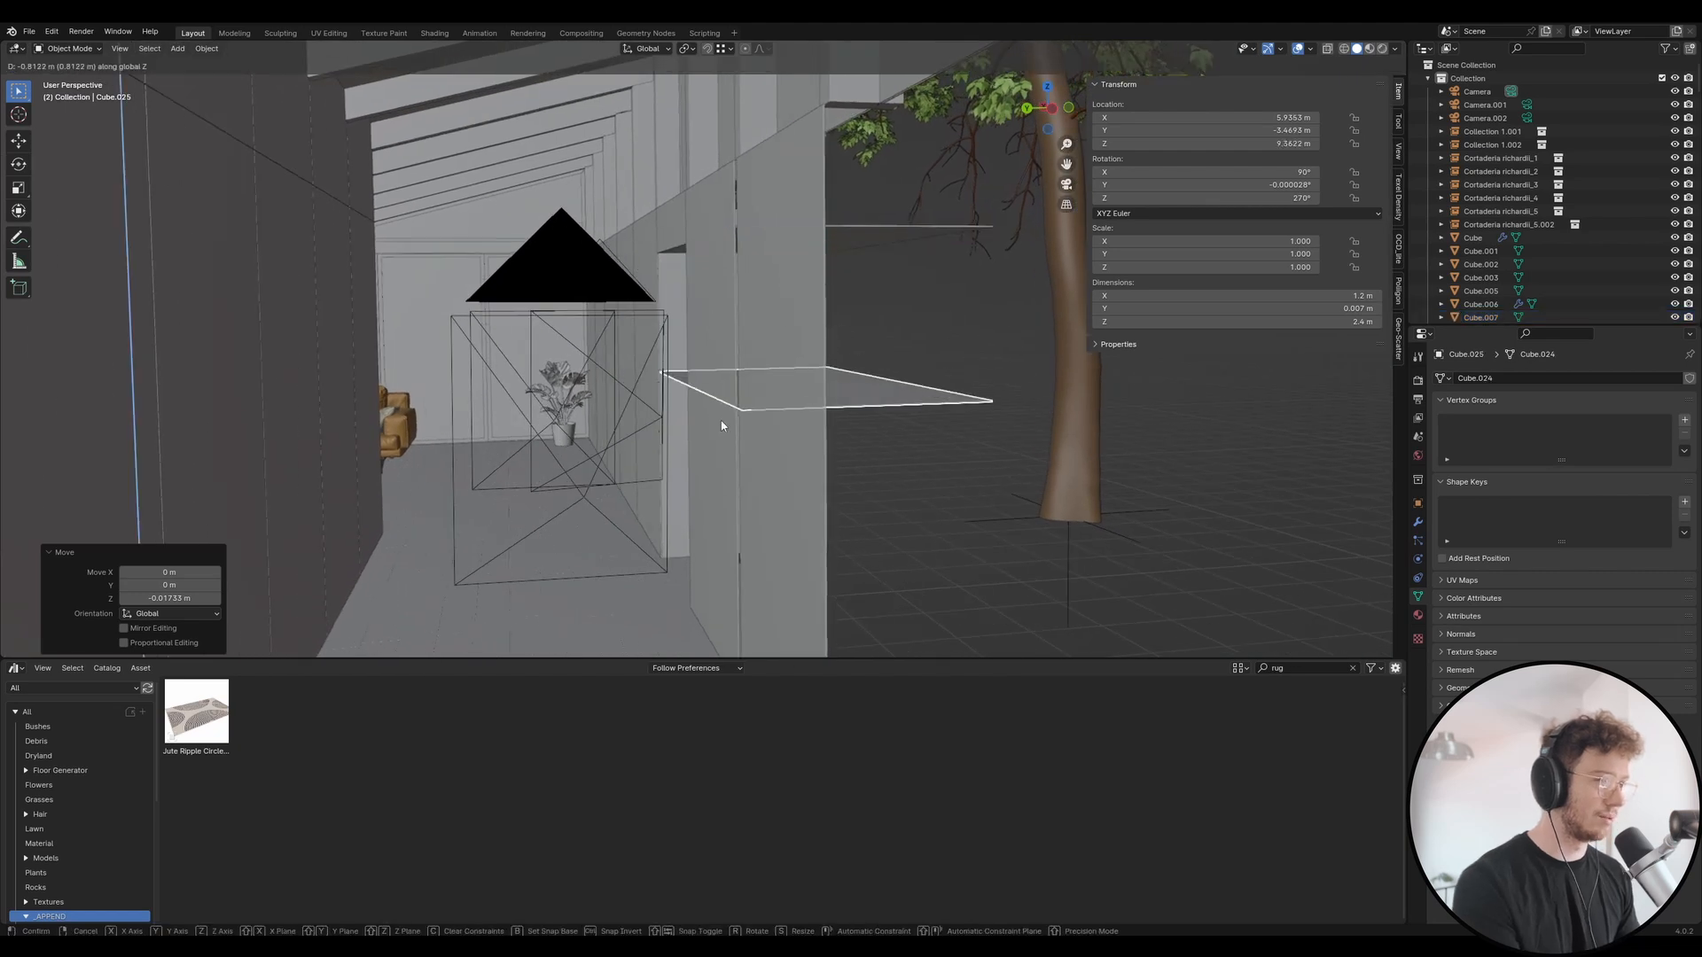
key(Tab)
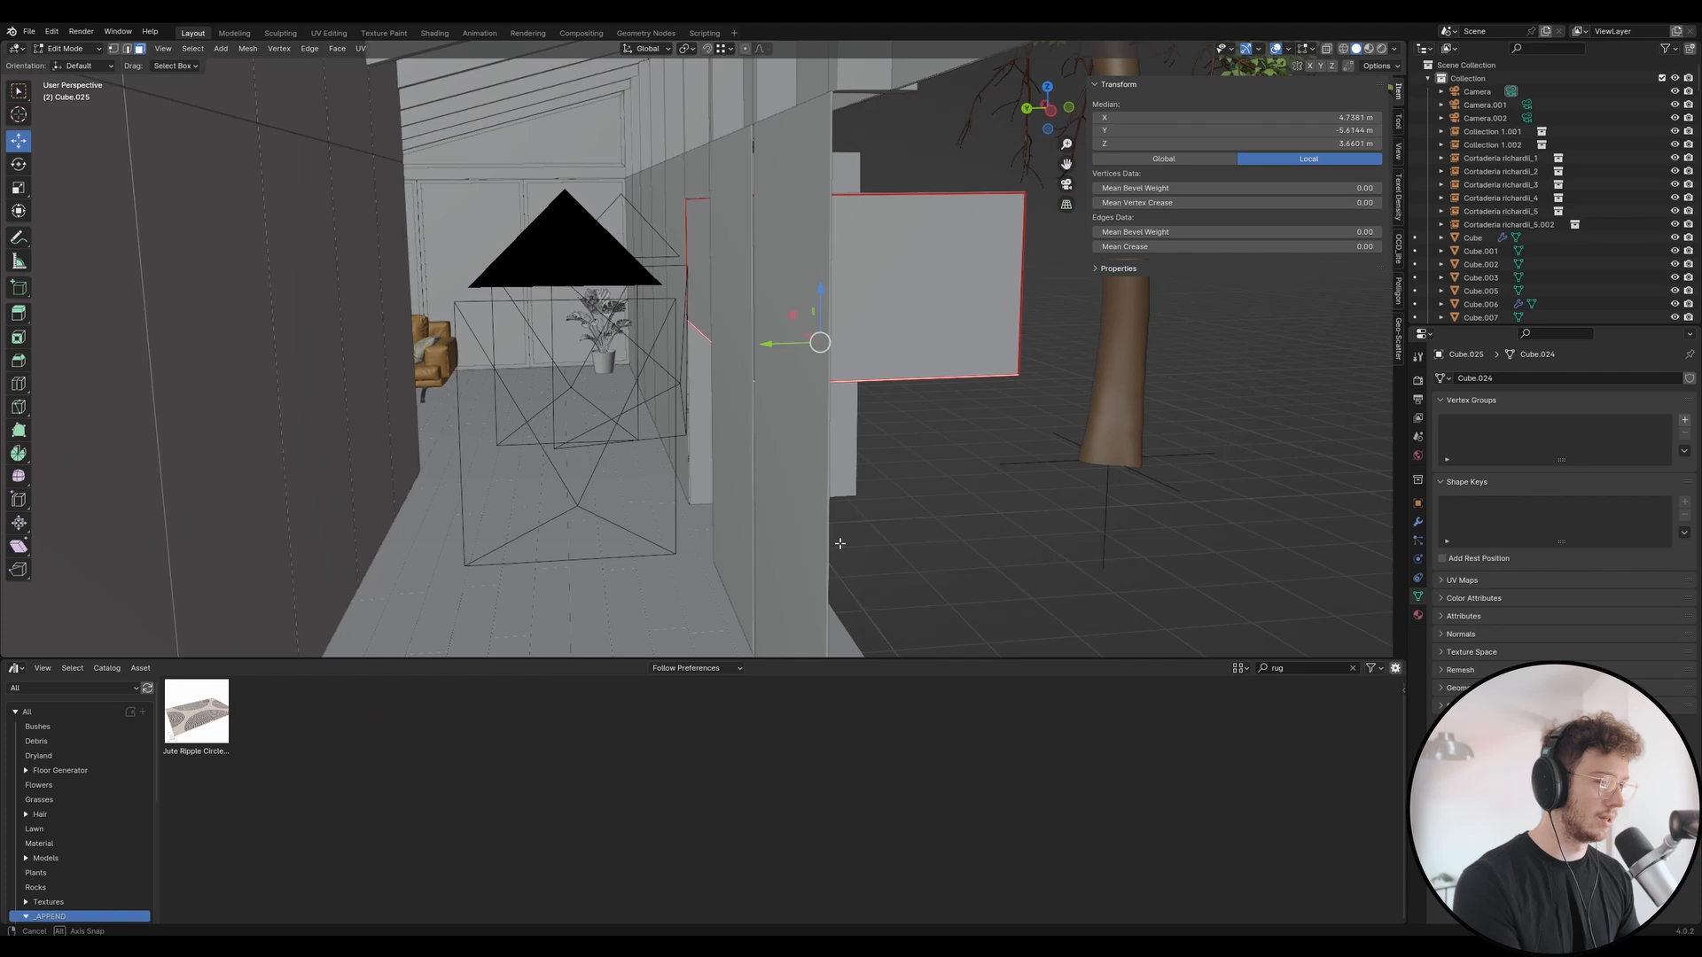
drag(819, 342, 818, 562)
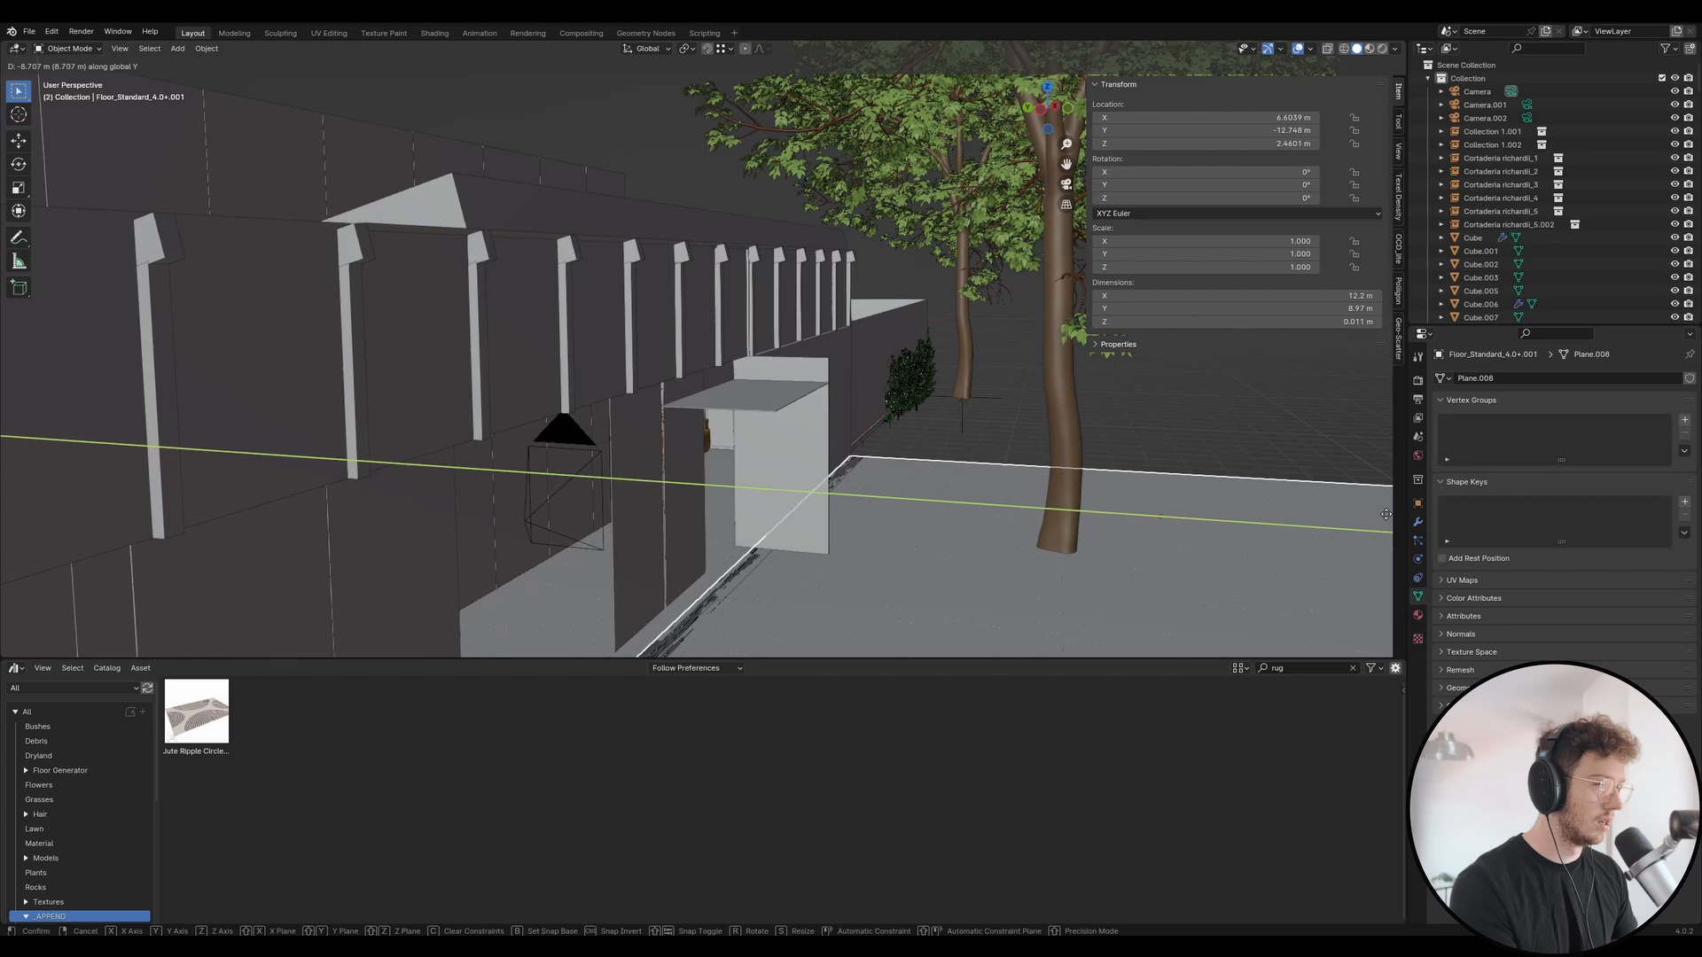
- Confirm the floor move and slide the top panel's end face along X to meet the wall
click(867, 456)
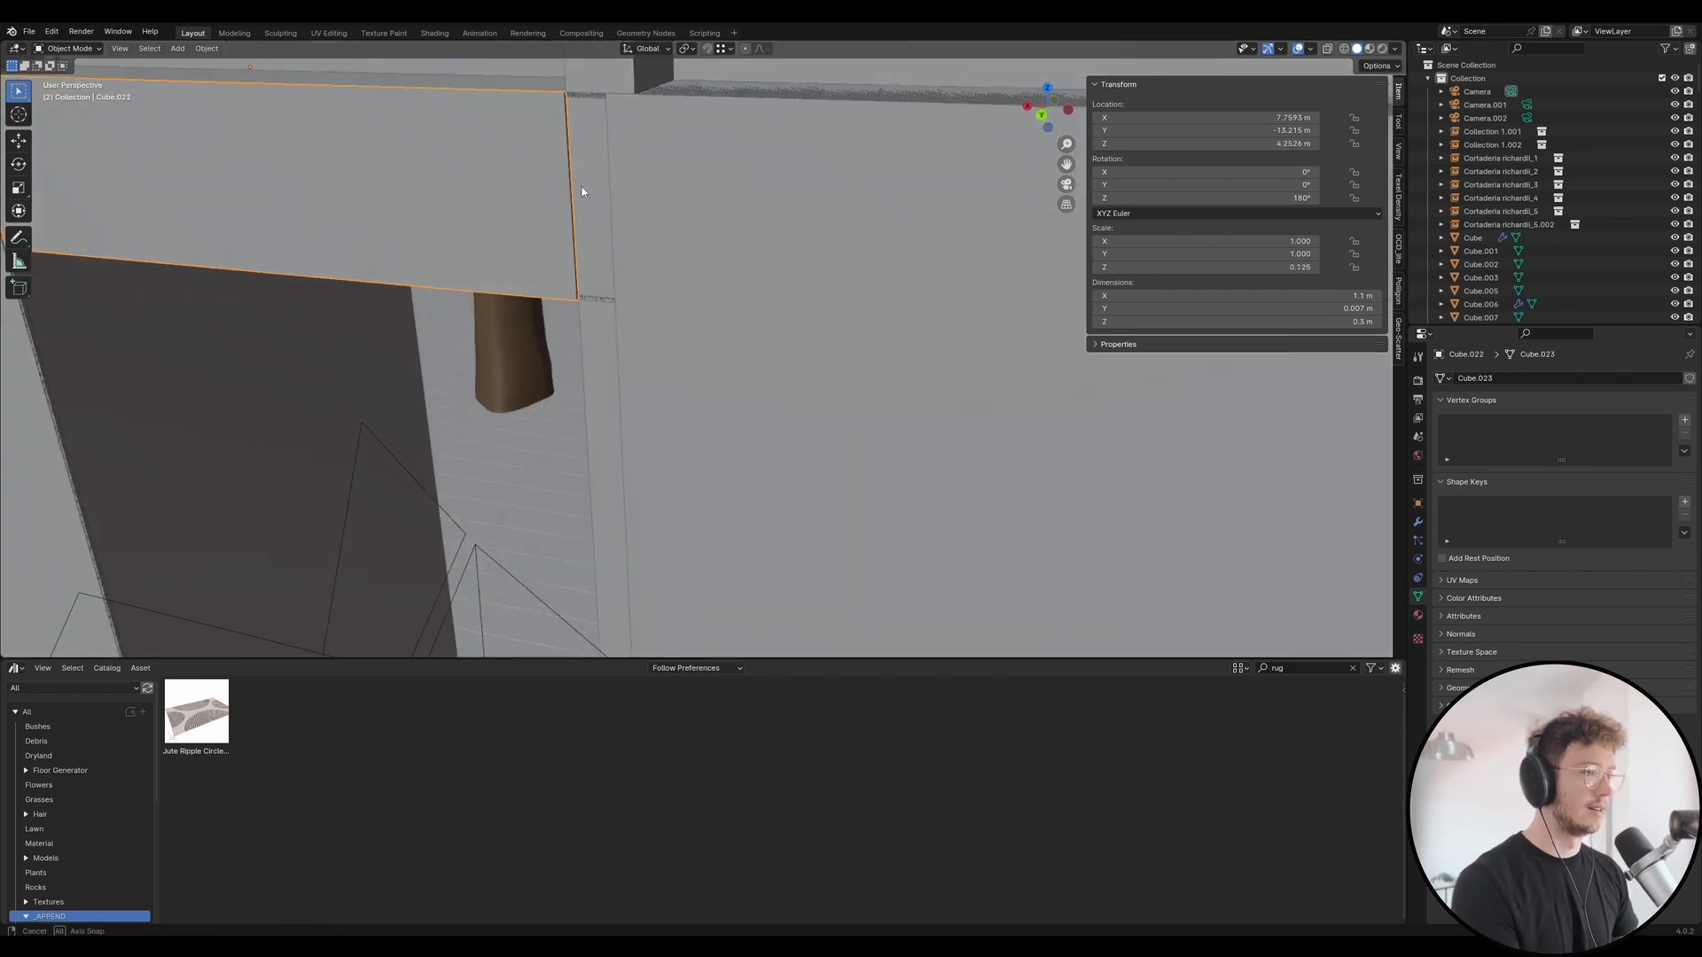
key(Tab)
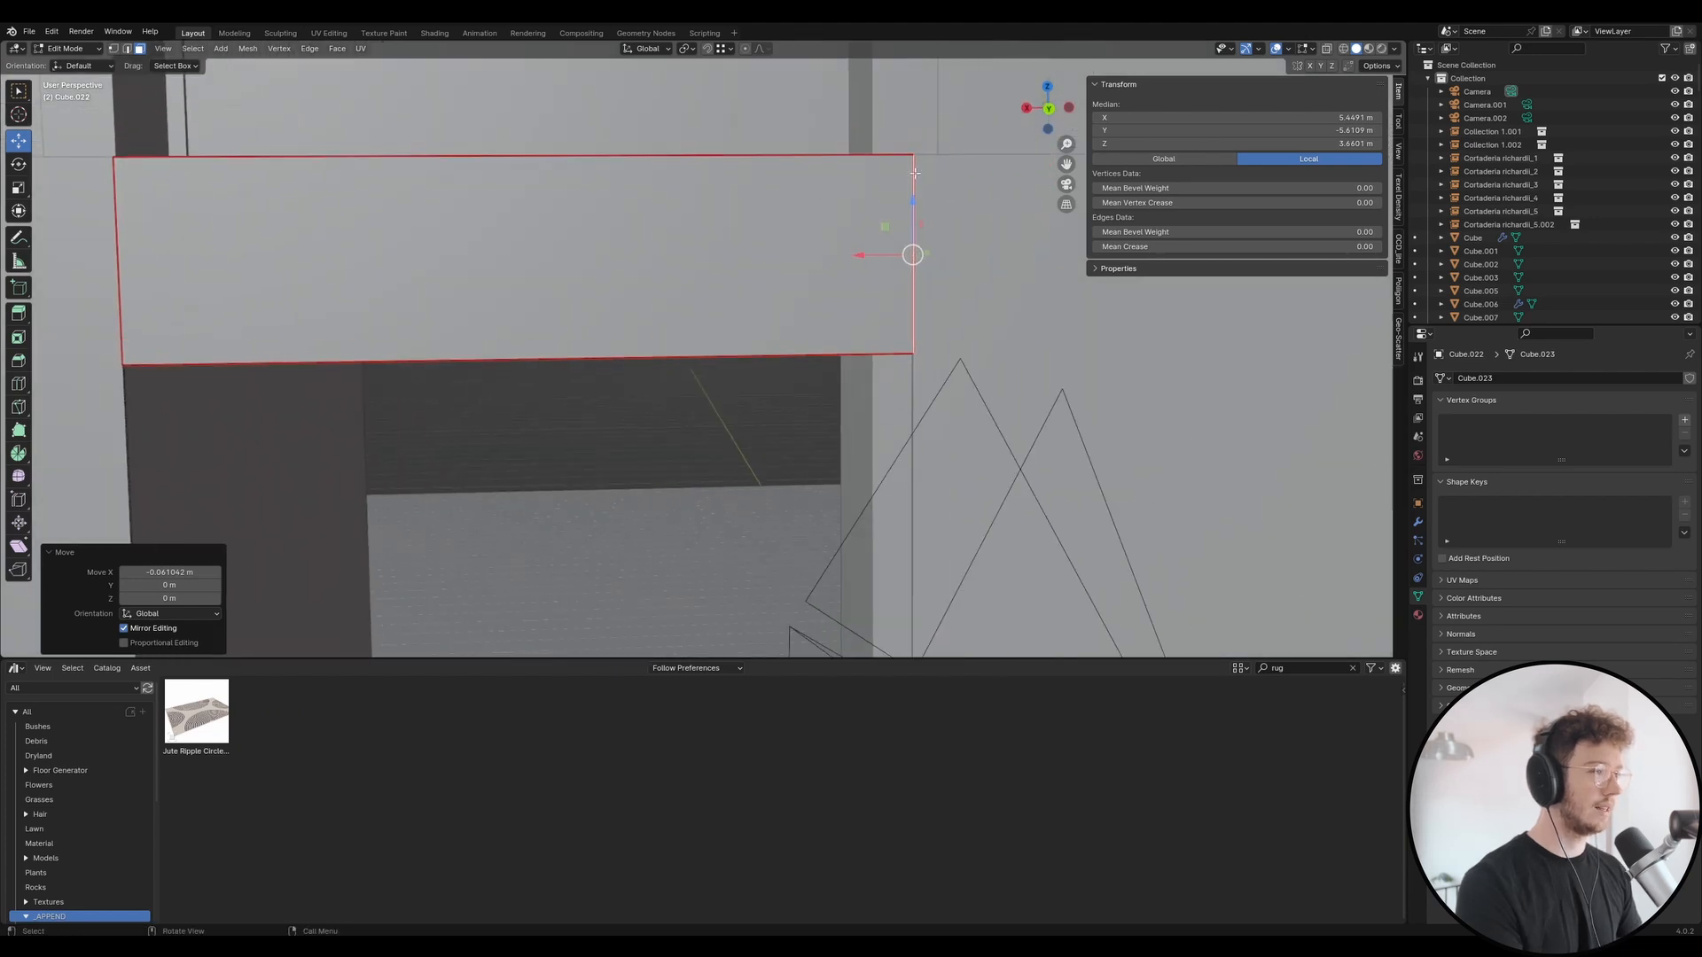
key(Tab)
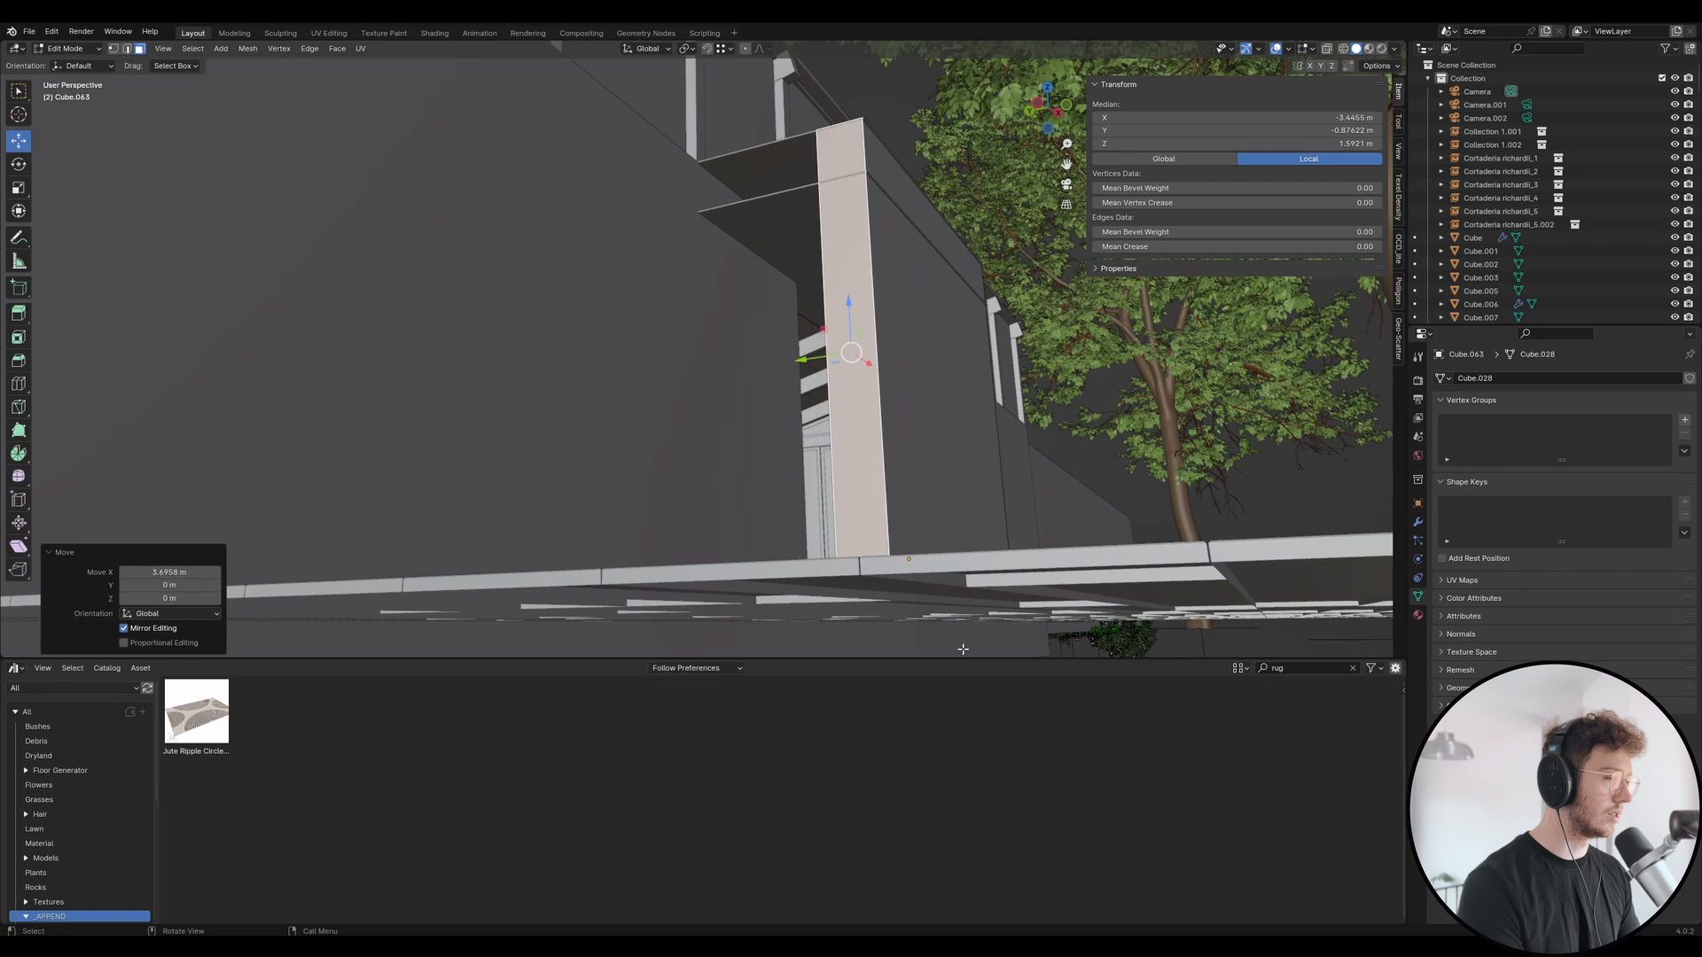
- Extend the roof block's faces so a solid thickness runs along the corridor top
drag(853, 353, 944, 399)
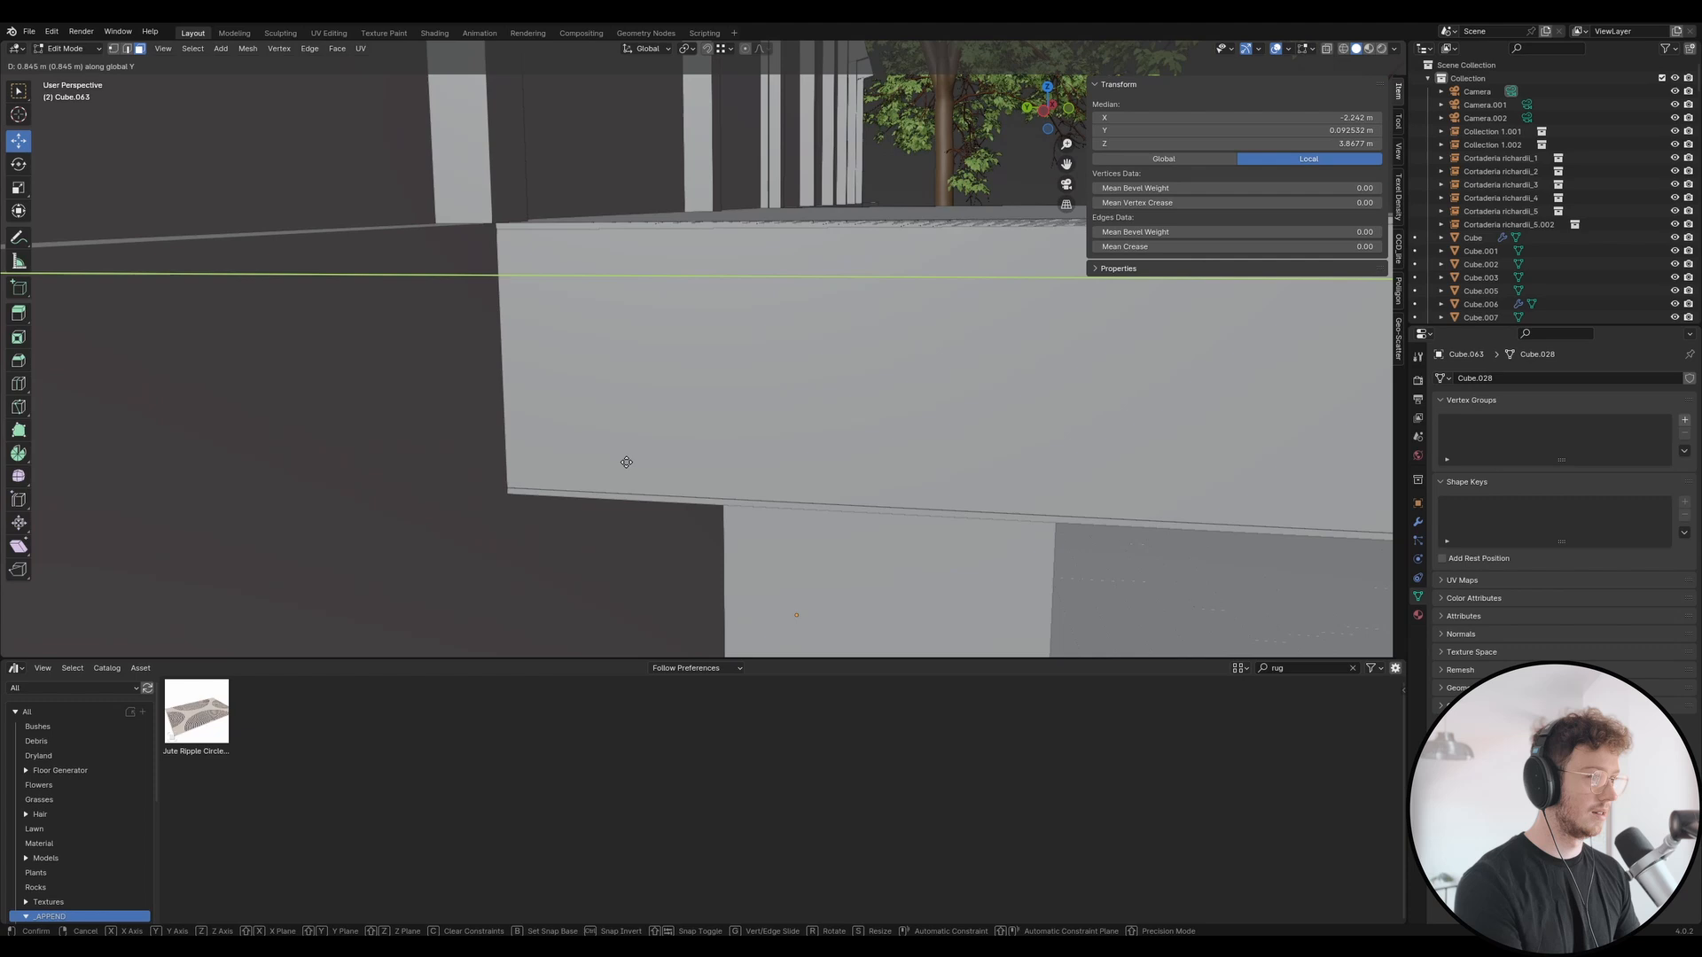
mouse_move(669, 195)
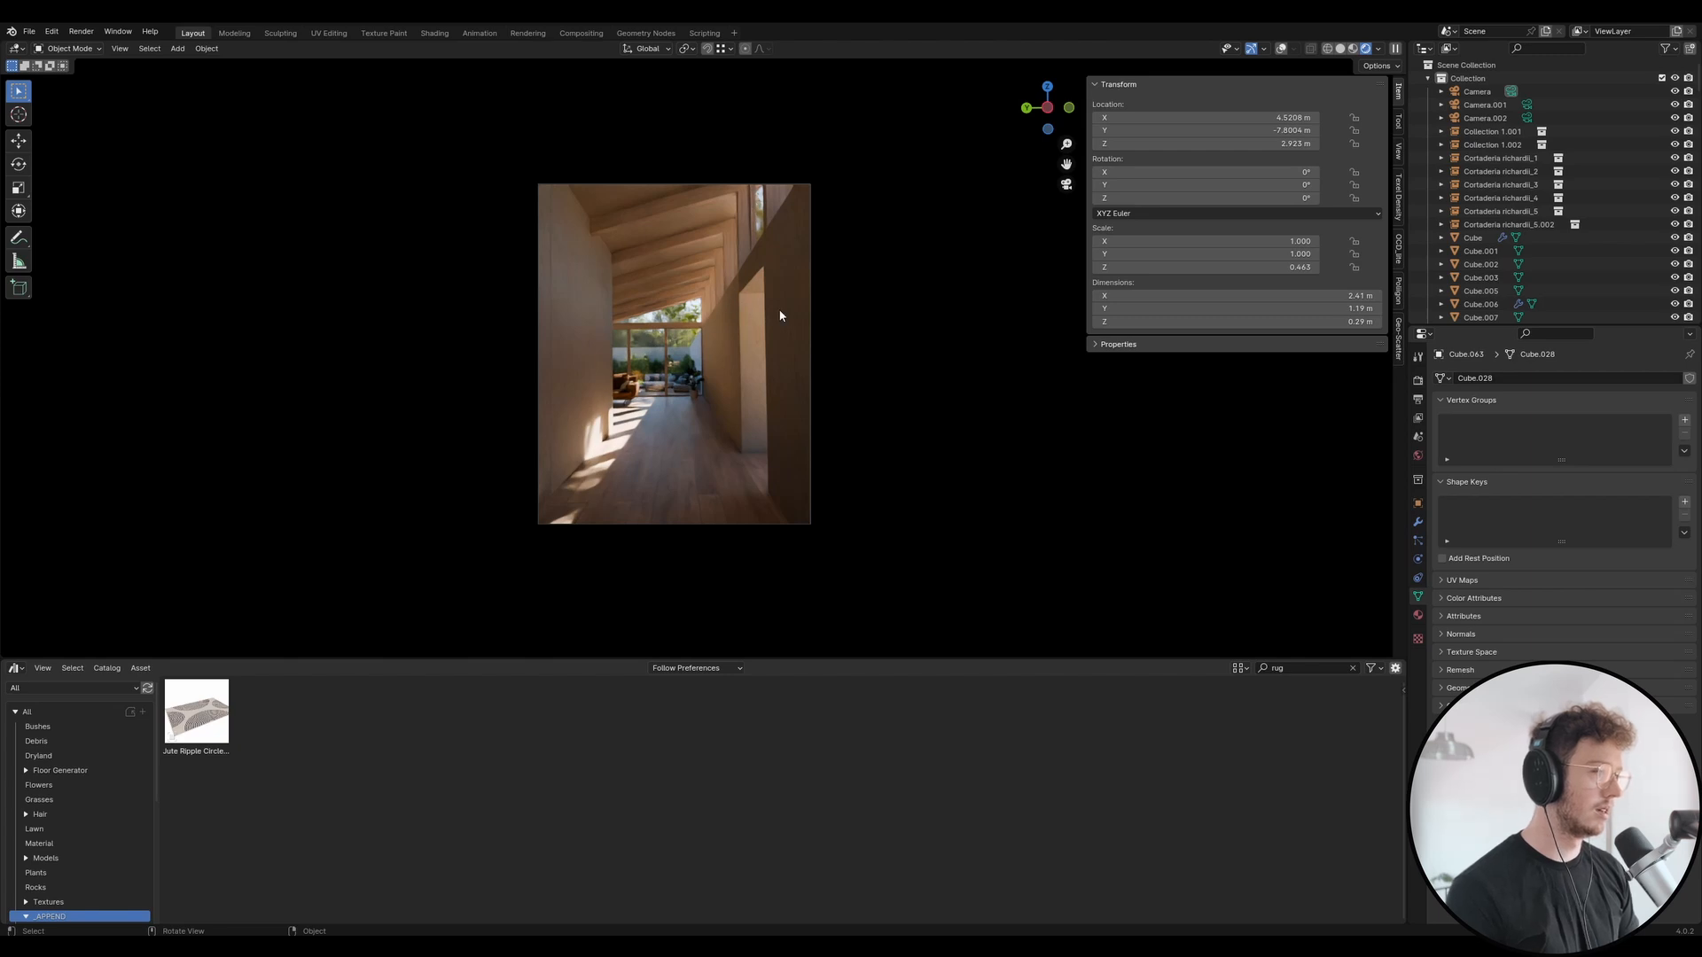
mouse_move(635, 361)
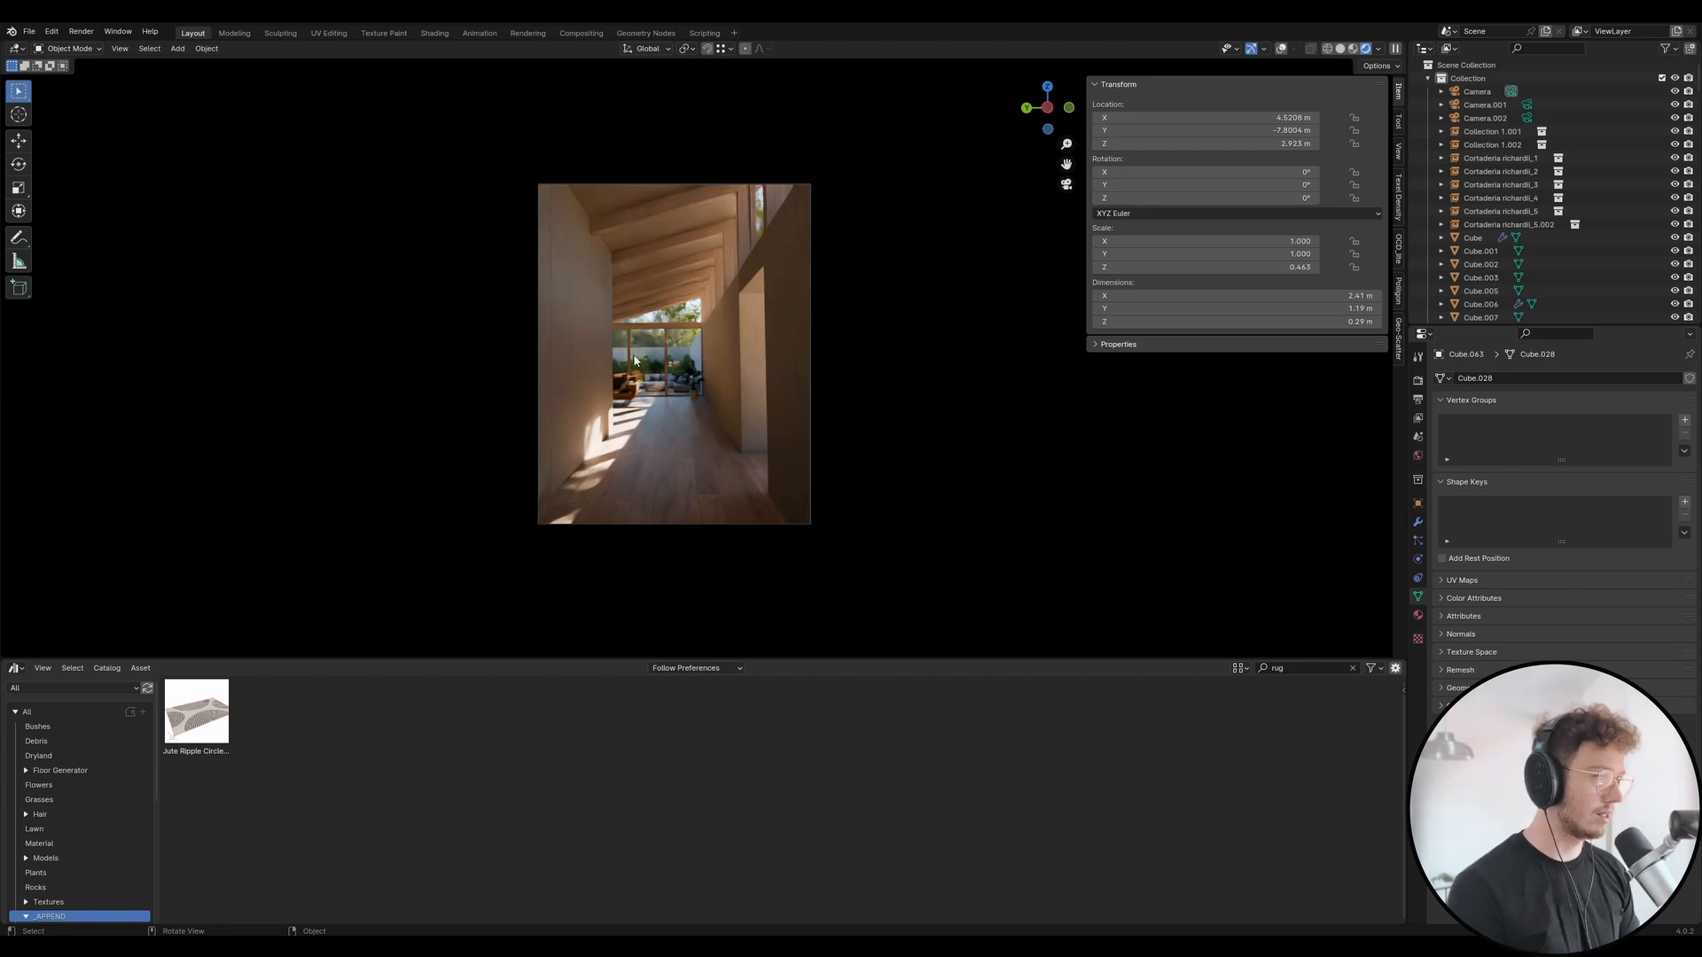
mouse_move(674, 347)
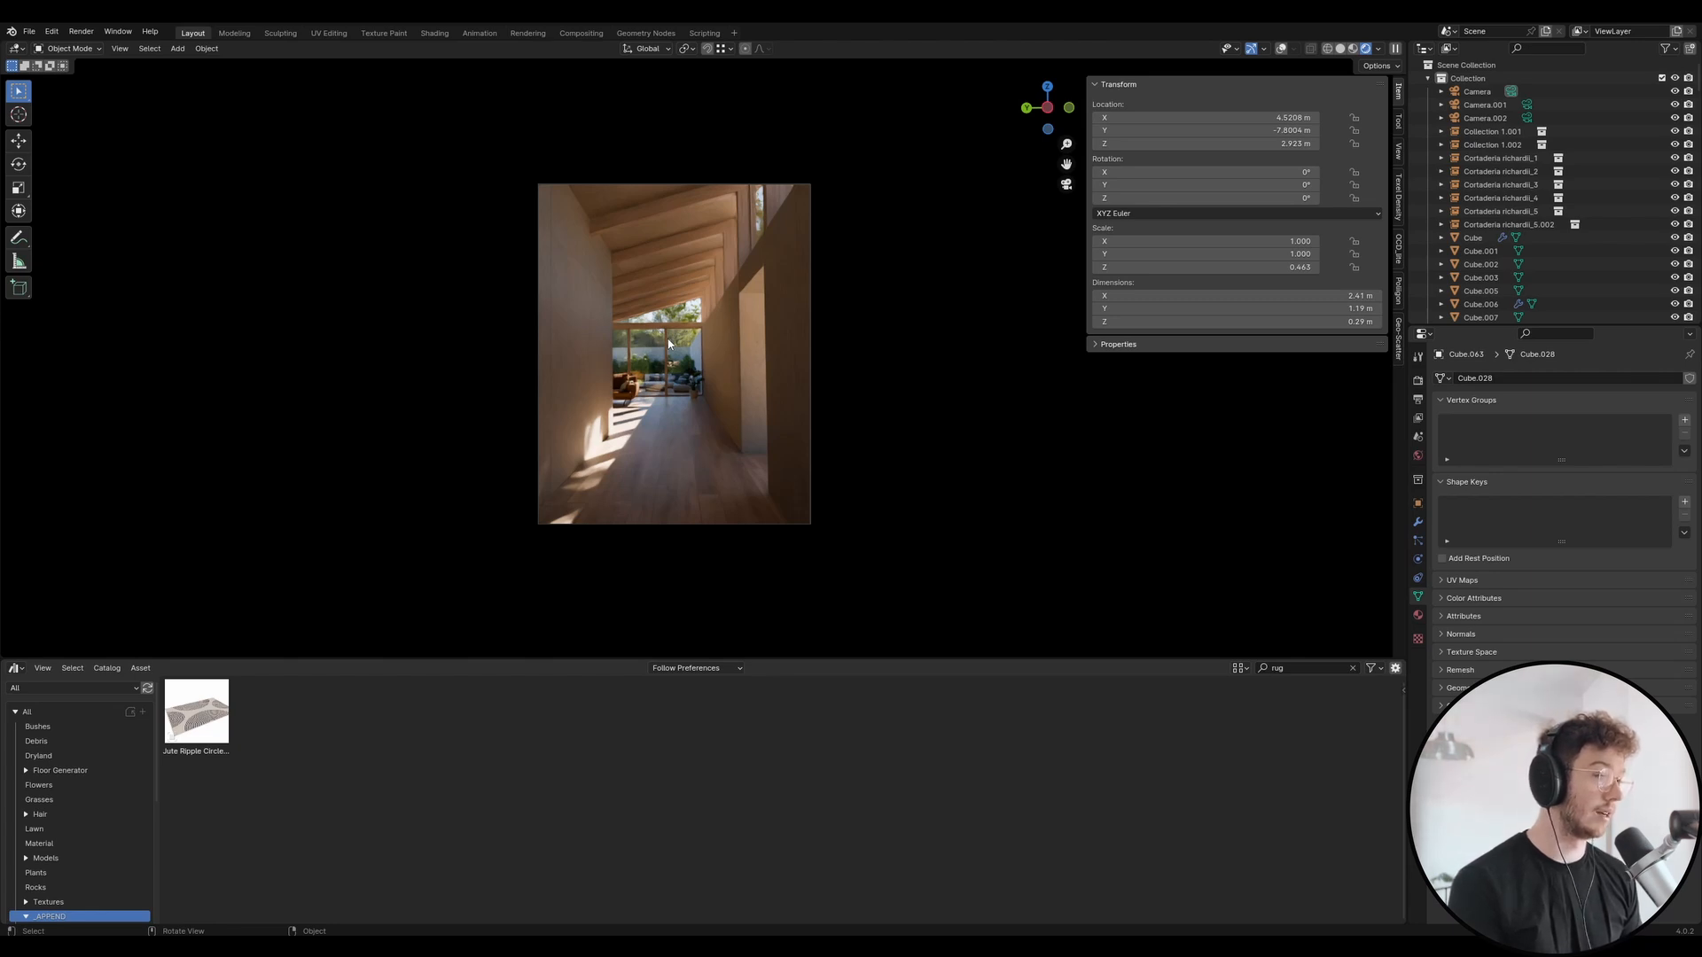
mouse_move(782, 404)
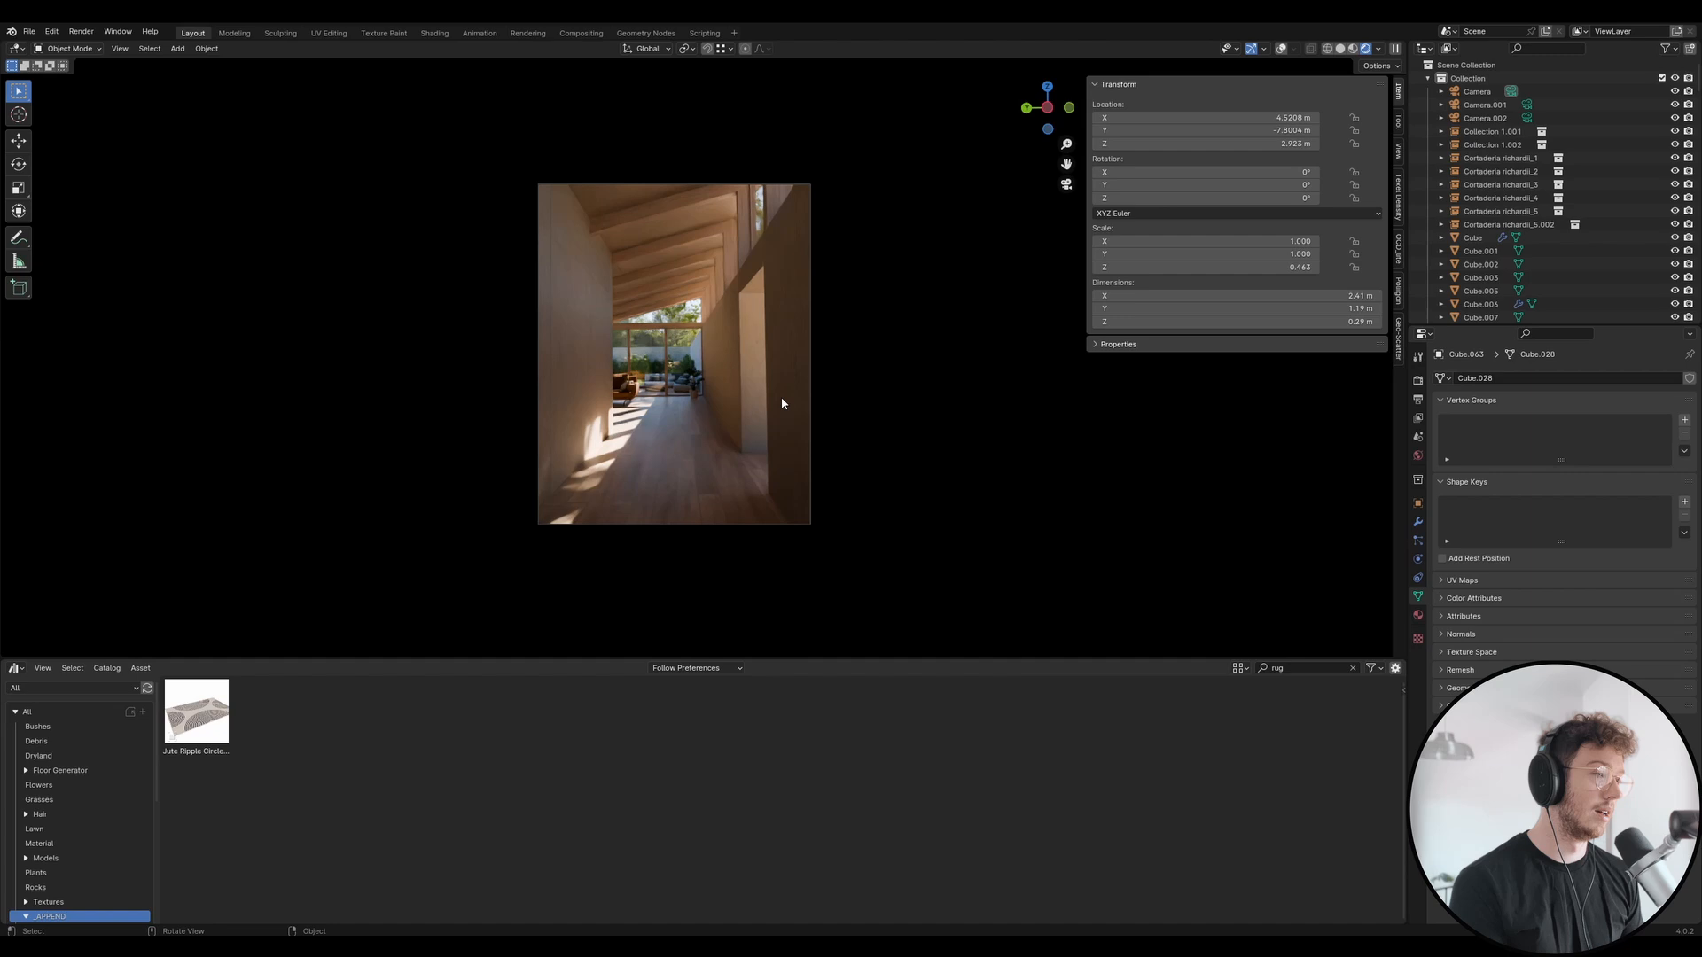
mouse_move(1070, 361)
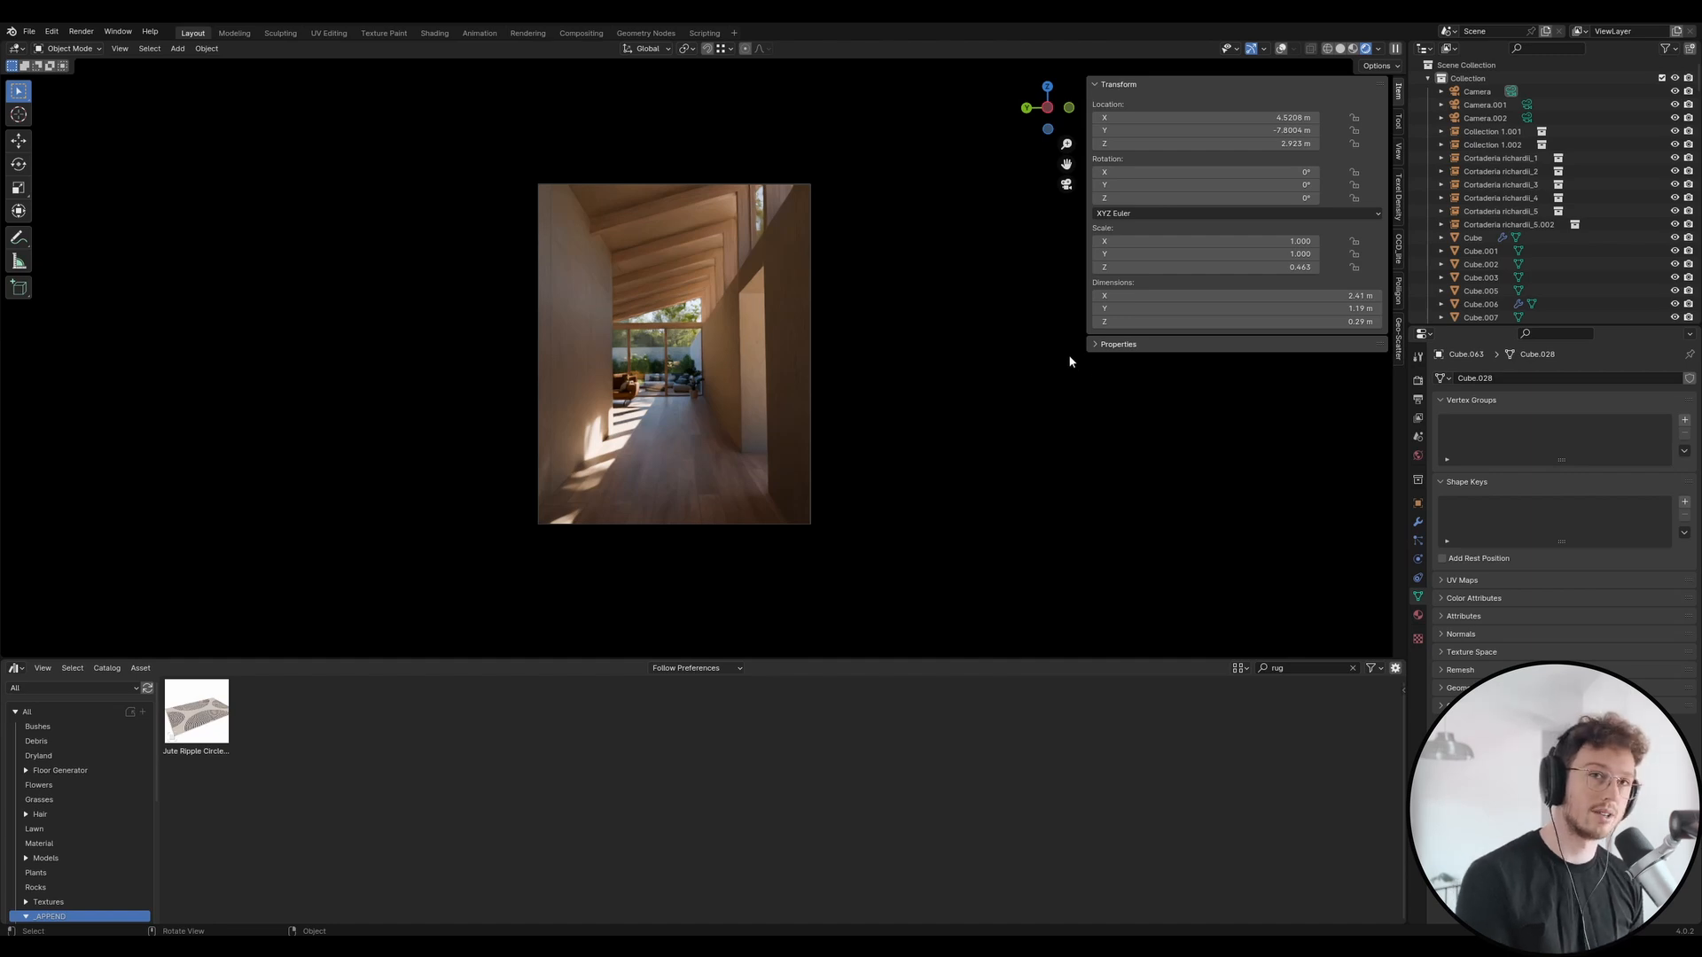